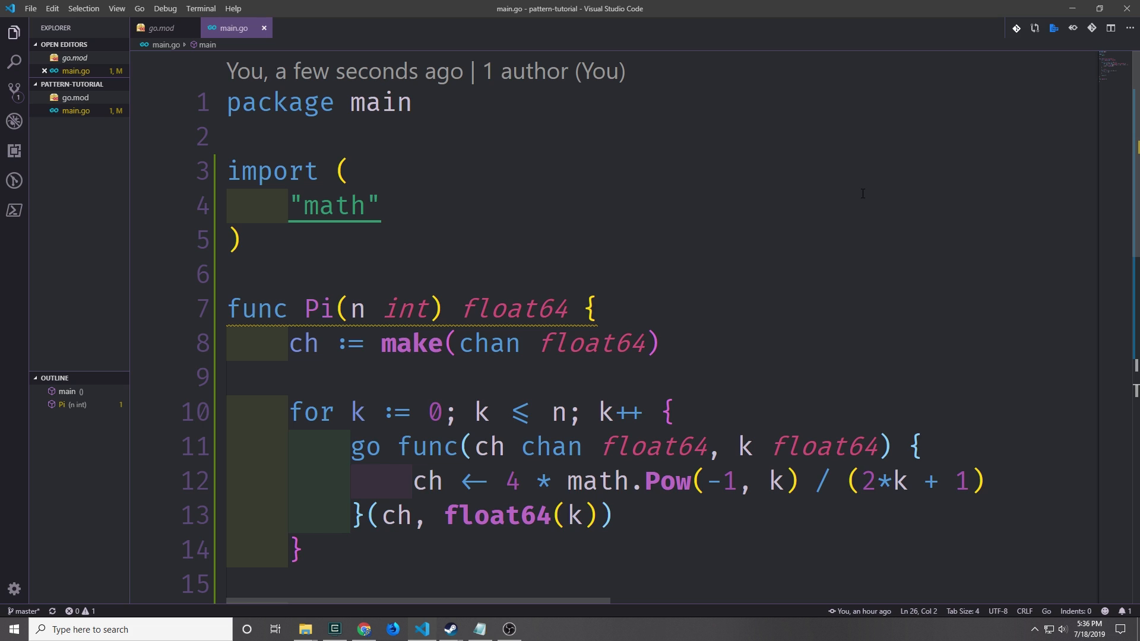
# Accumulate the series terms in a 'for k := 0; k <= n; k++' loop into result and return it.
pyautogui.scroll(-3)
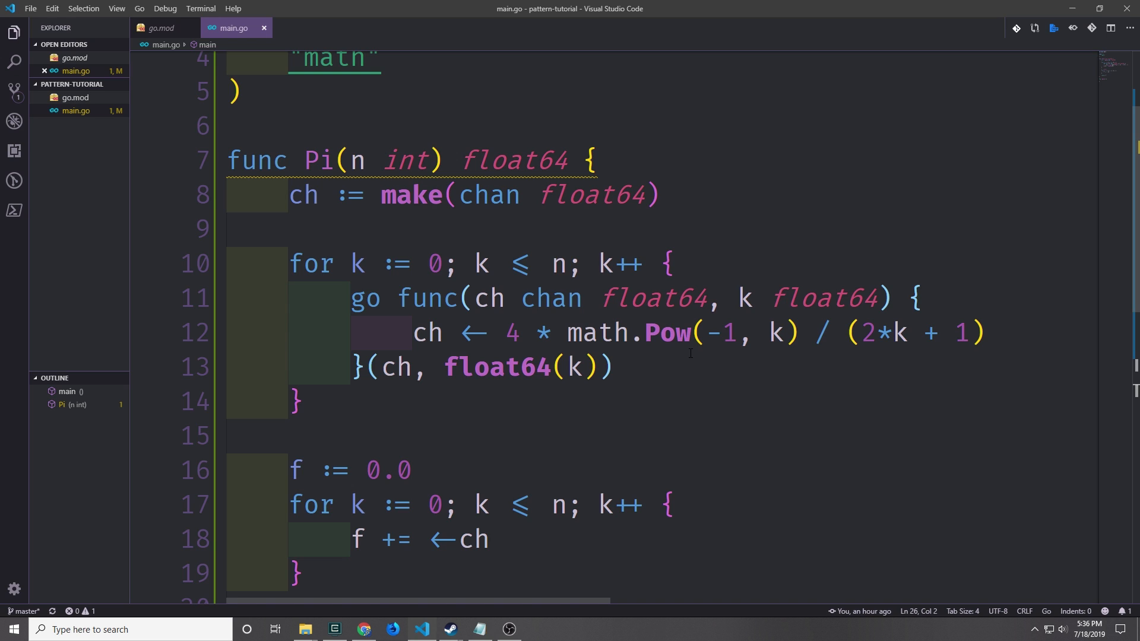
pyautogui.scroll(3)
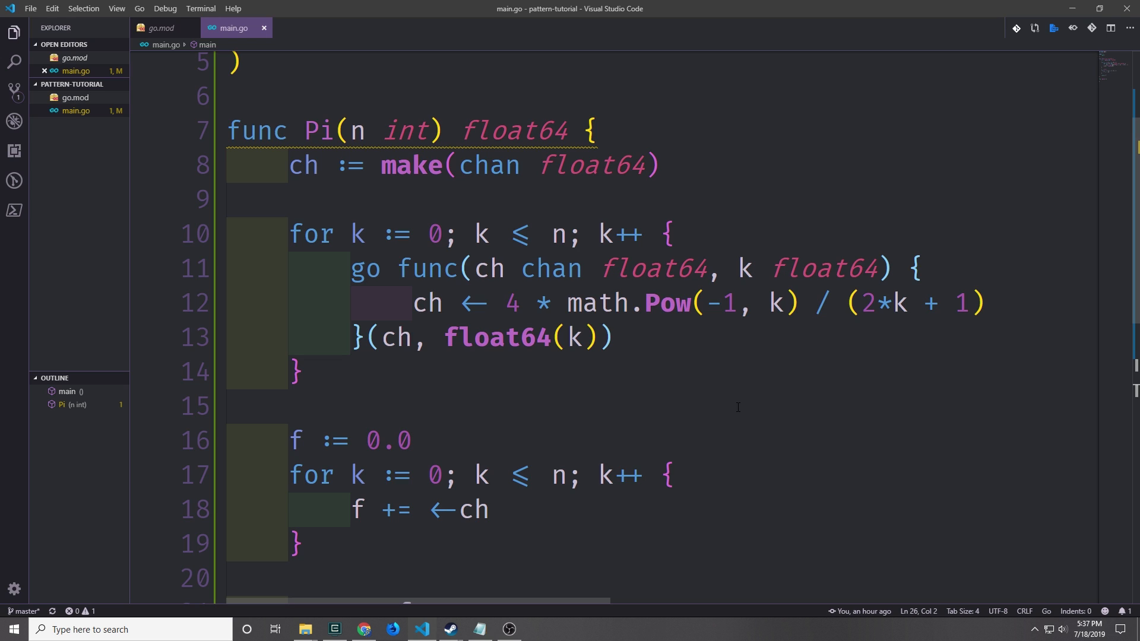
pyautogui.moveTo(605, 184)
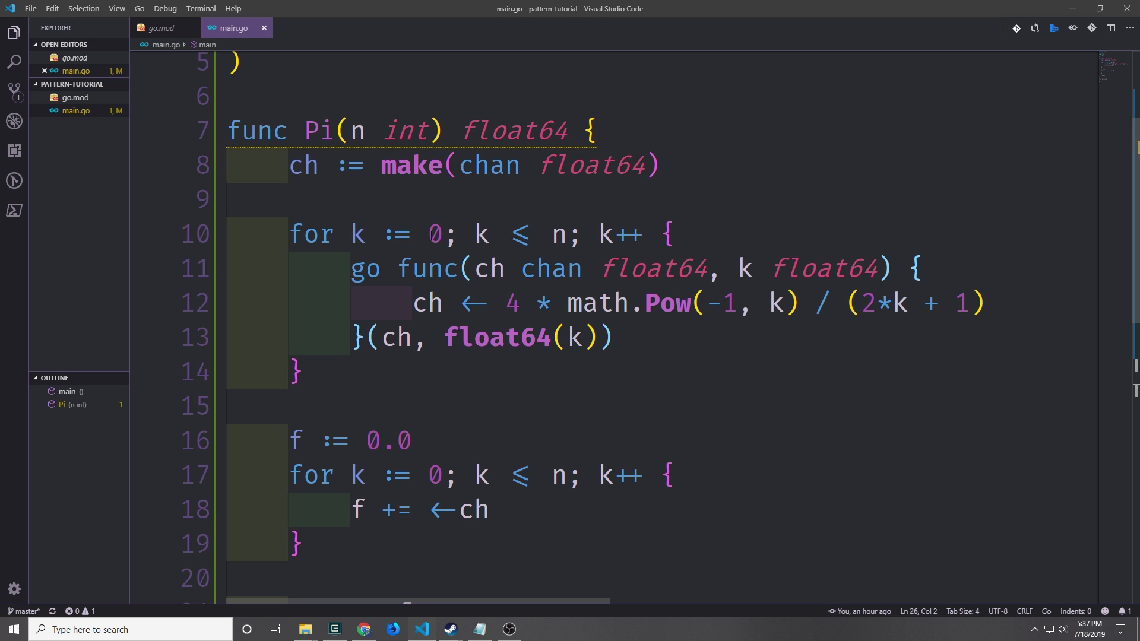
pyautogui.moveTo(391, 150)
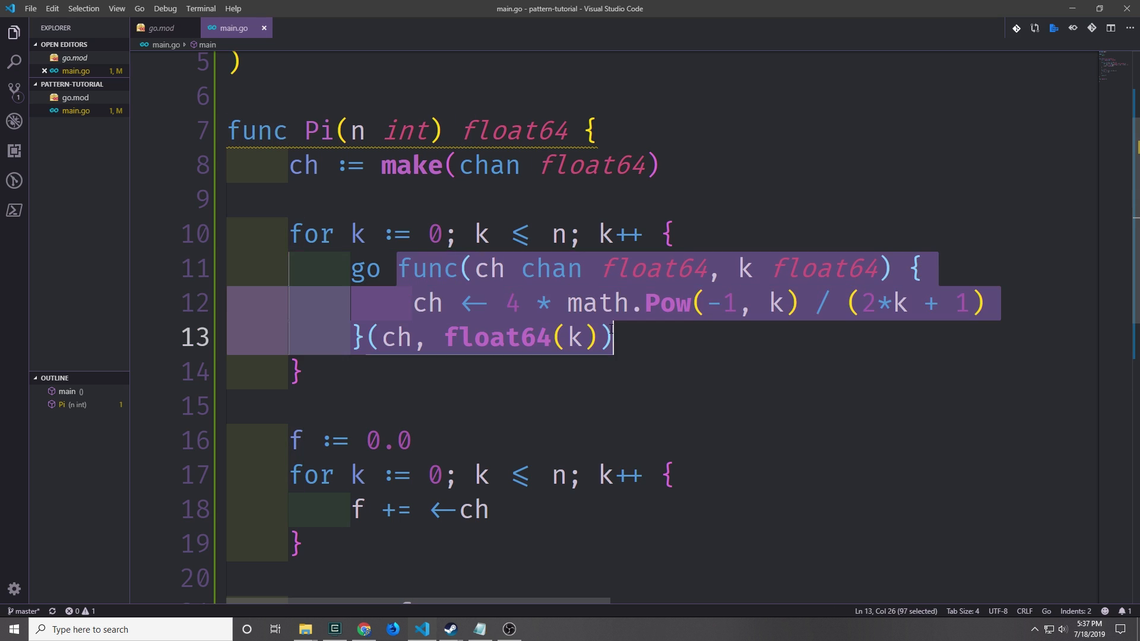
pyautogui.moveTo(413, 285)
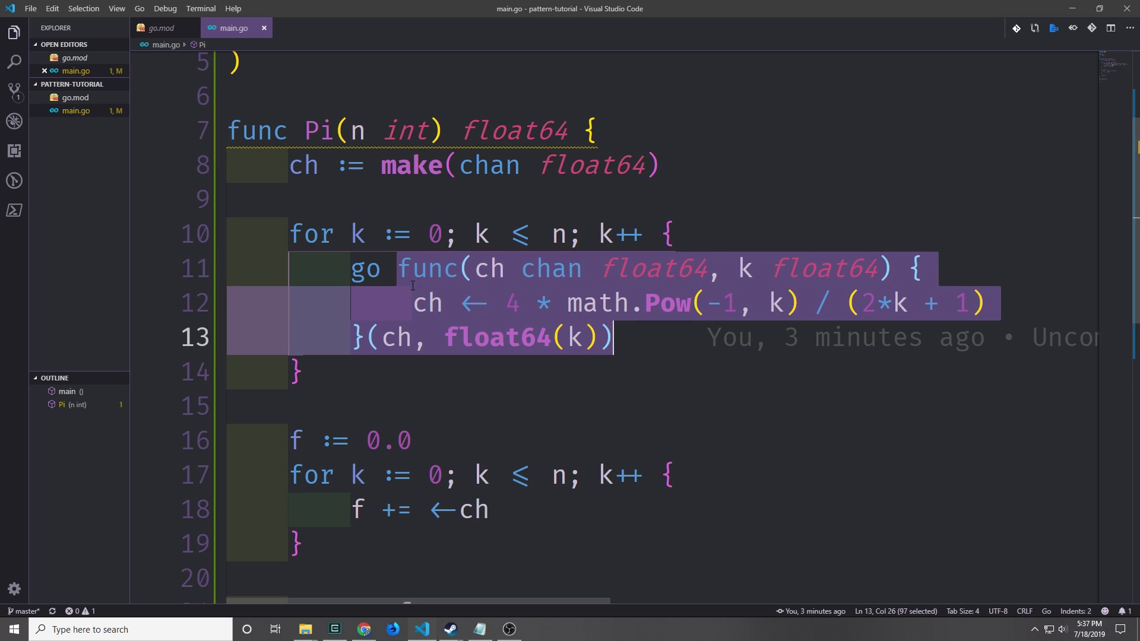
pyautogui.moveTo(398, 315)
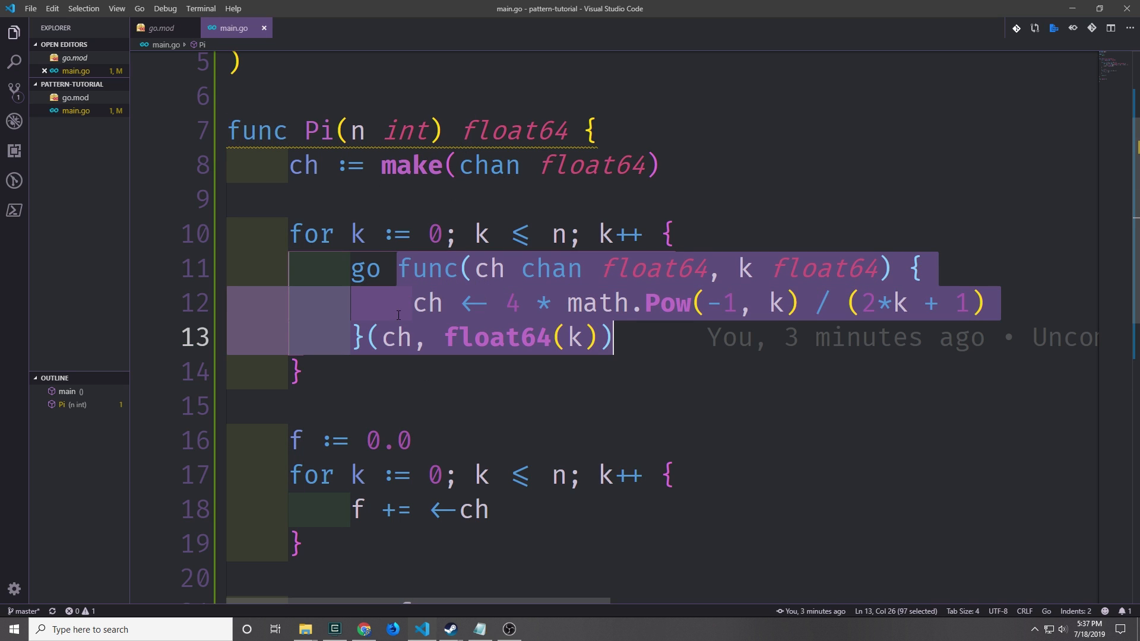
pyautogui.click(488, 234)
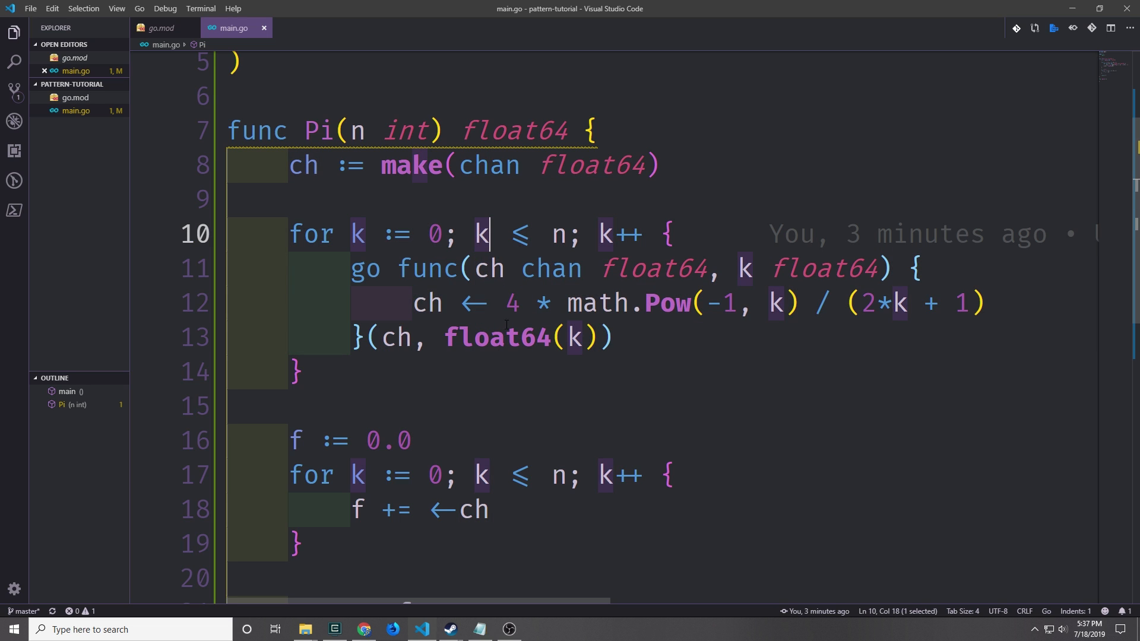
pyautogui.doubleClick(495, 336)
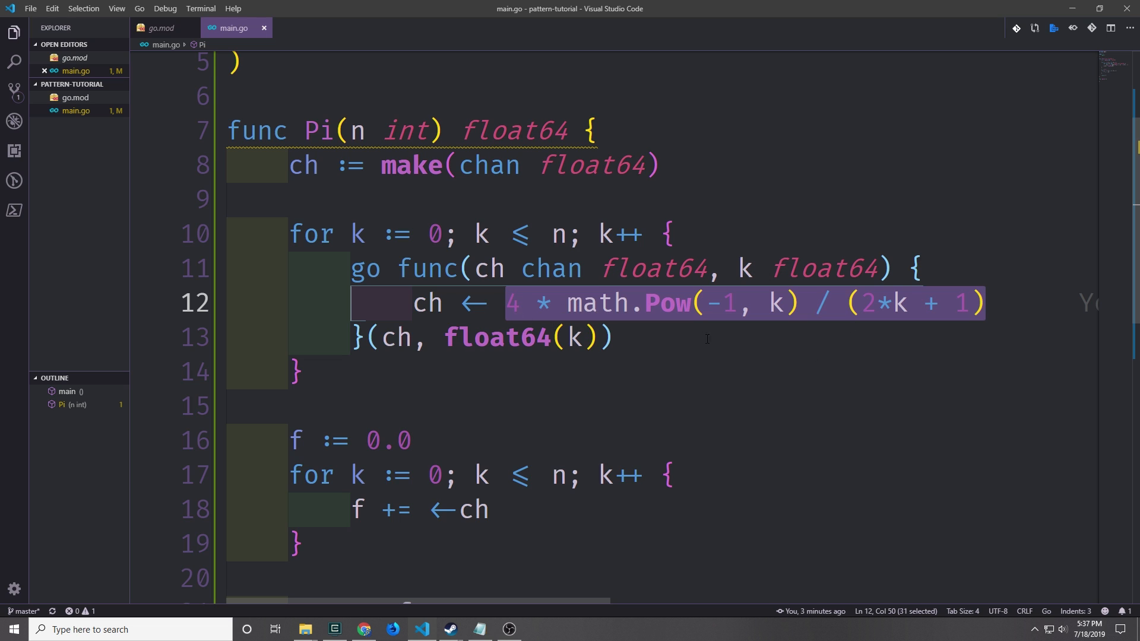
pyautogui.click(430, 303)
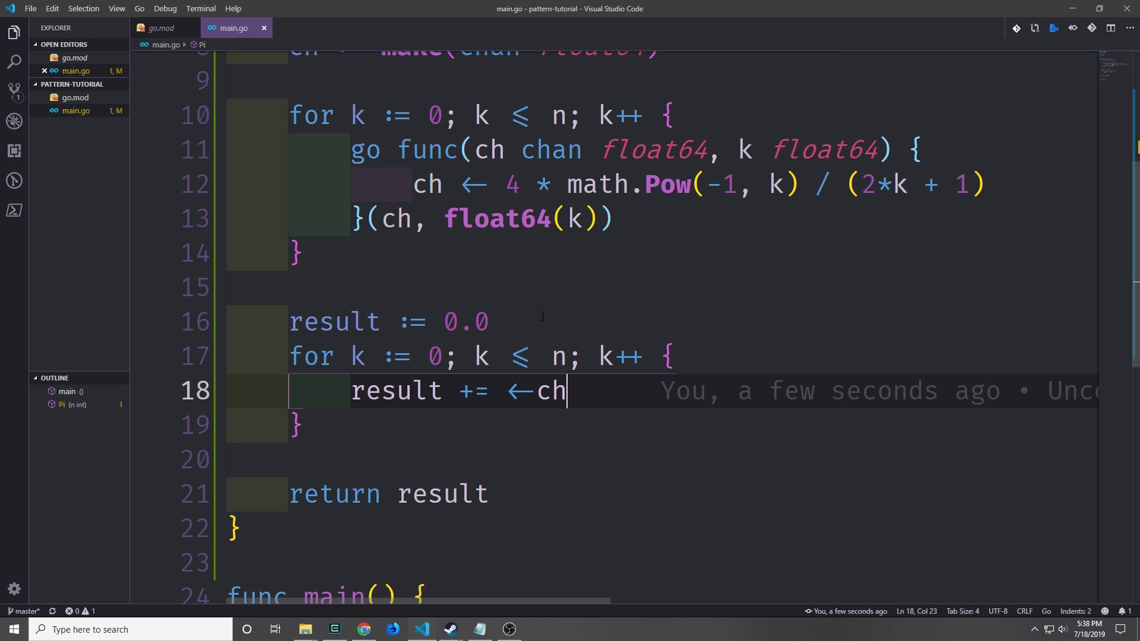
pyautogui.doubleClick(466, 322)
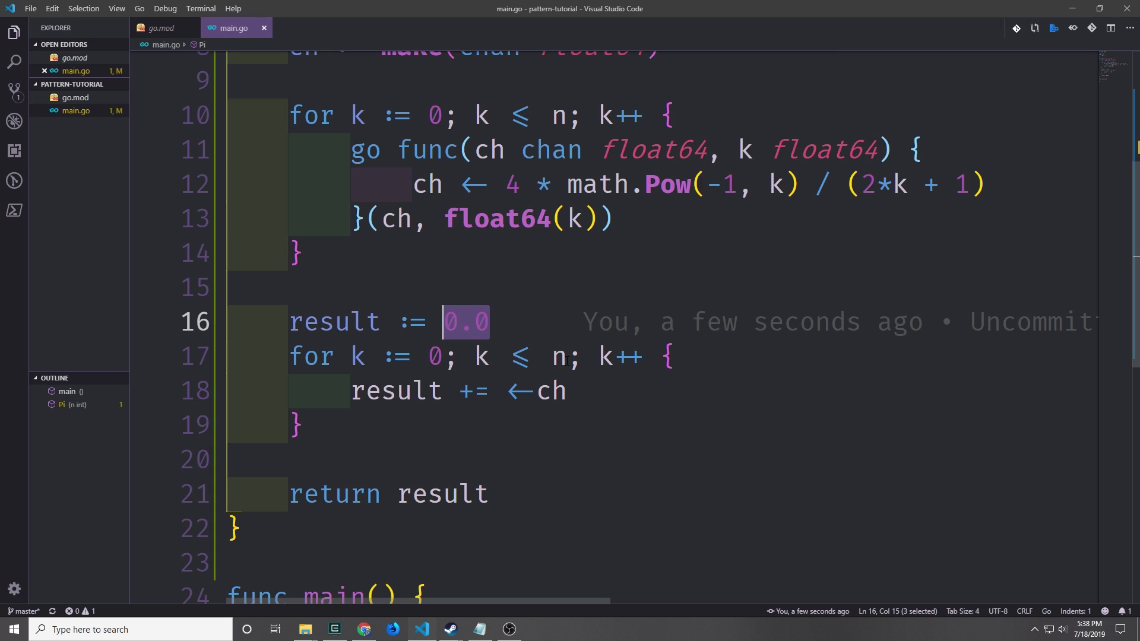
pyautogui.moveTo(397, 391)
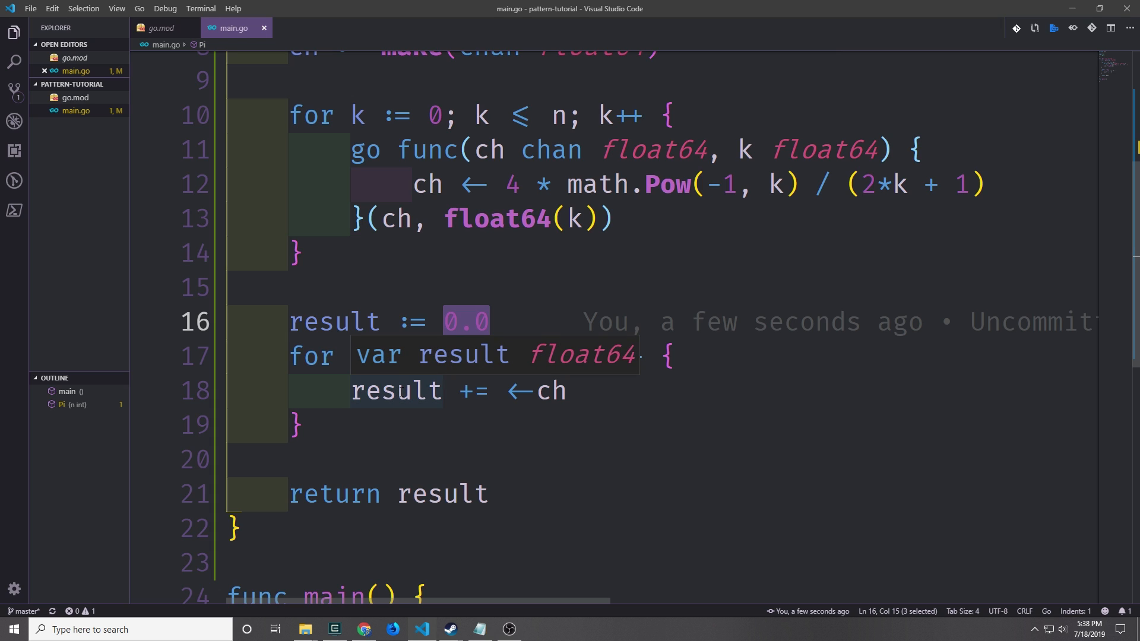
pyautogui.write('for k := 0; k <= n; k++ {')
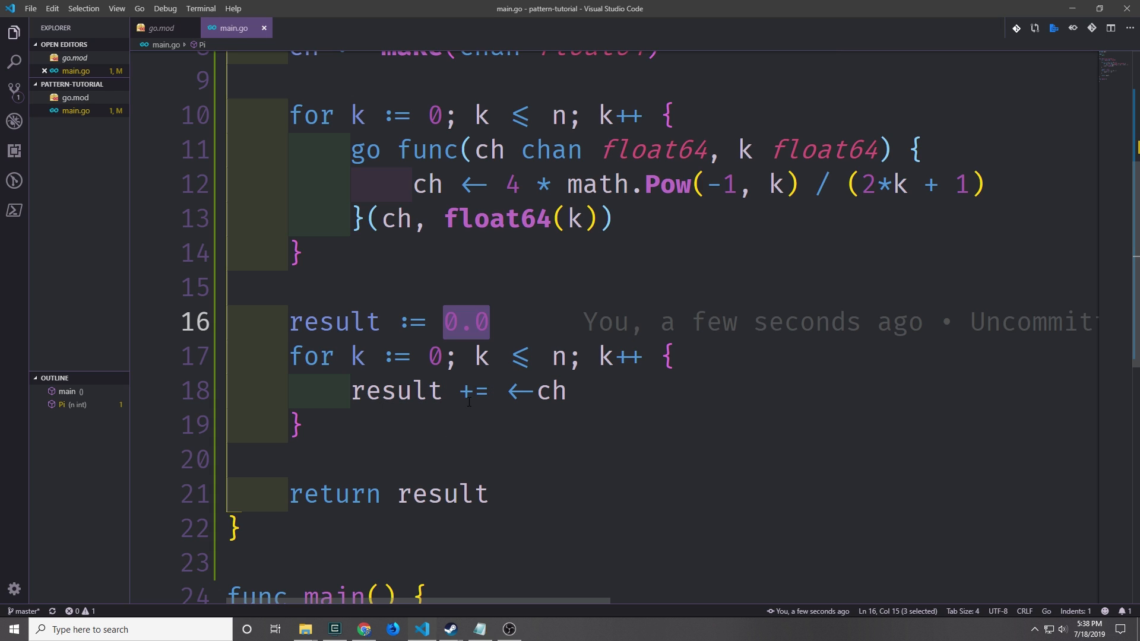
pyautogui.moveTo(578, 452)
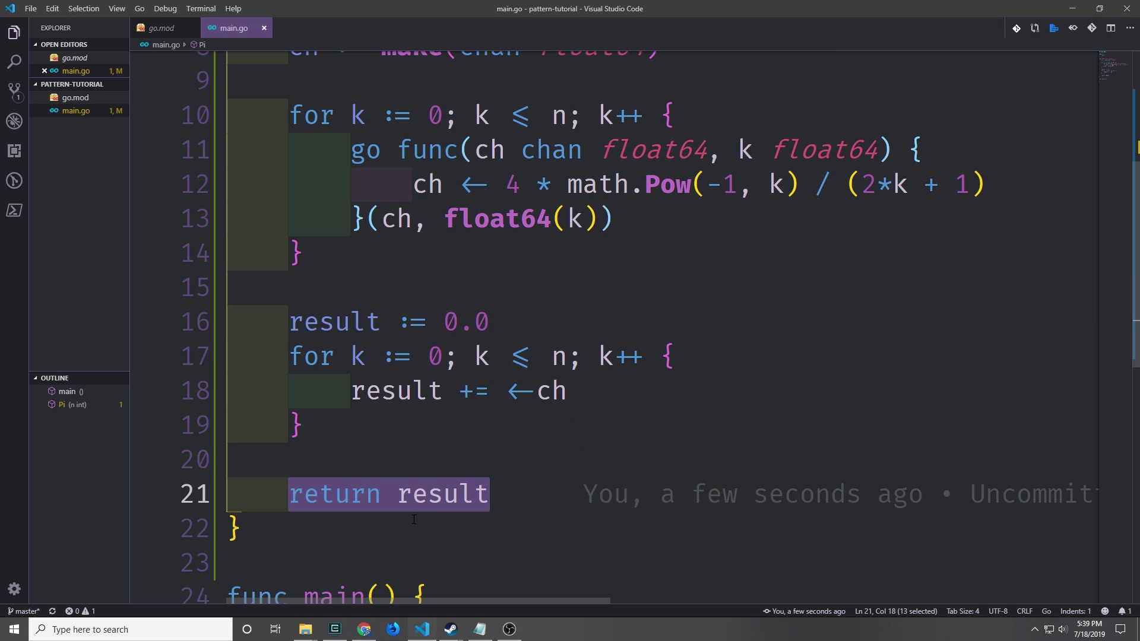
pyautogui.moveTo(521, 274)
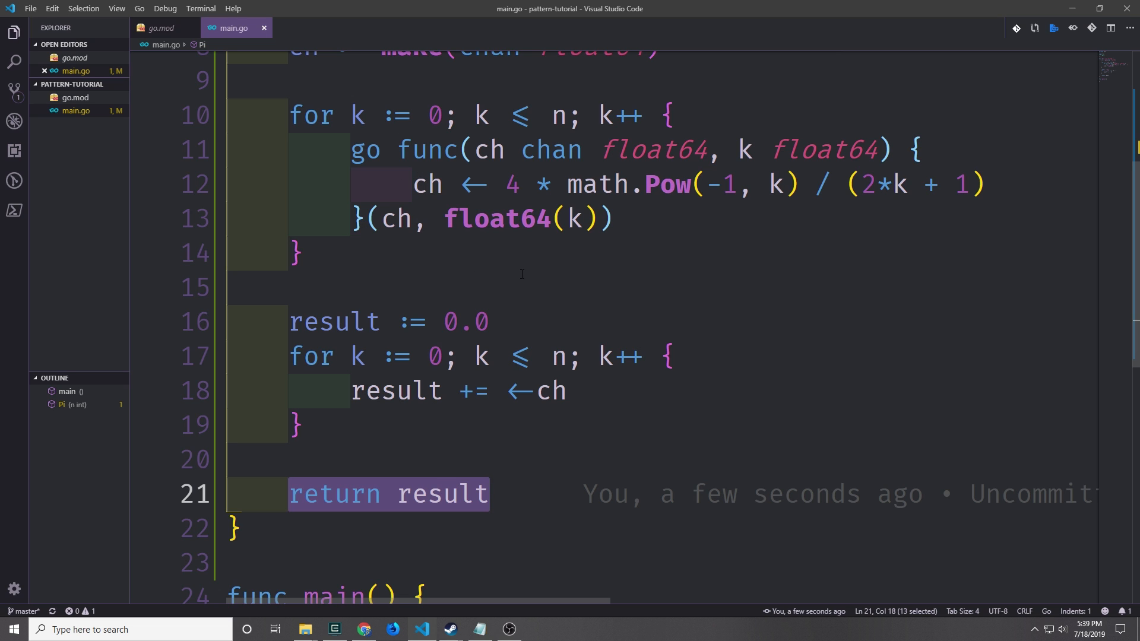
pyautogui.scroll(-3)
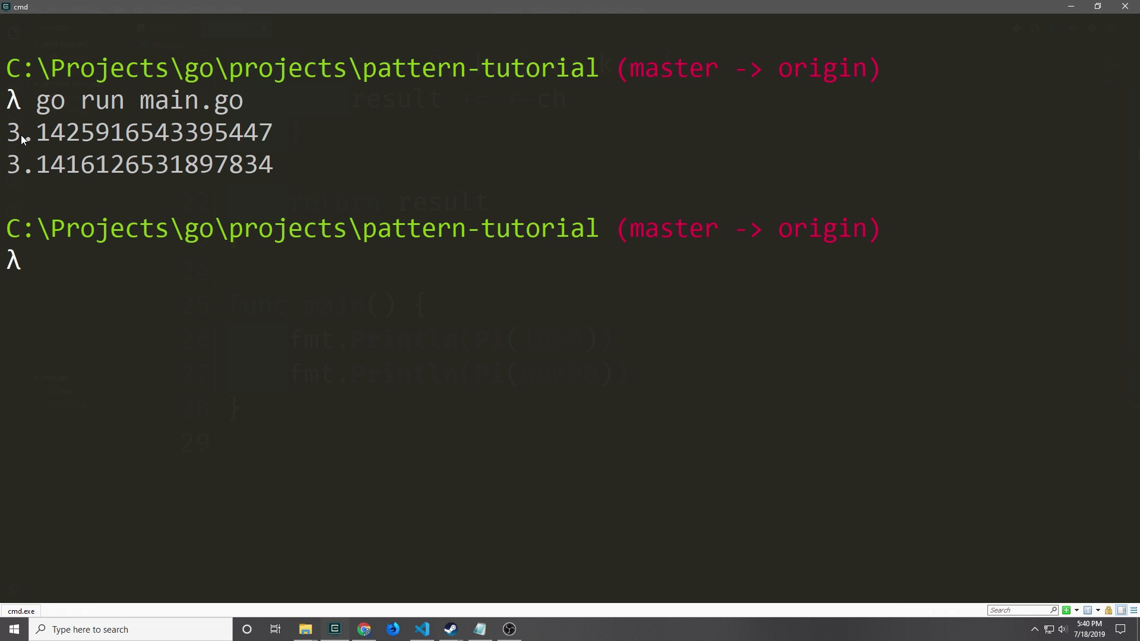
pyautogui.moveTo(102, 139)
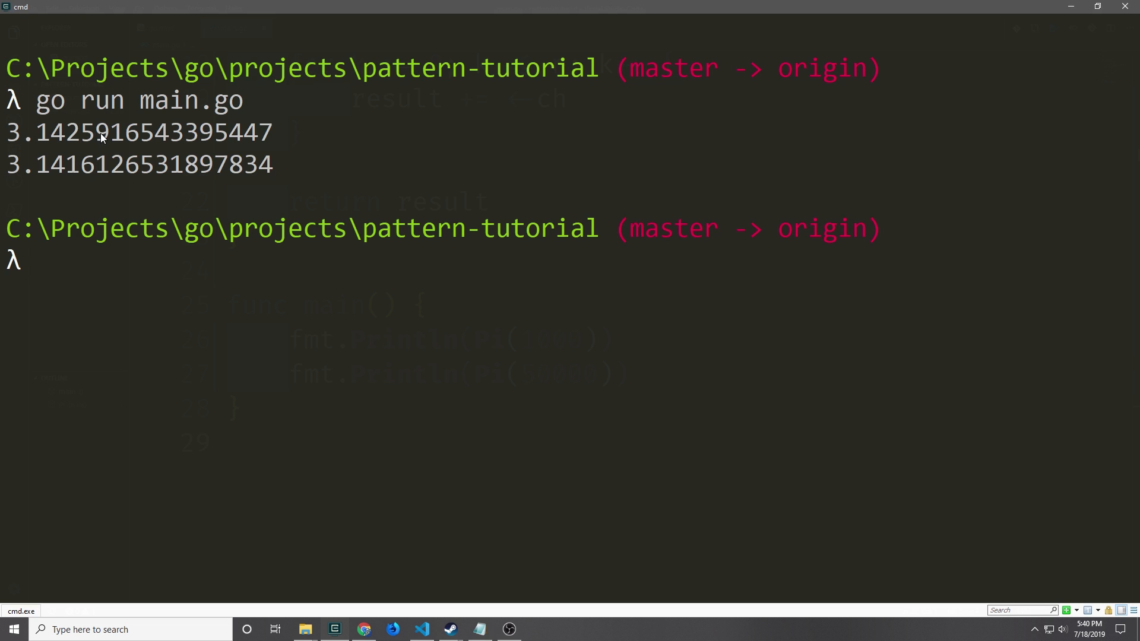
pyautogui.moveTo(145, 212)
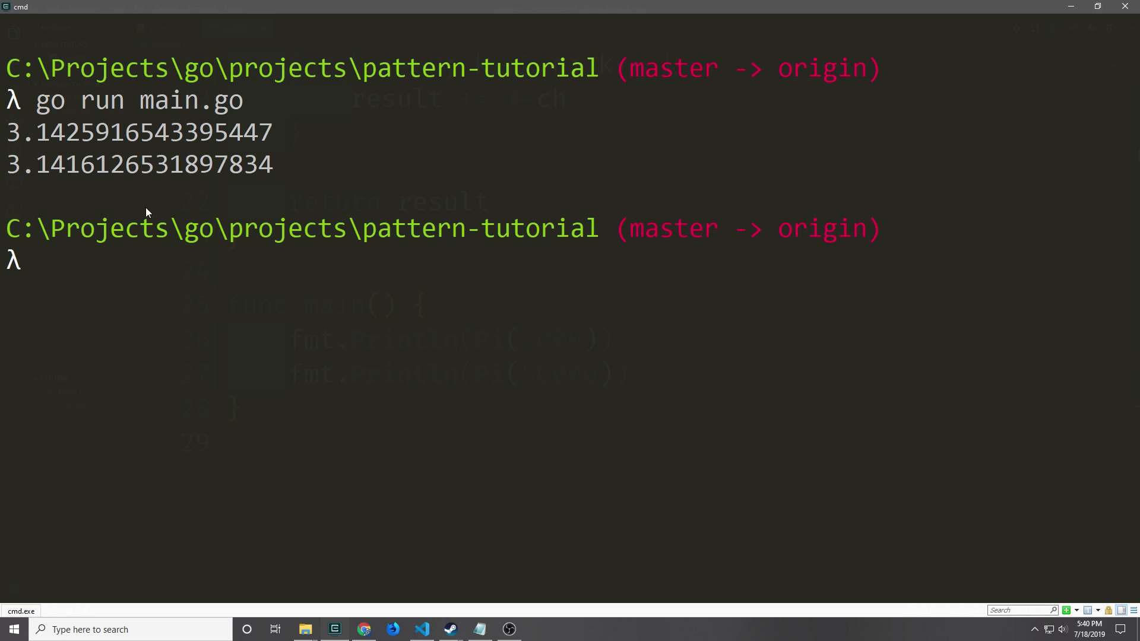
pyautogui.moveTo(29, 177)
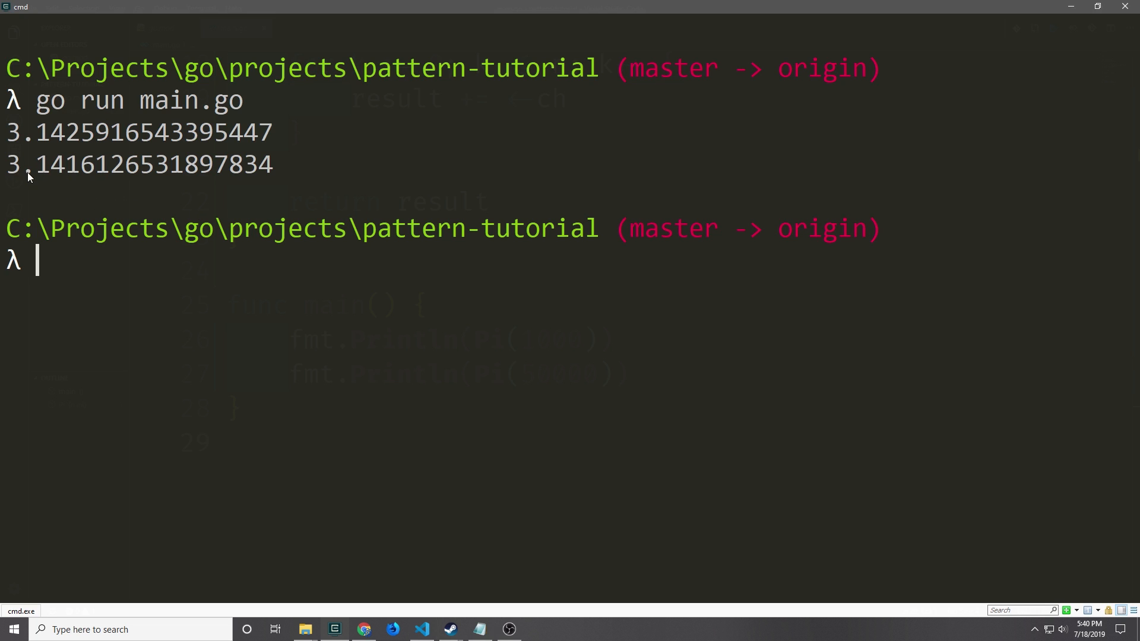
pyautogui.moveTo(69, 164)
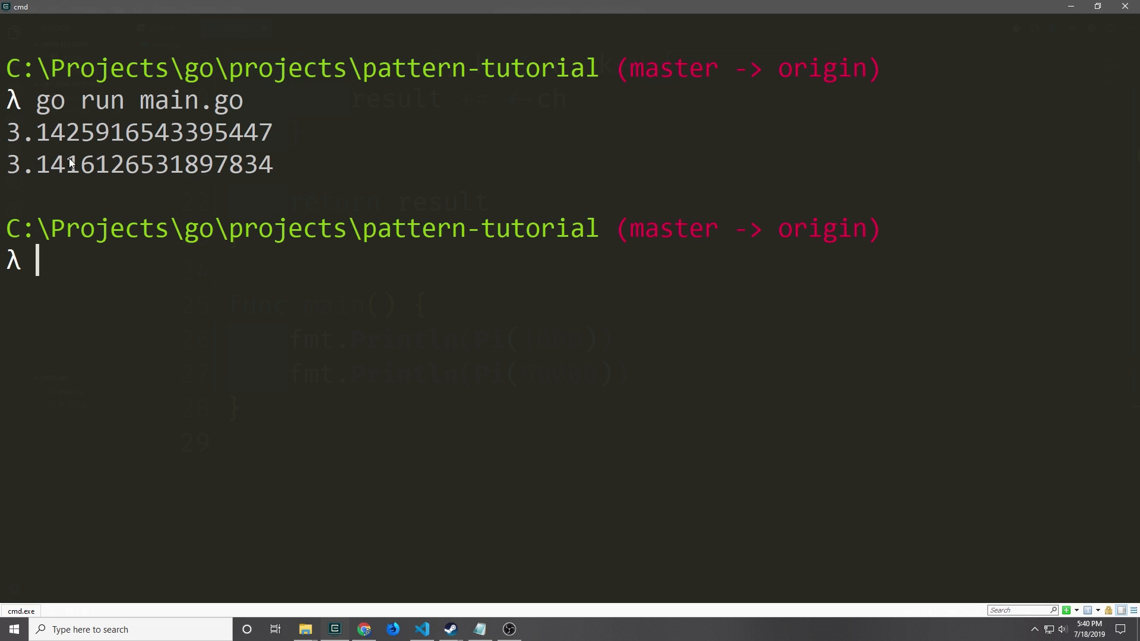
# Run 'go run main.go' in the terminal and read the two printed Pi approximations.
pyautogui.click(421, 630)
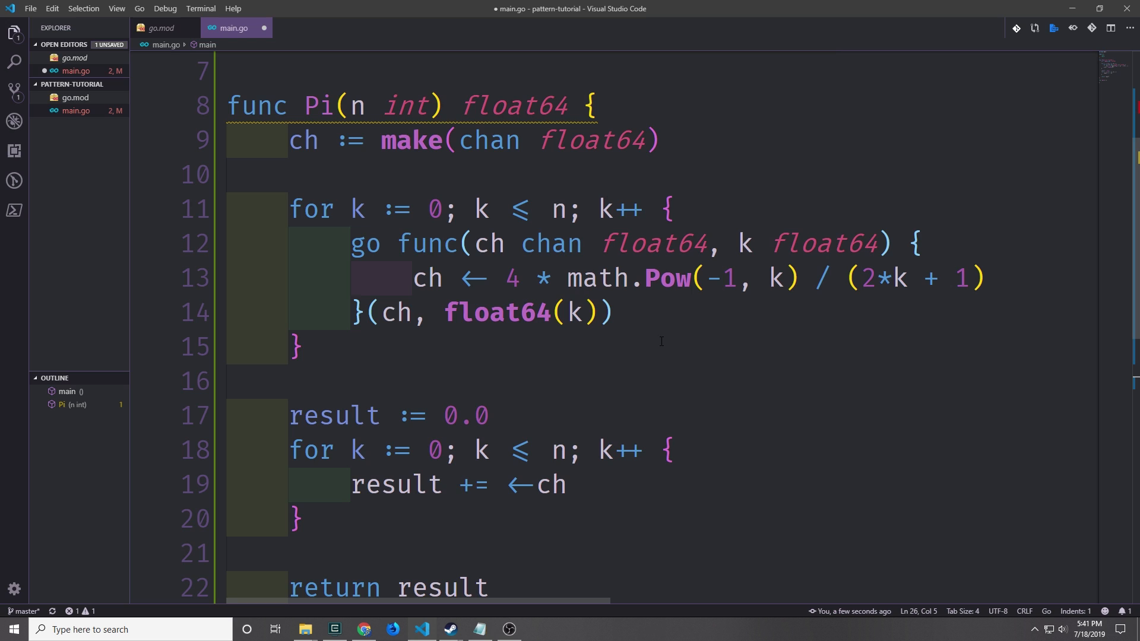
# Write wraplogger(fun func(int) float64) returning an empty func(n int) float64 closure above Pi.
pyautogui.scroll(3)
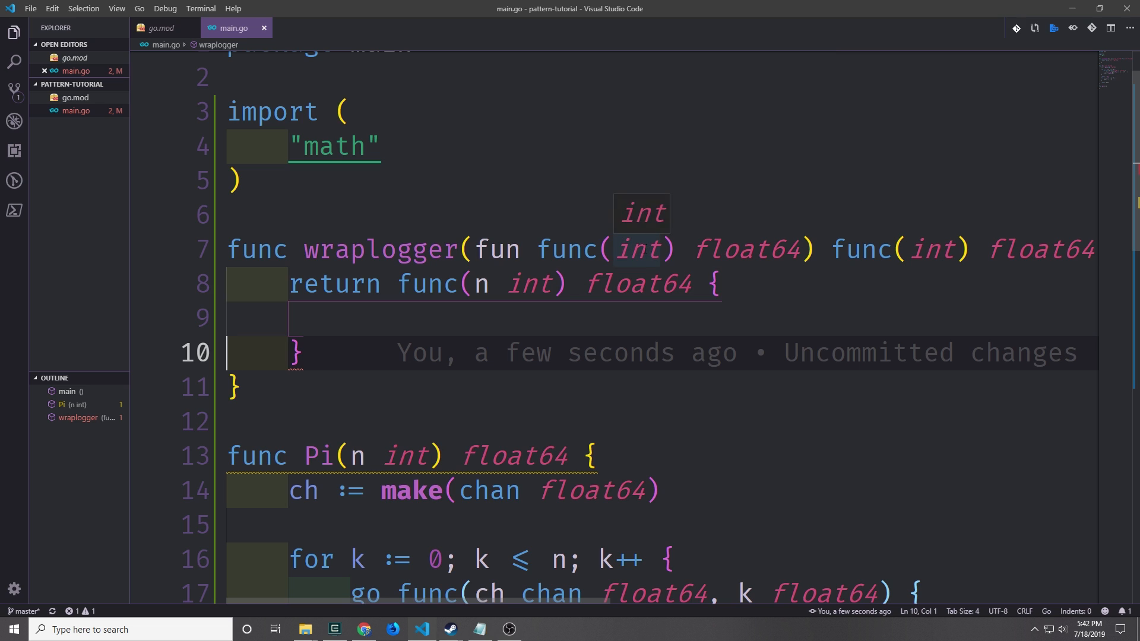
pyautogui.doubleClick(744, 248)
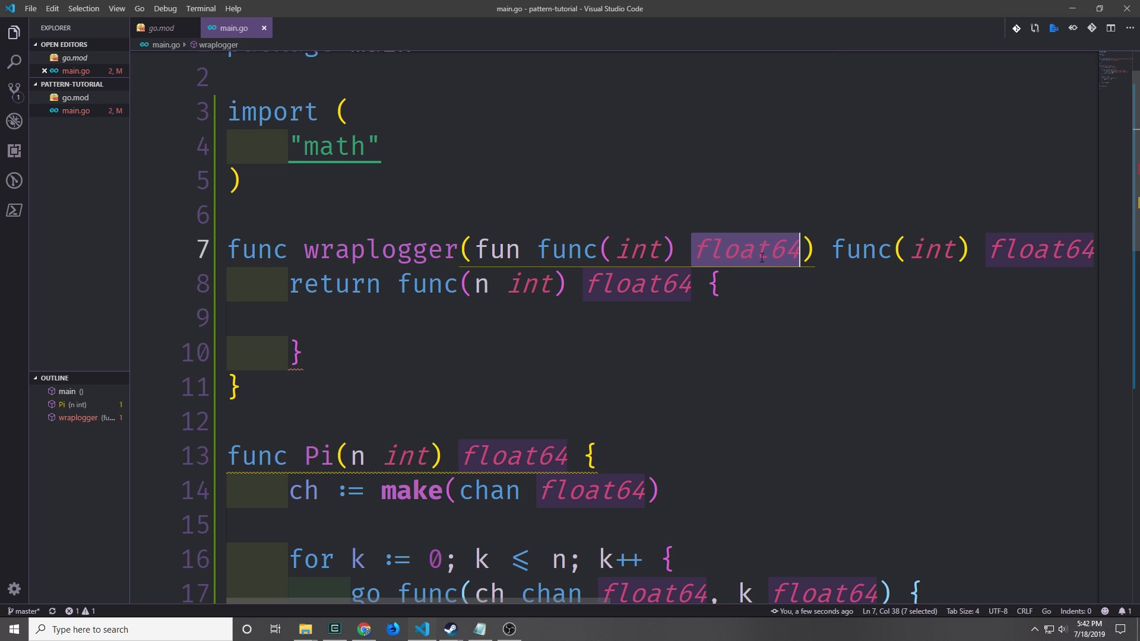
pyautogui.scroll(-3)
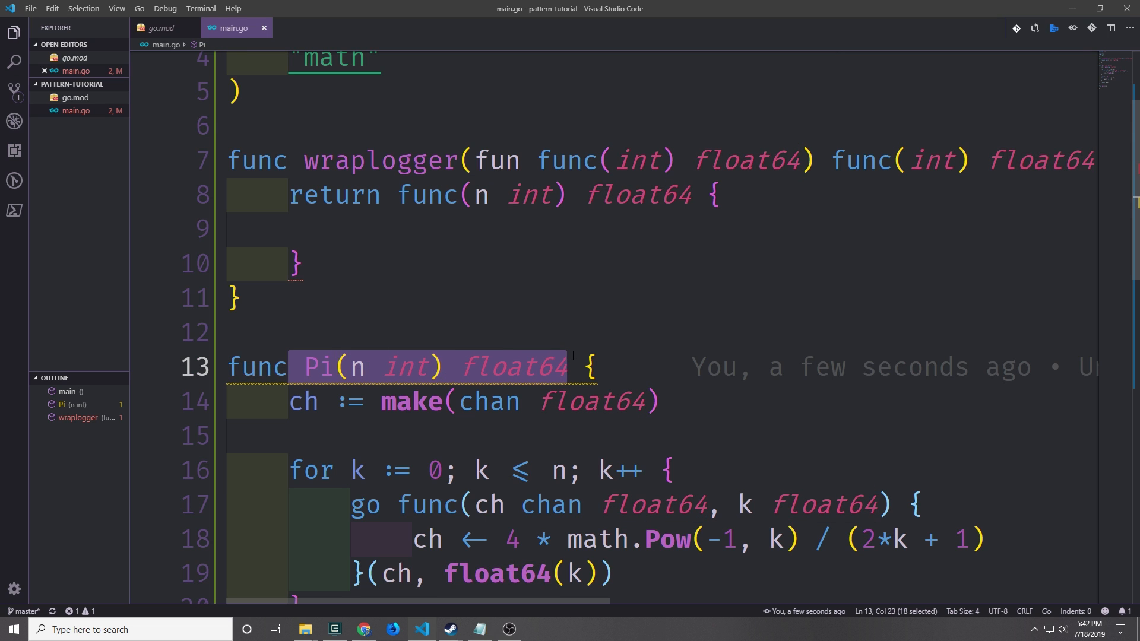
pyautogui.hscroll(3)
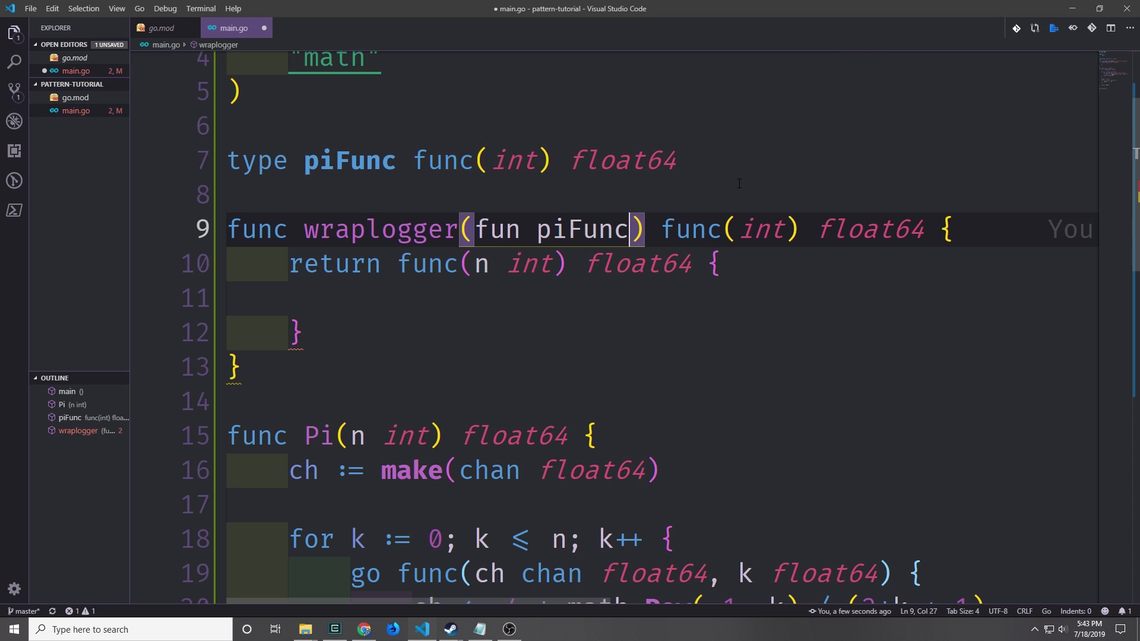
# Declare 'type piFunc func(int) float64' and retype wraplogger as (fun piFunc, logger *log.Logger) piFunc.
pyautogui.write('piFunc')
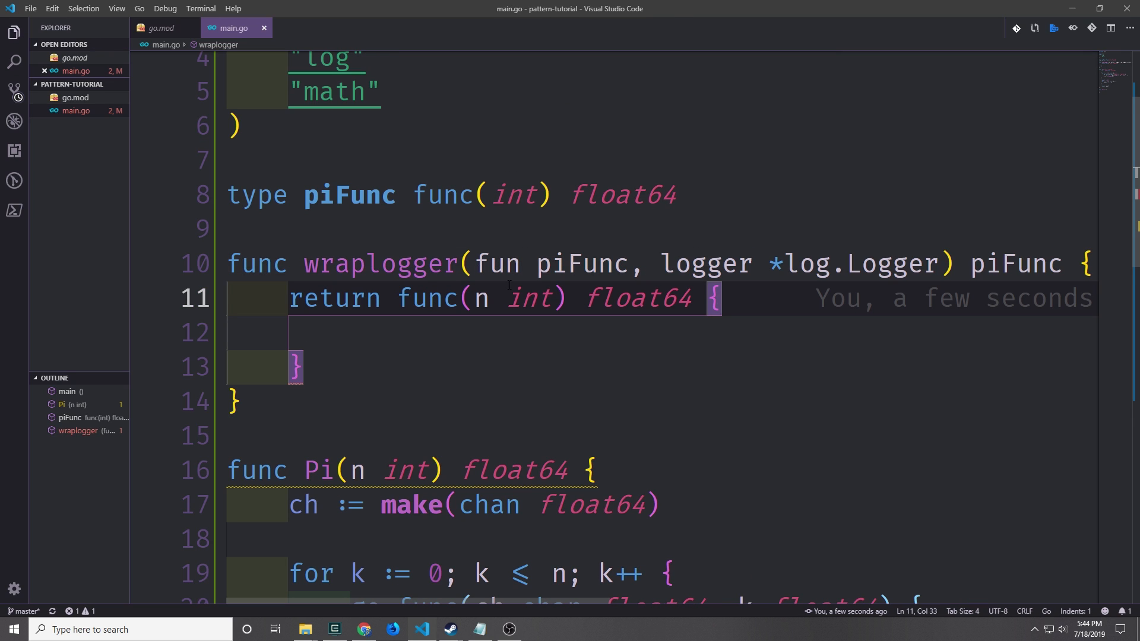
pyautogui.moveTo(705, 263)
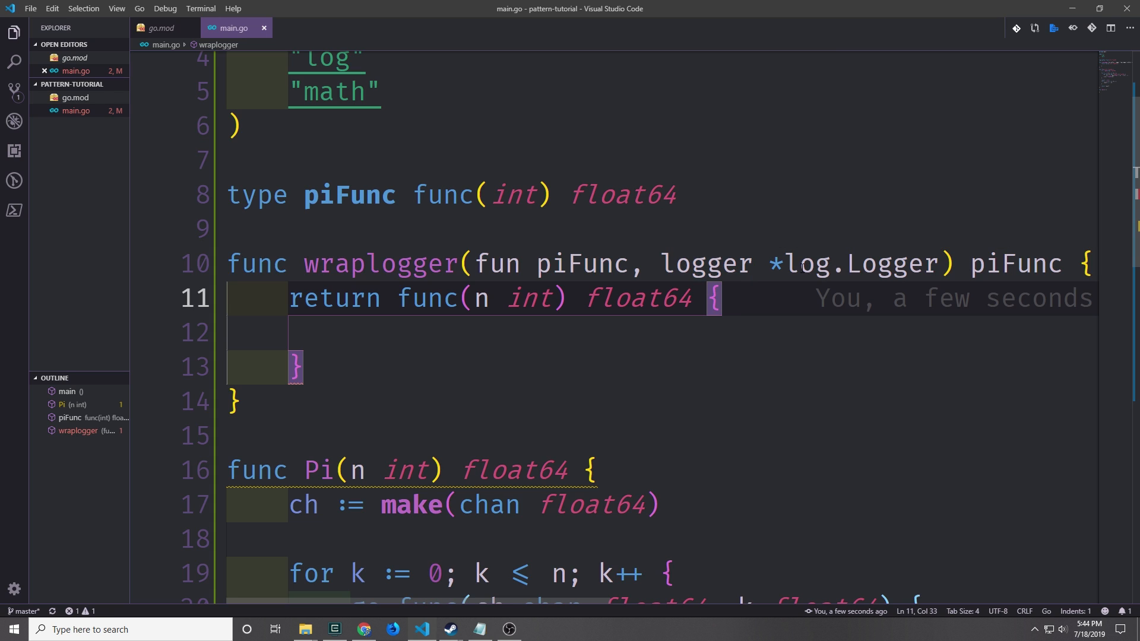
pyautogui.moveTo(804, 264)
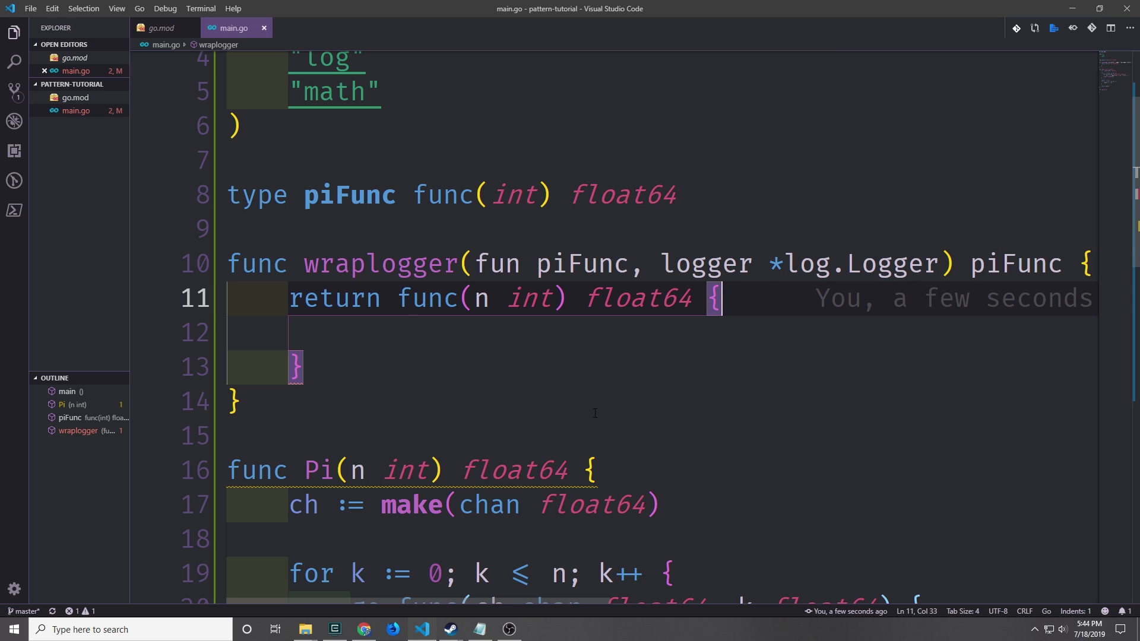
pyautogui.moveTo(783, 373)
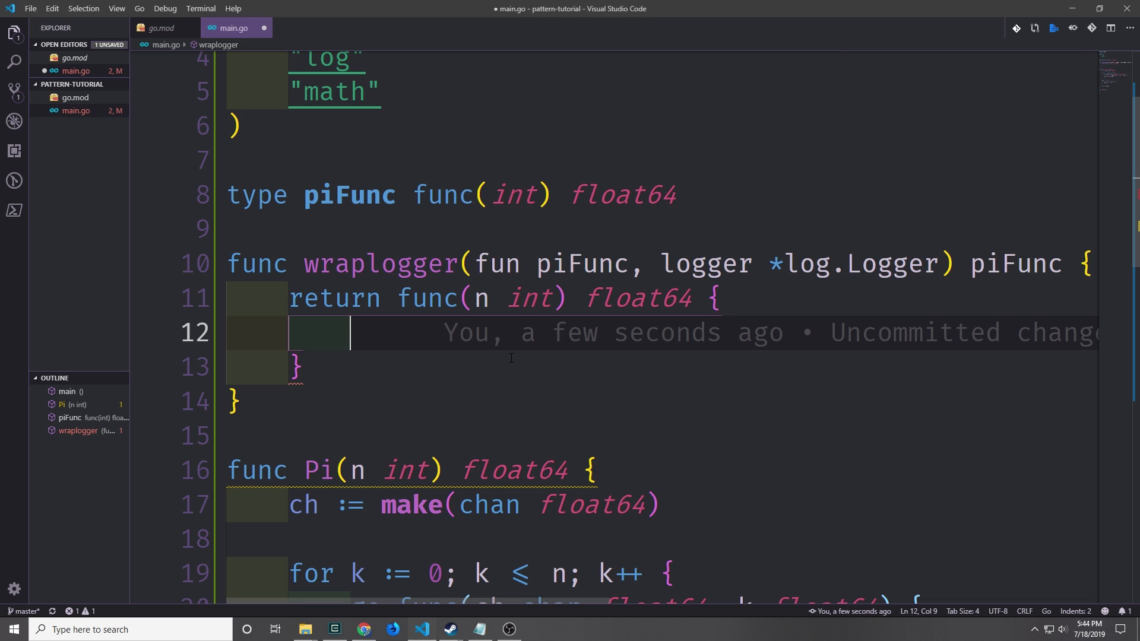
pyautogui.scroll(-3)
pyautogui.write('return fun(n)')
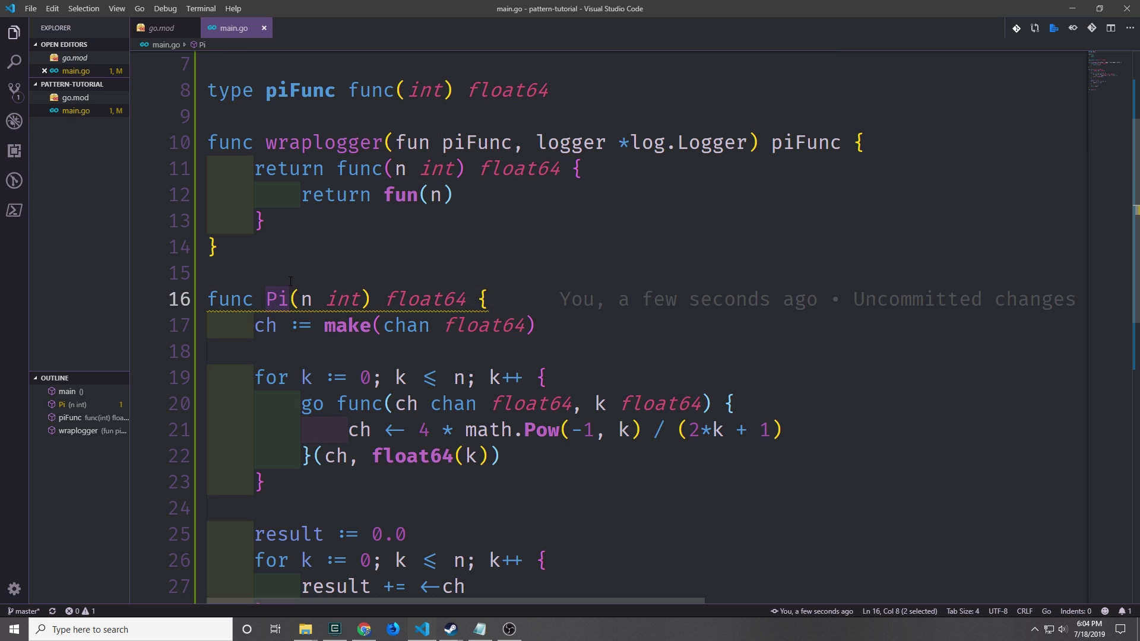
pyautogui.moveTo(531, 141)
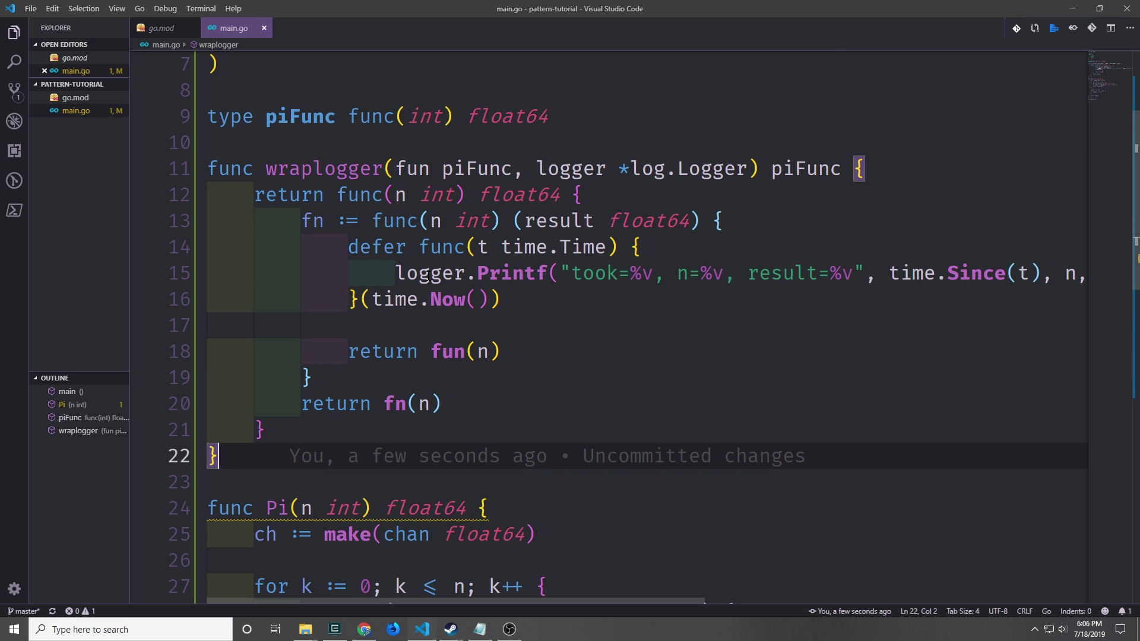
pyautogui.moveTo(531, 328)
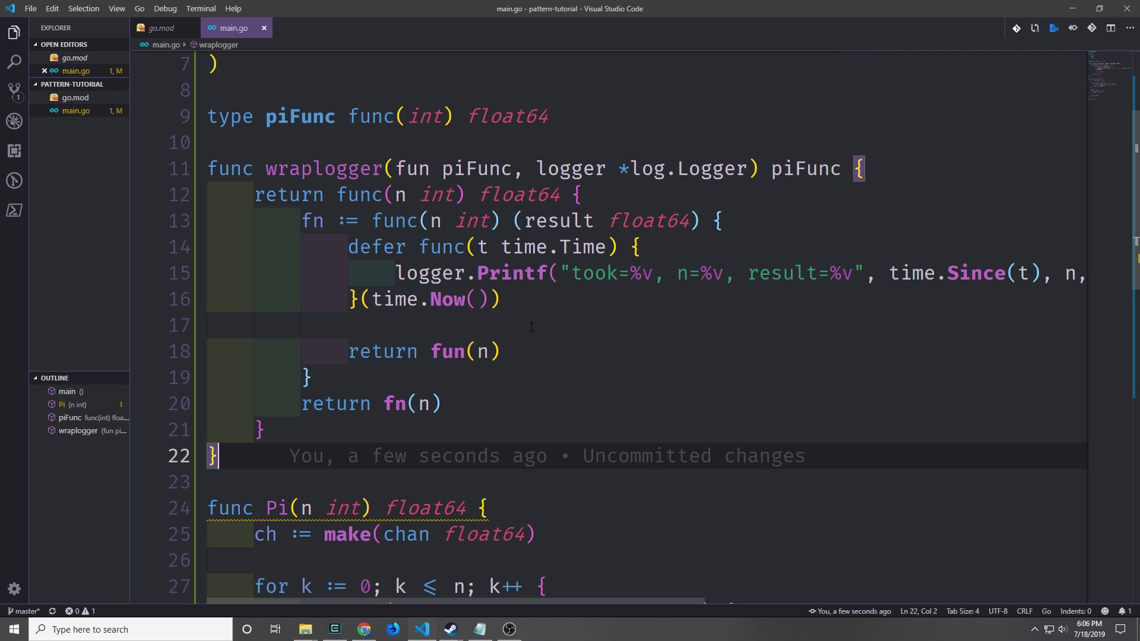
pyautogui.moveTo(682, 381)
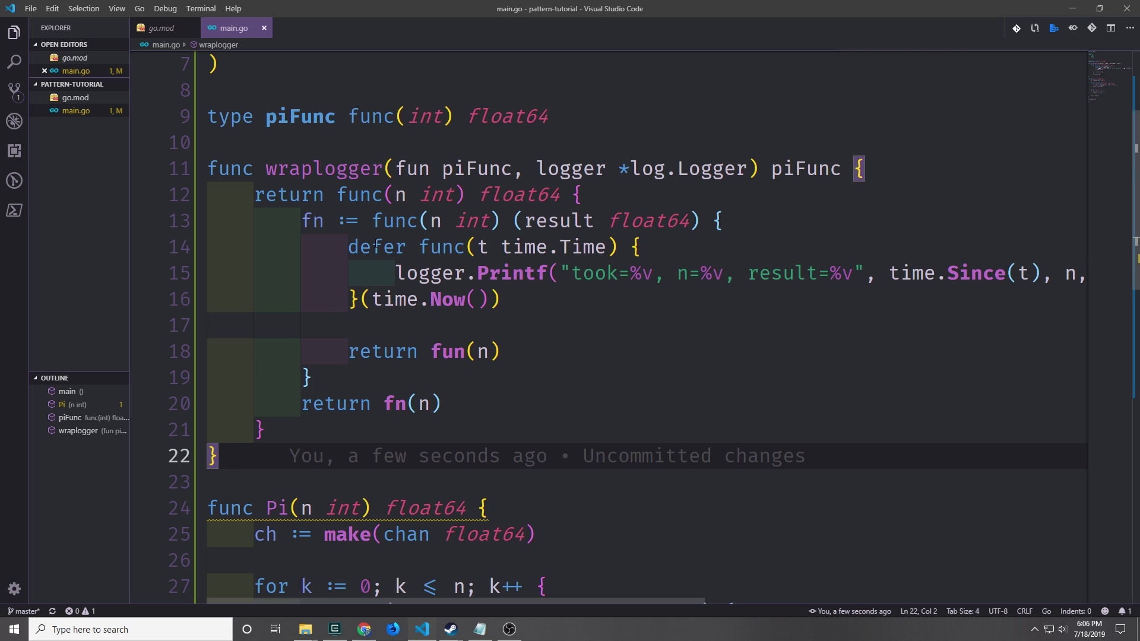
pyautogui.doubleClick(377, 247)
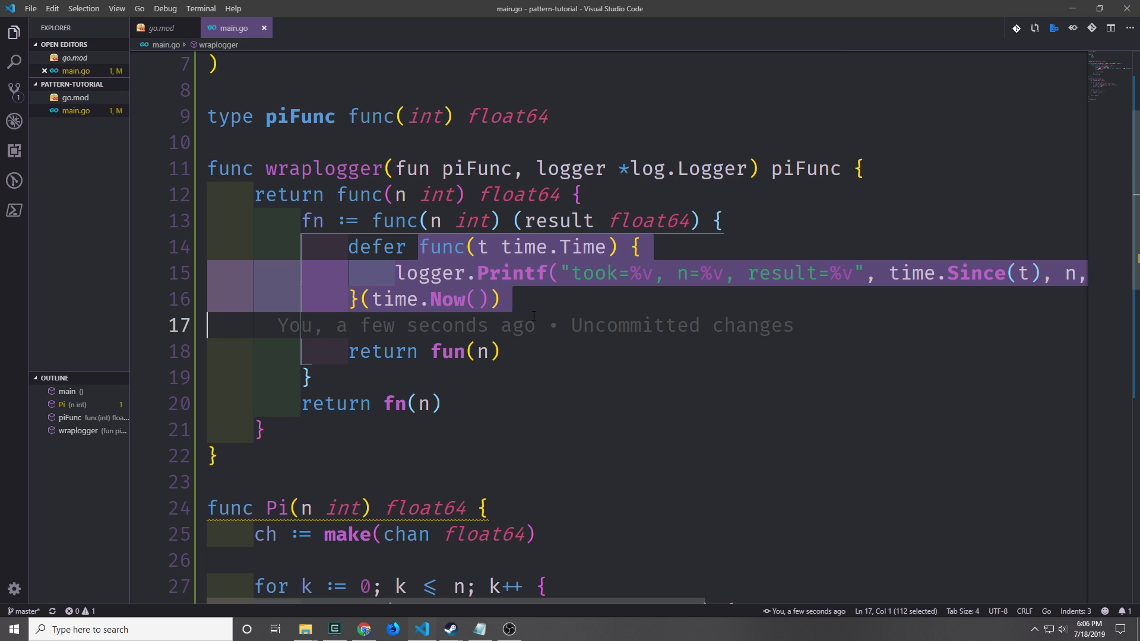
pyautogui.click(500, 273)
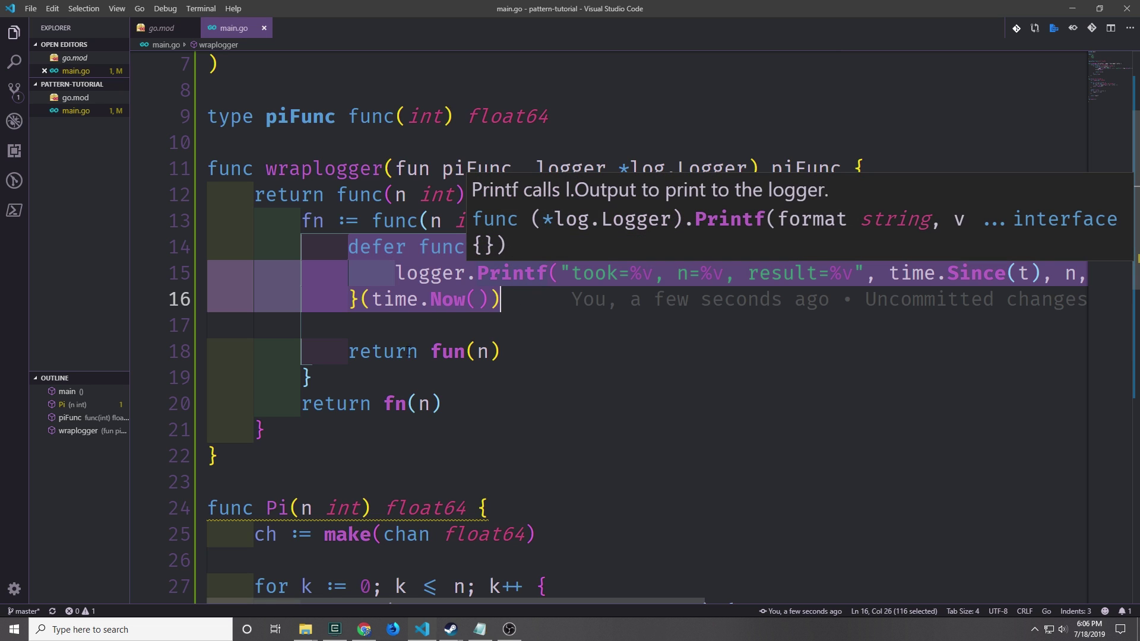
pyautogui.moveTo(442, 300)
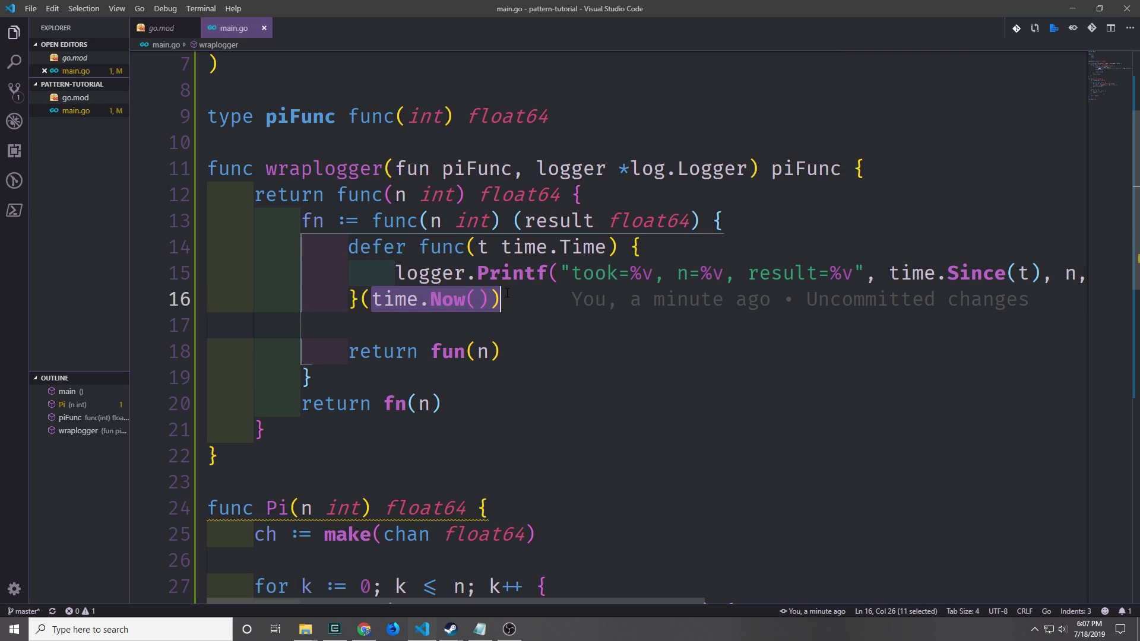
pyautogui.press('shift+Left')
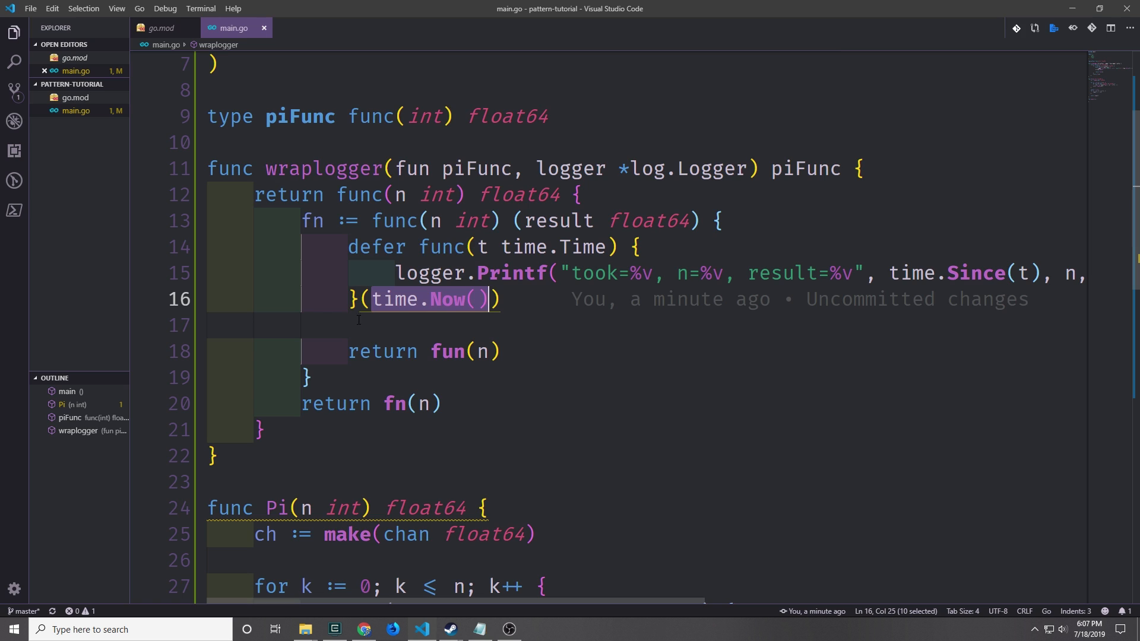
pyautogui.moveTo(455, 286)
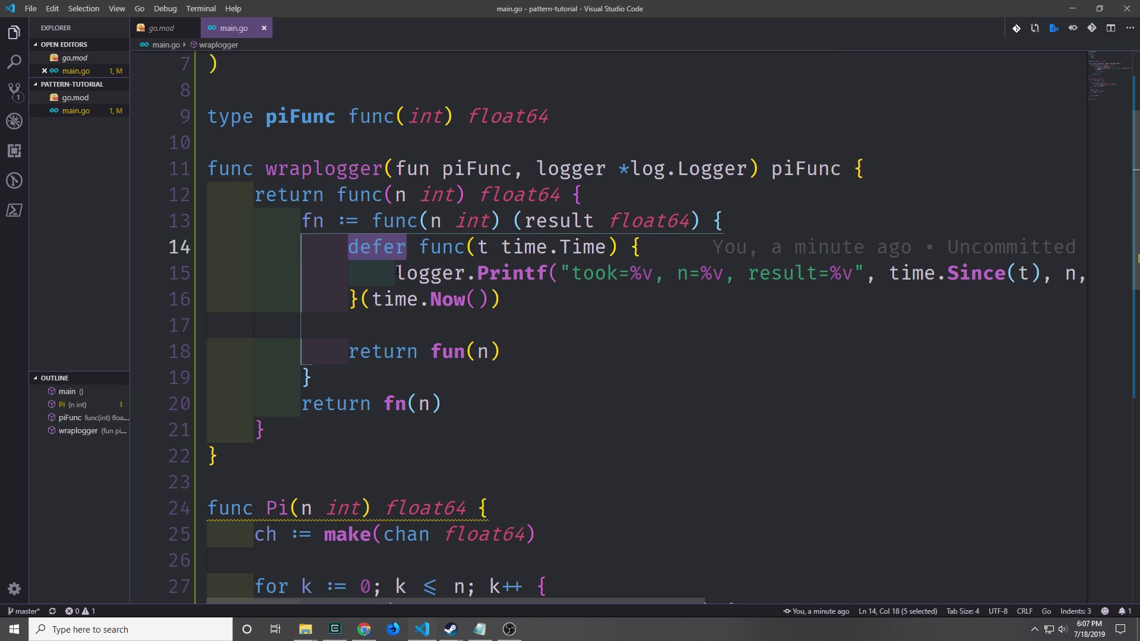
pyautogui.moveTo(469, 299)
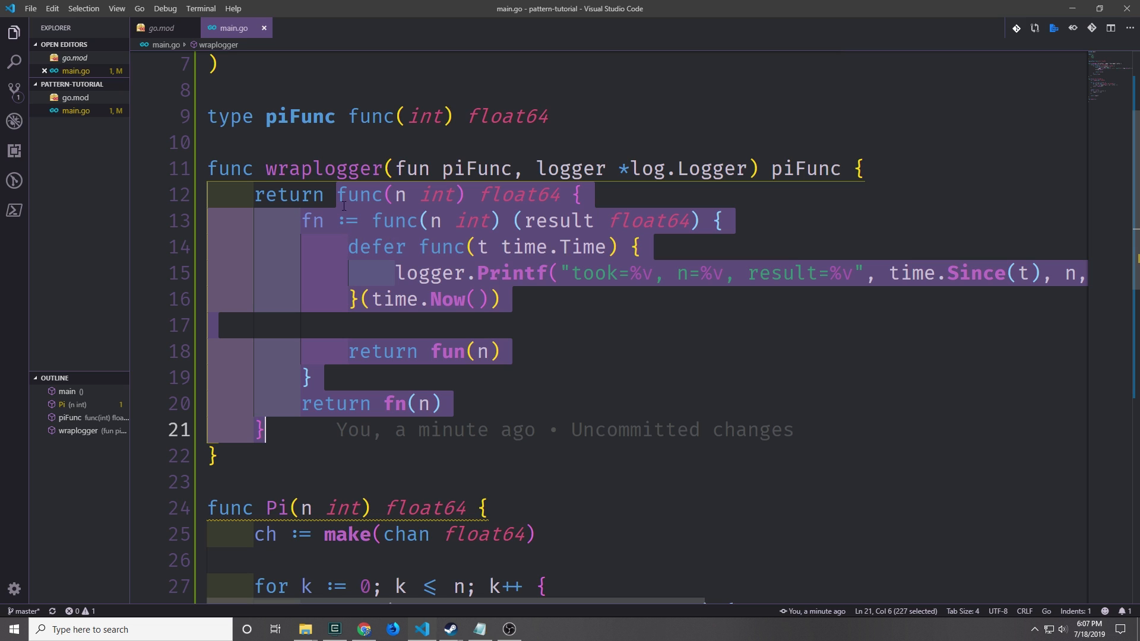
pyautogui.moveTo(422, 465)
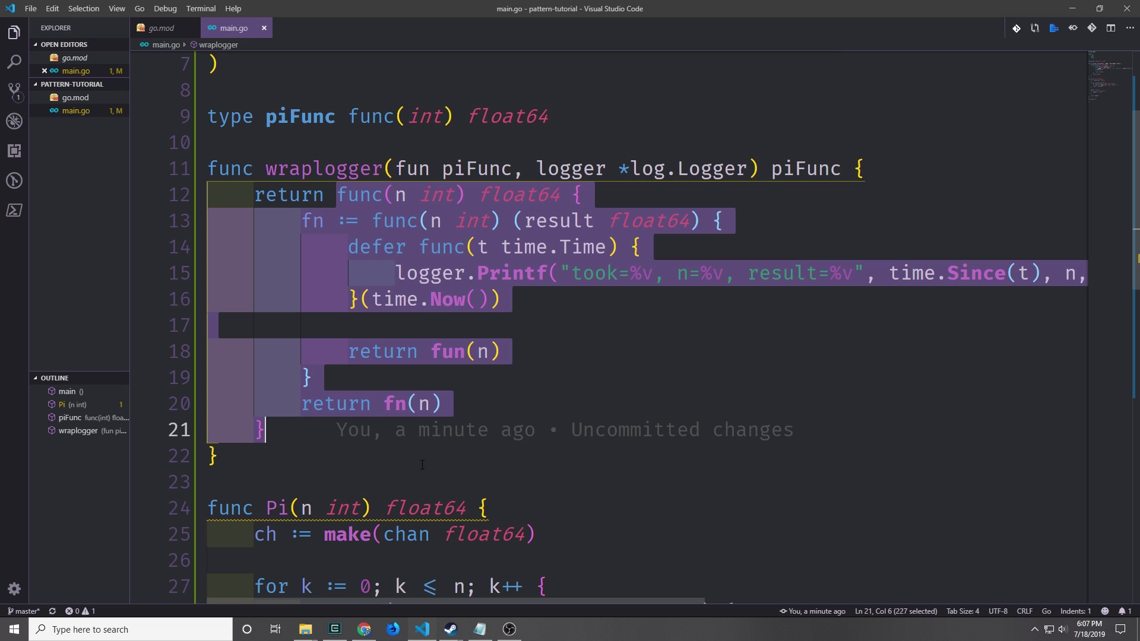
pyautogui.hscroll(3)
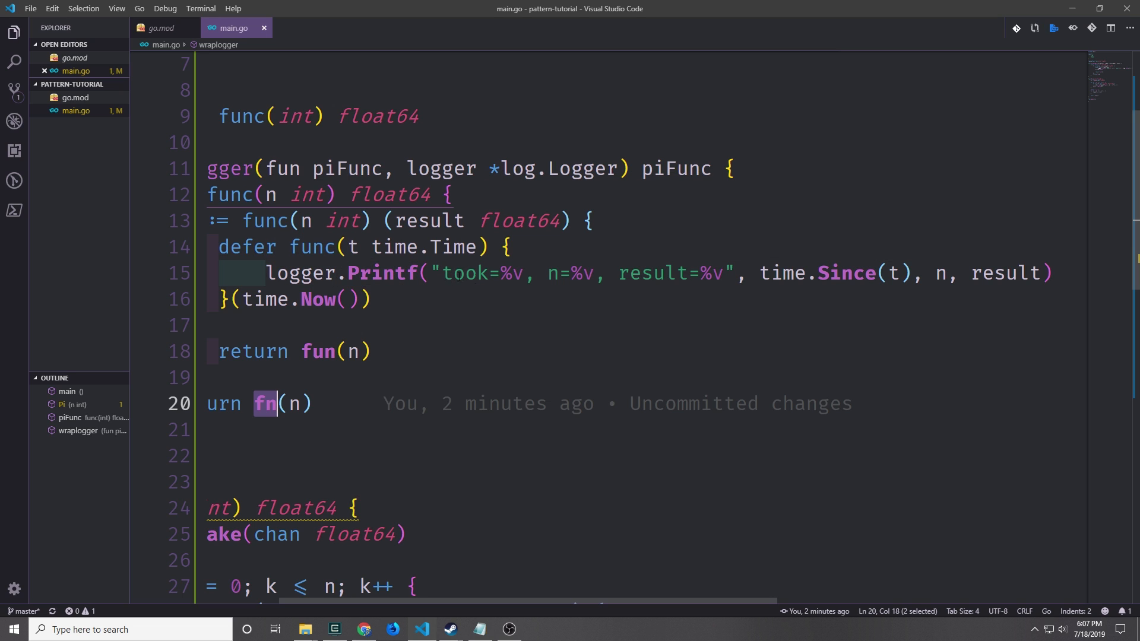
pyautogui.moveTo(776, 274)
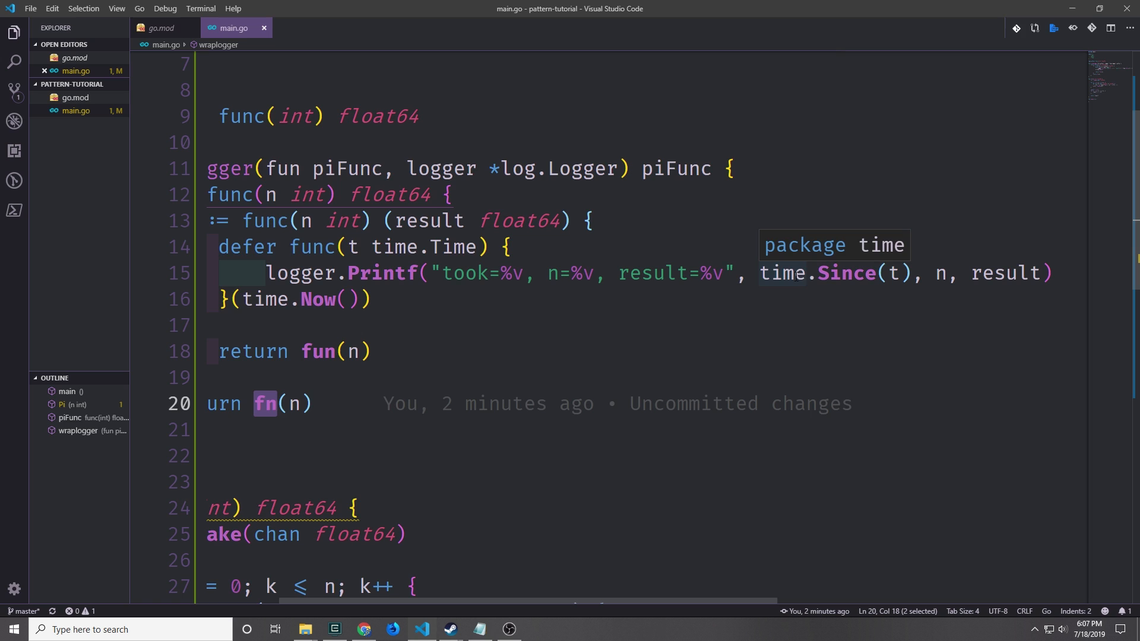
pyautogui.moveTo(556, 294)
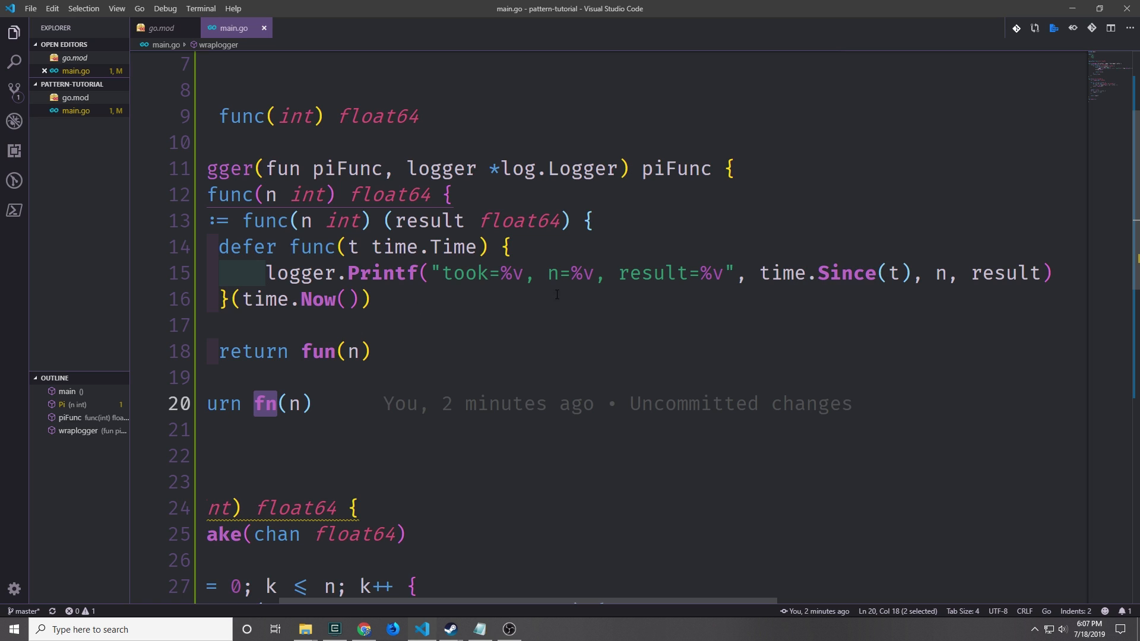
pyautogui.moveTo(846, 273)
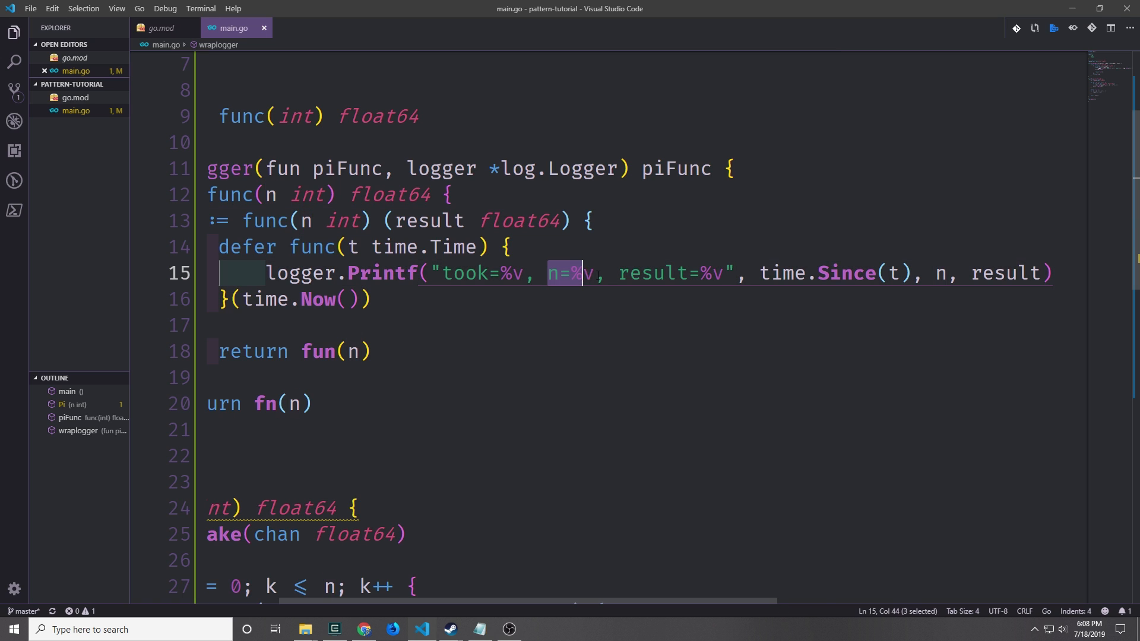
pyautogui.click(616, 274)
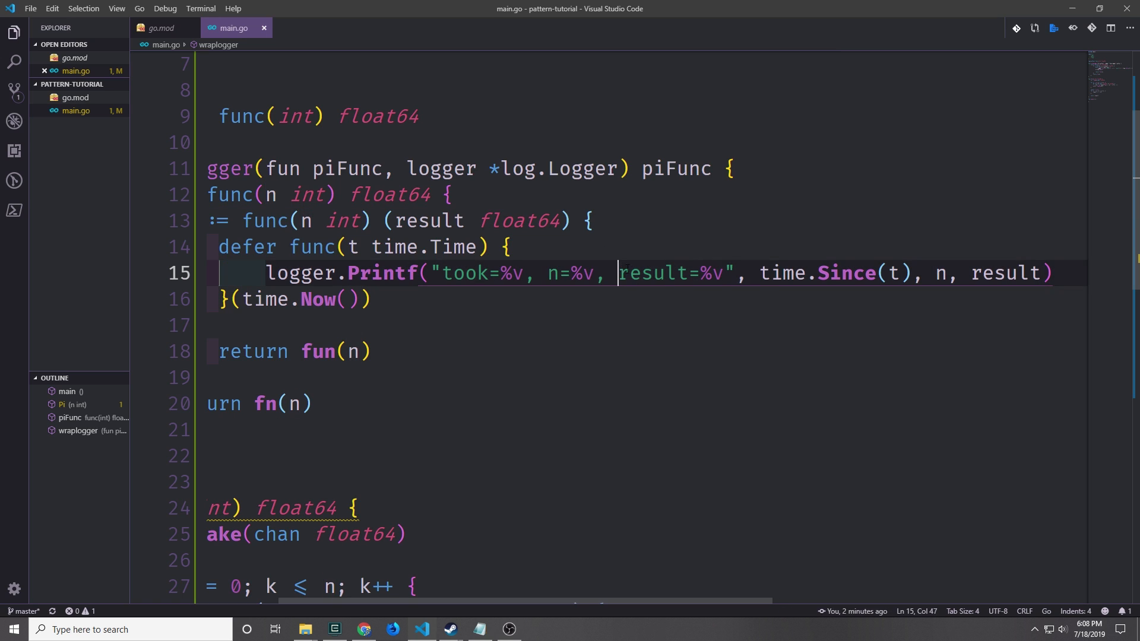
pyautogui.click(1007, 273)
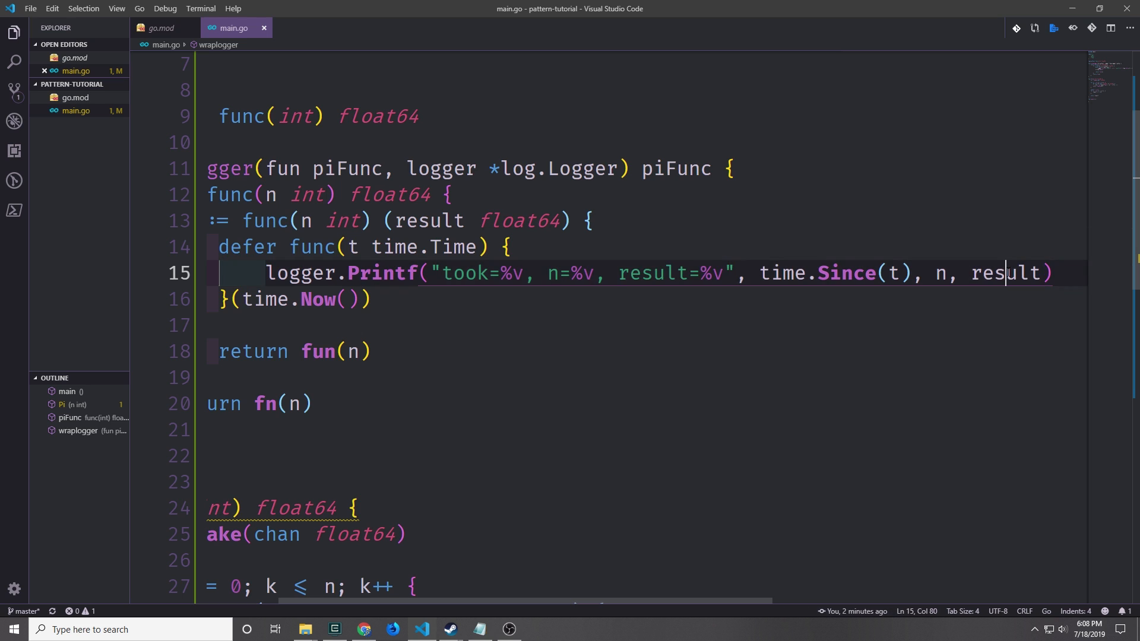
pyautogui.doubleClick(1007, 273)
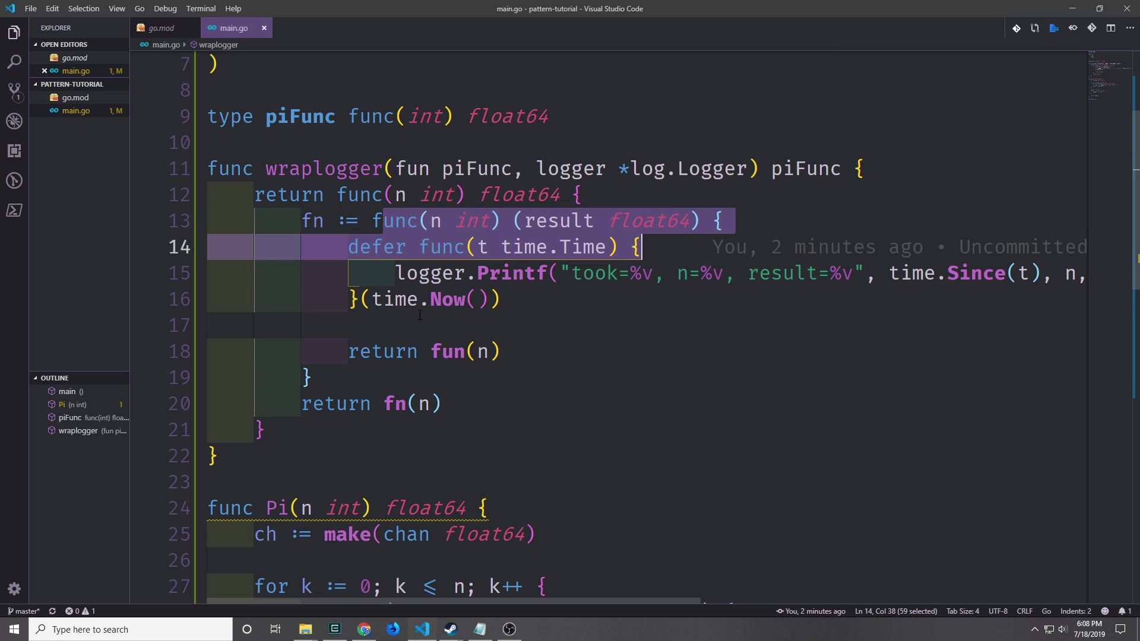
pyautogui.moveTo(535, 241)
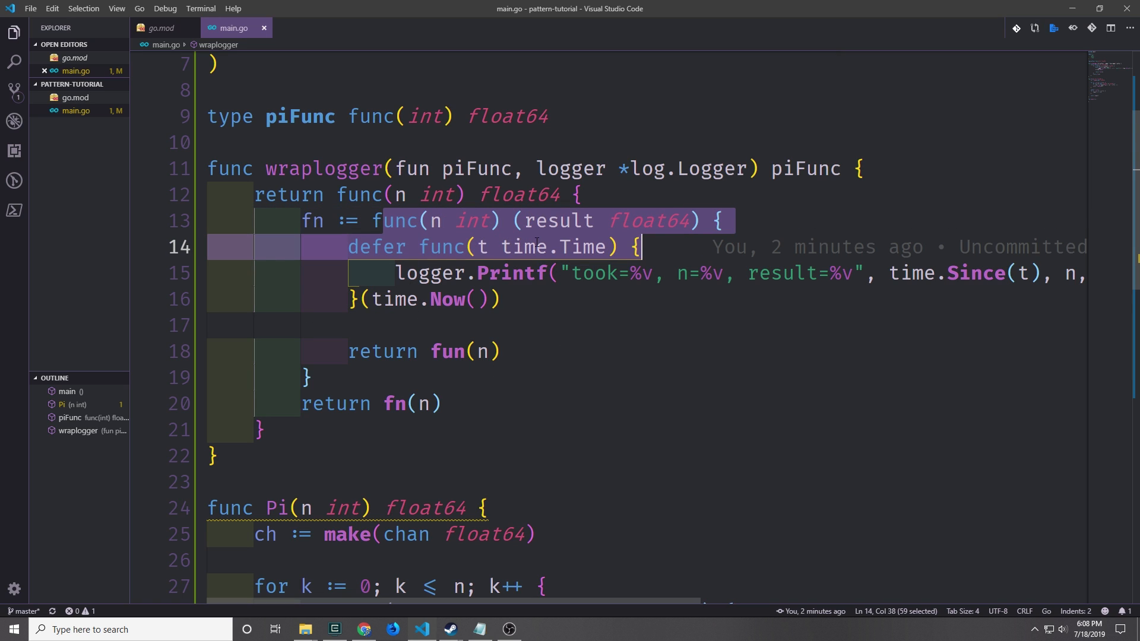
pyautogui.click(484, 352)
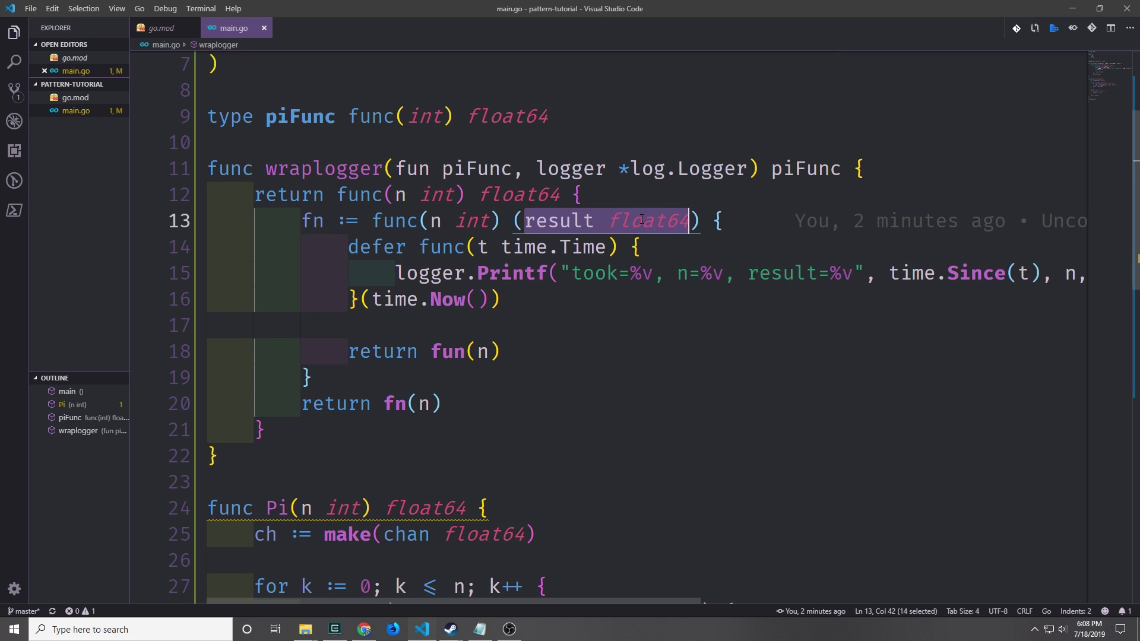
pyautogui.moveTo(766, 202)
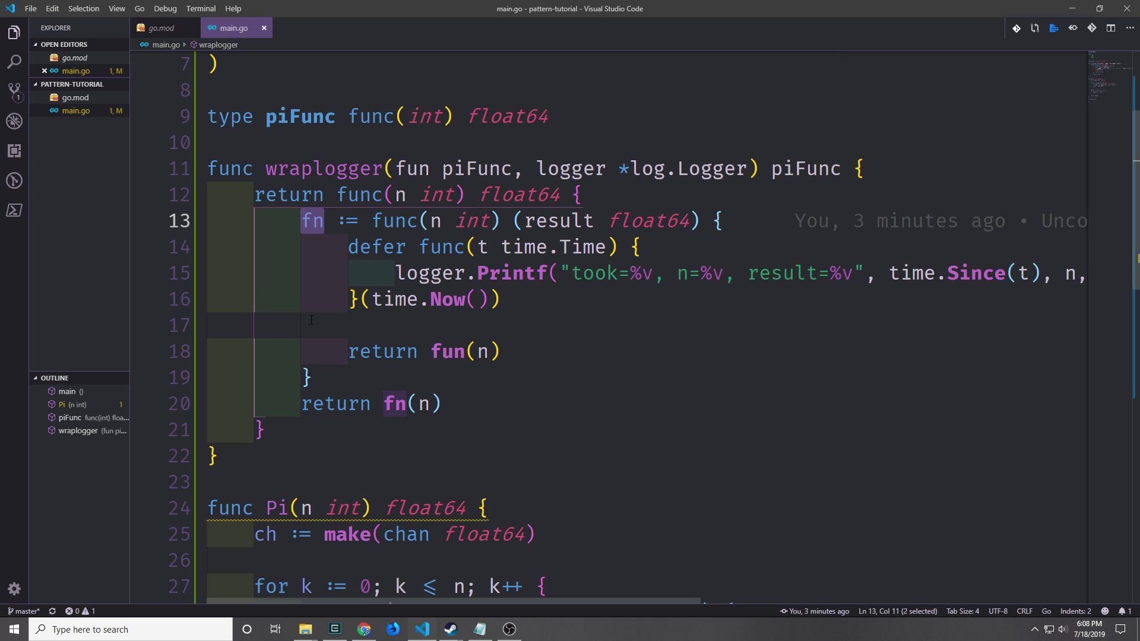
pyautogui.click(448, 352)
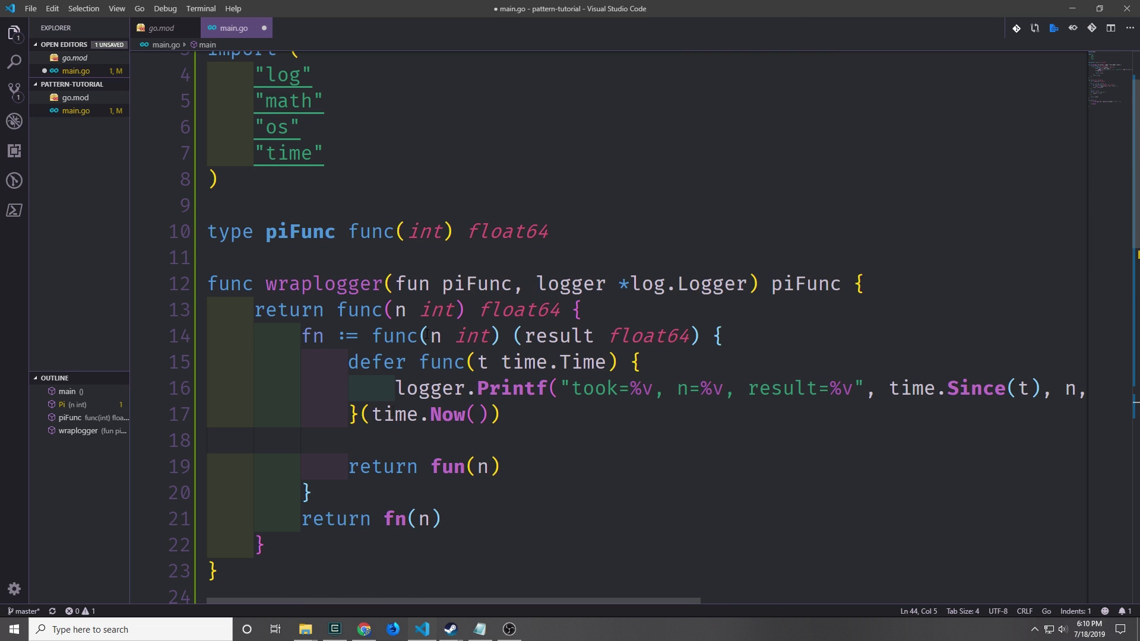
pyautogui.scroll(-3)
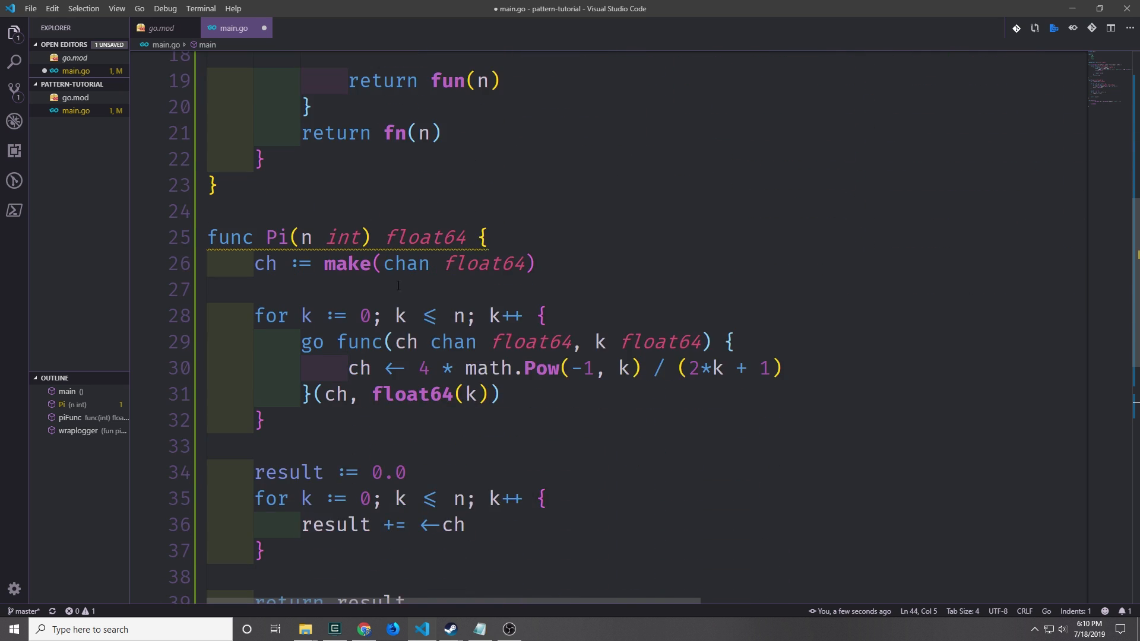
pyautogui.scroll(-3)
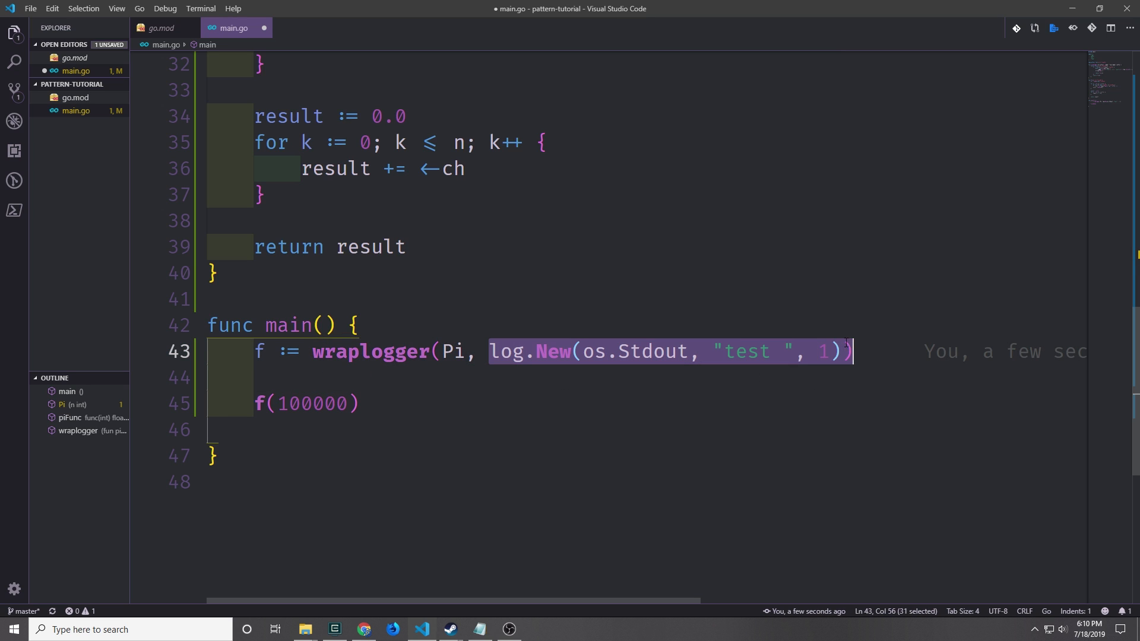
pyautogui.press('shift+Left')
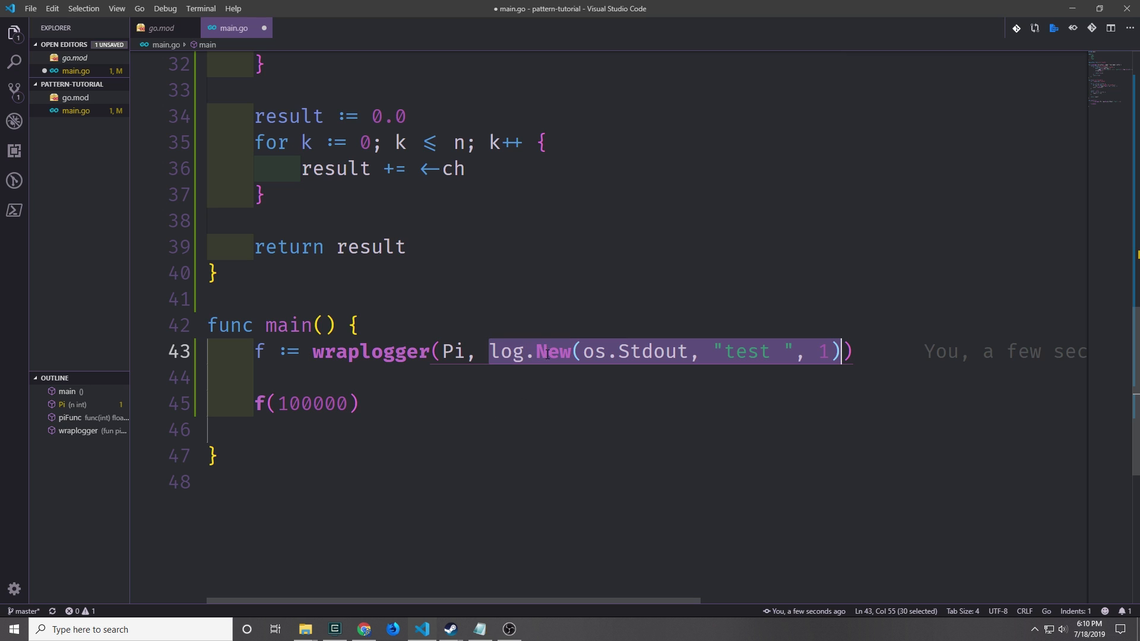
pyautogui.moveTo(650, 352)
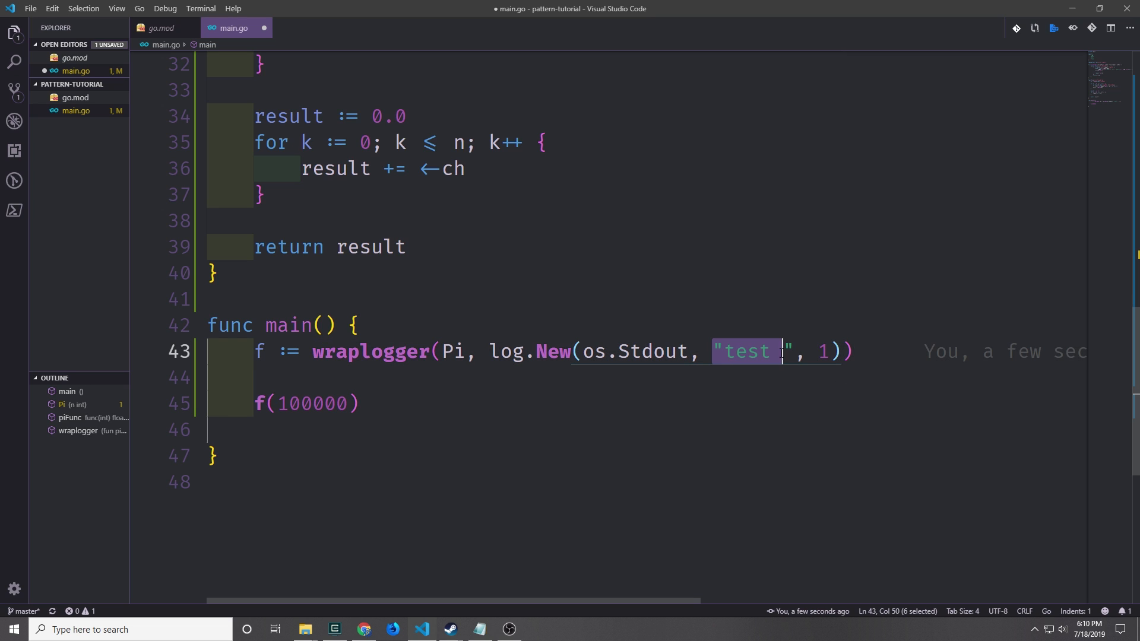
pyautogui.click(258, 351)
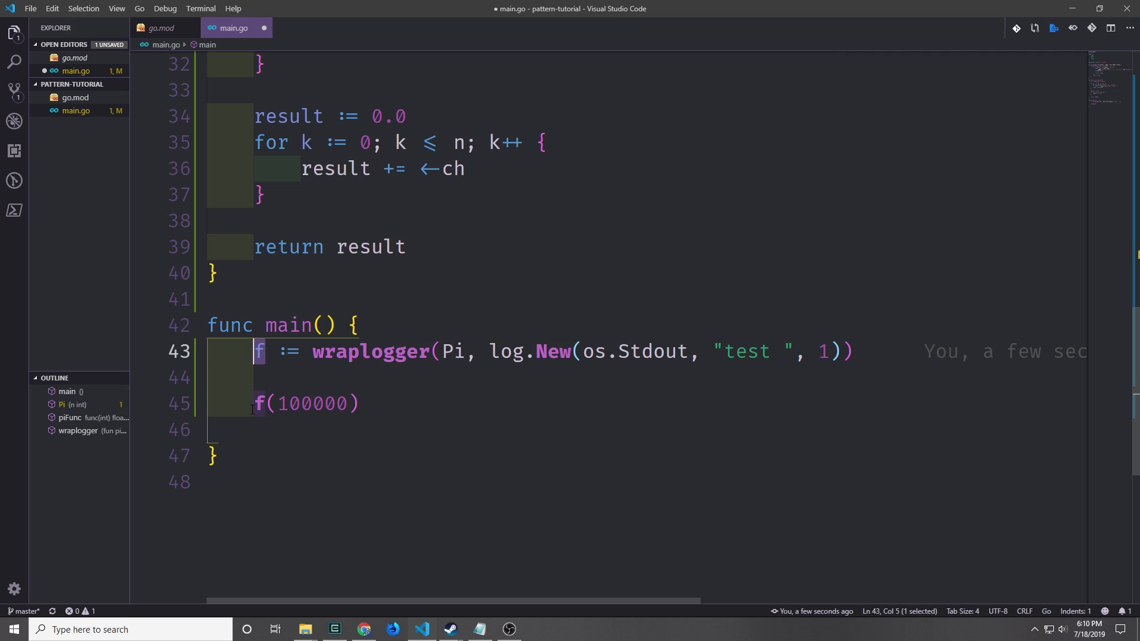
pyautogui.doubleClick(314, 404)
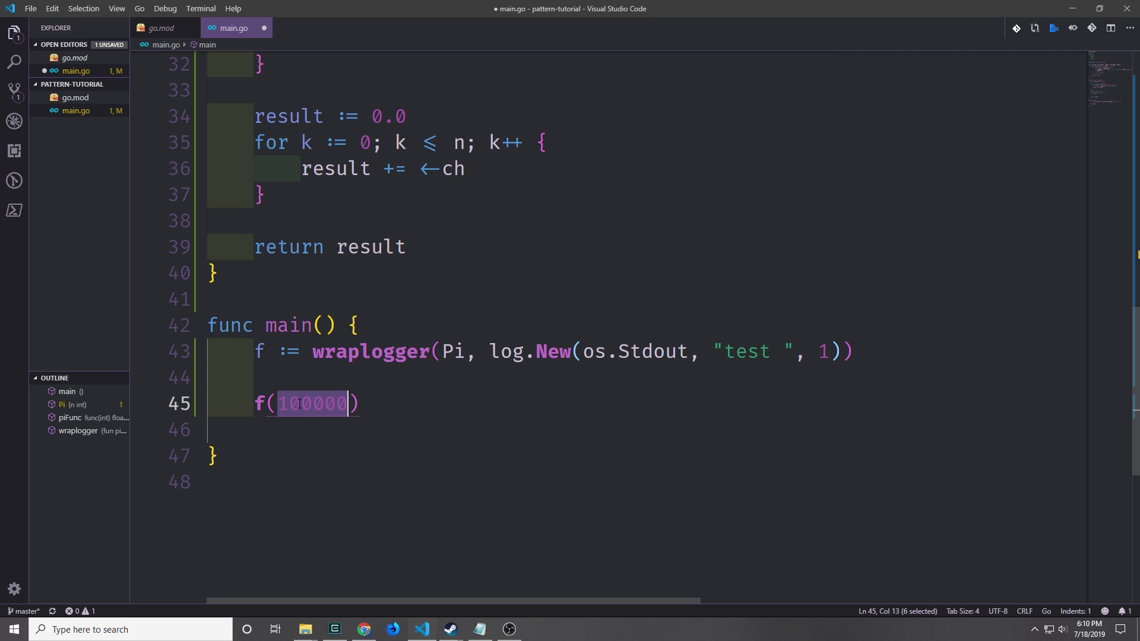
pyautogui.scroll(3)
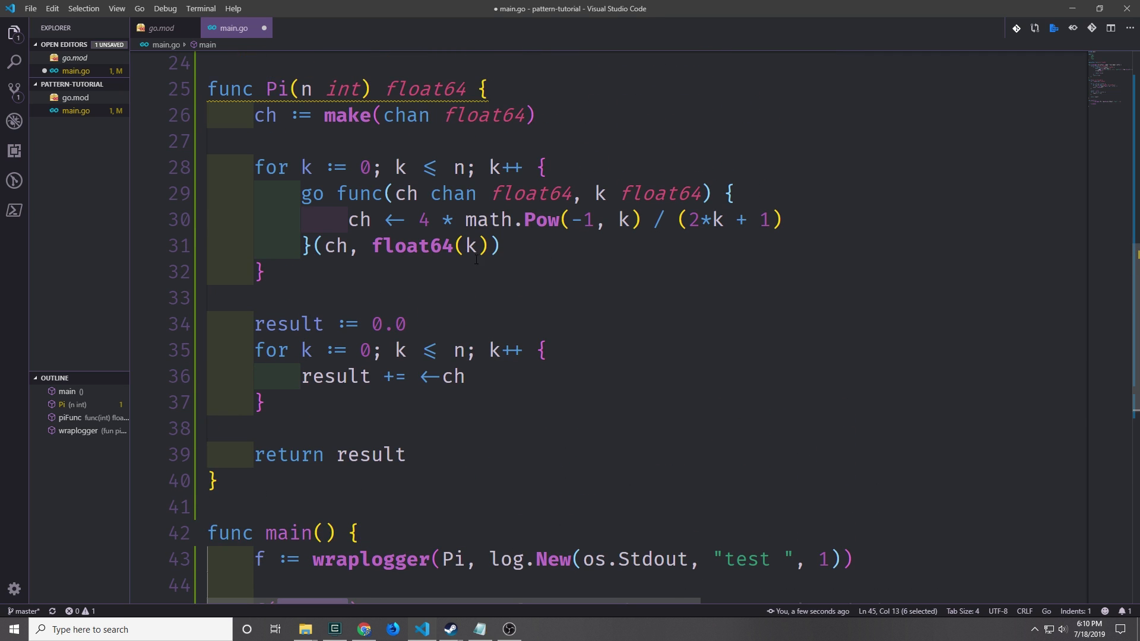
pyautogui.scroll(-3)
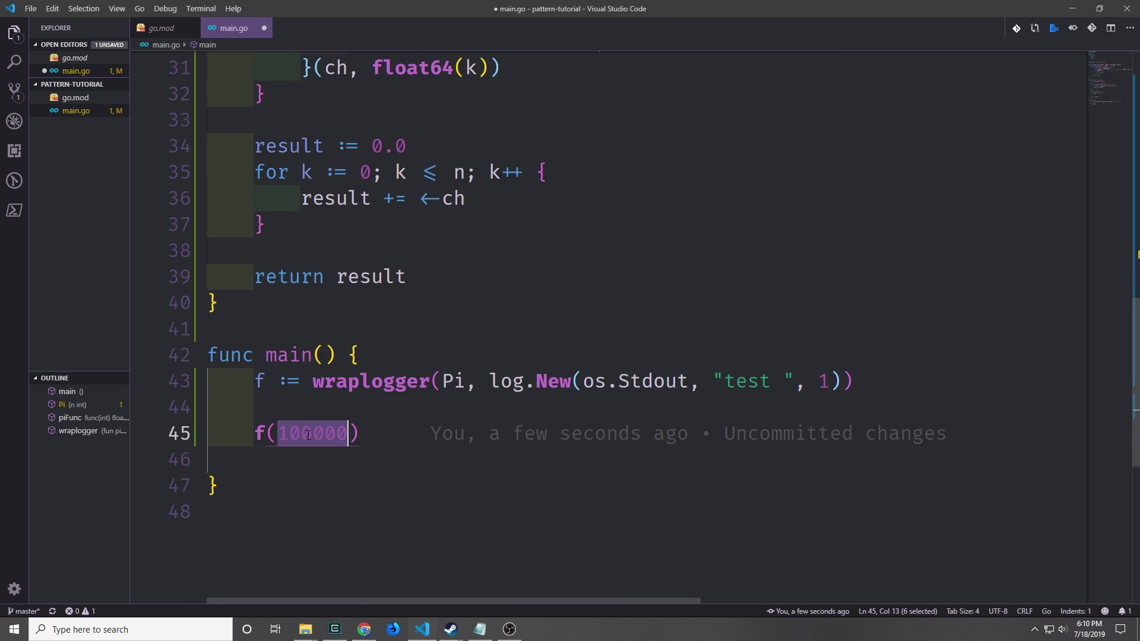
pyautogui.scroll(3)
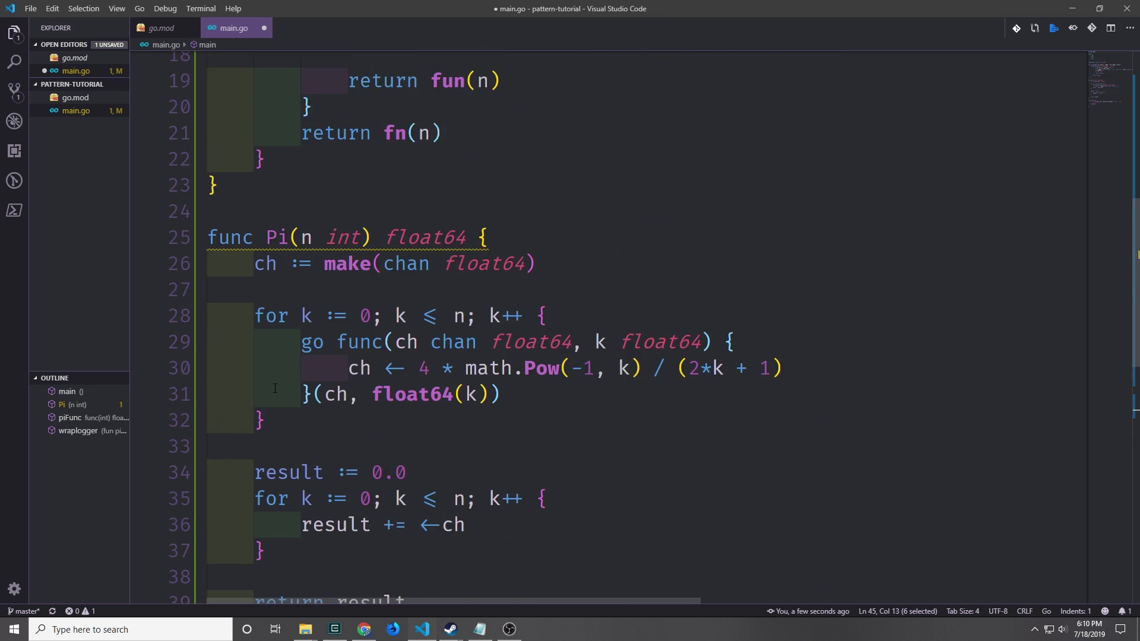
pyautogui.scroll(3)
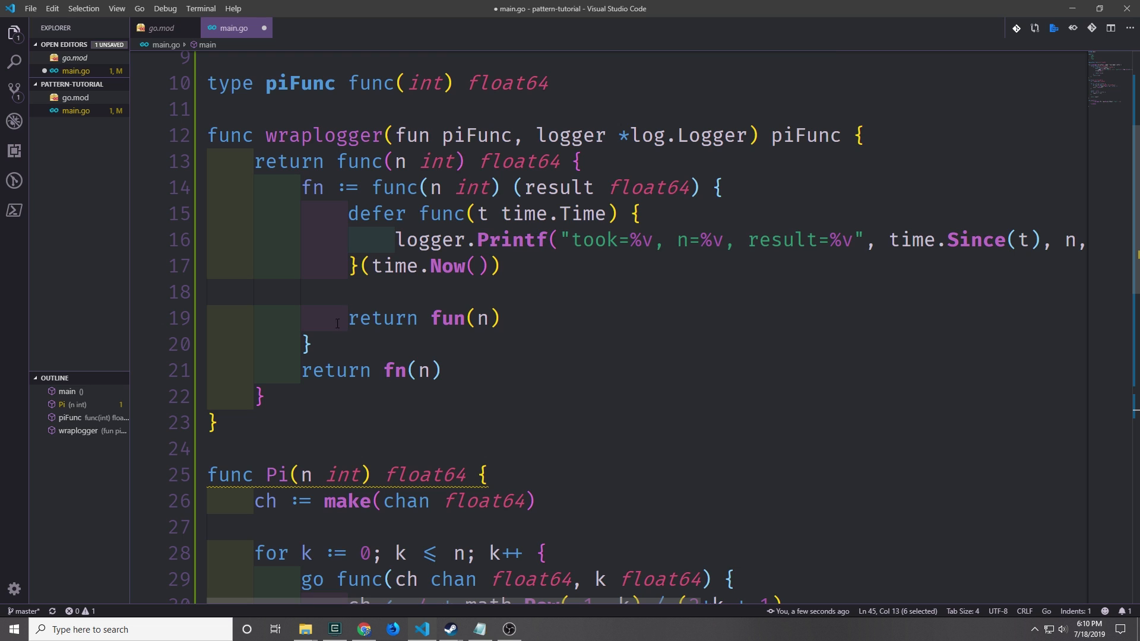
pyautogui.scroll(-3)
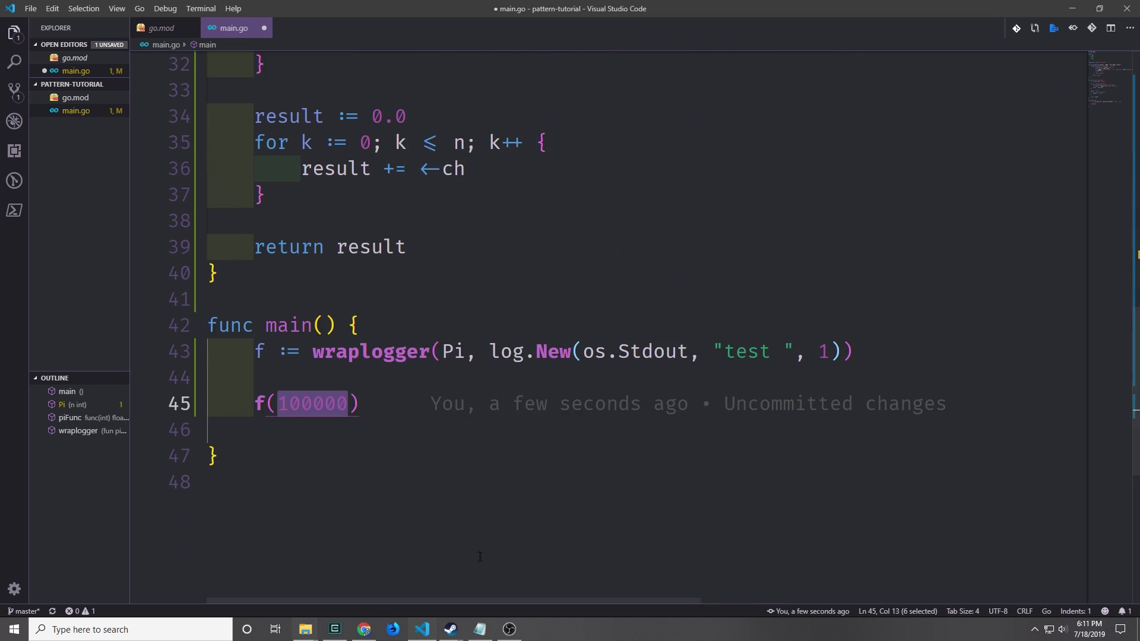
pyautogui.moveTo(657, 471)
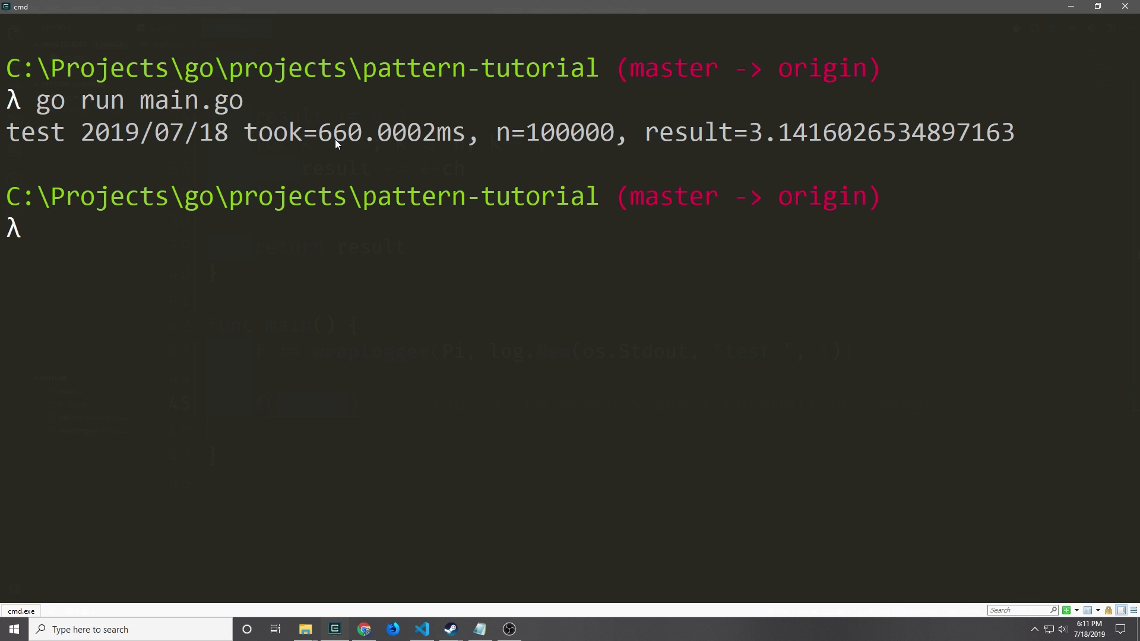
pyautogui.moveTo(605, 120)
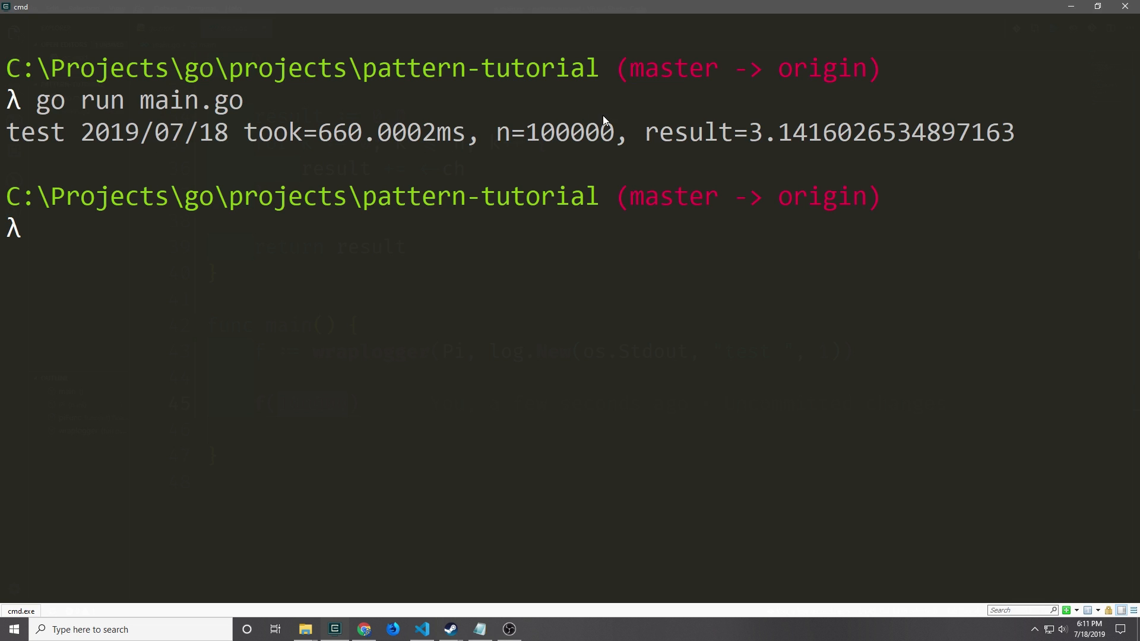
pyautogui.moveTo(923, 120)
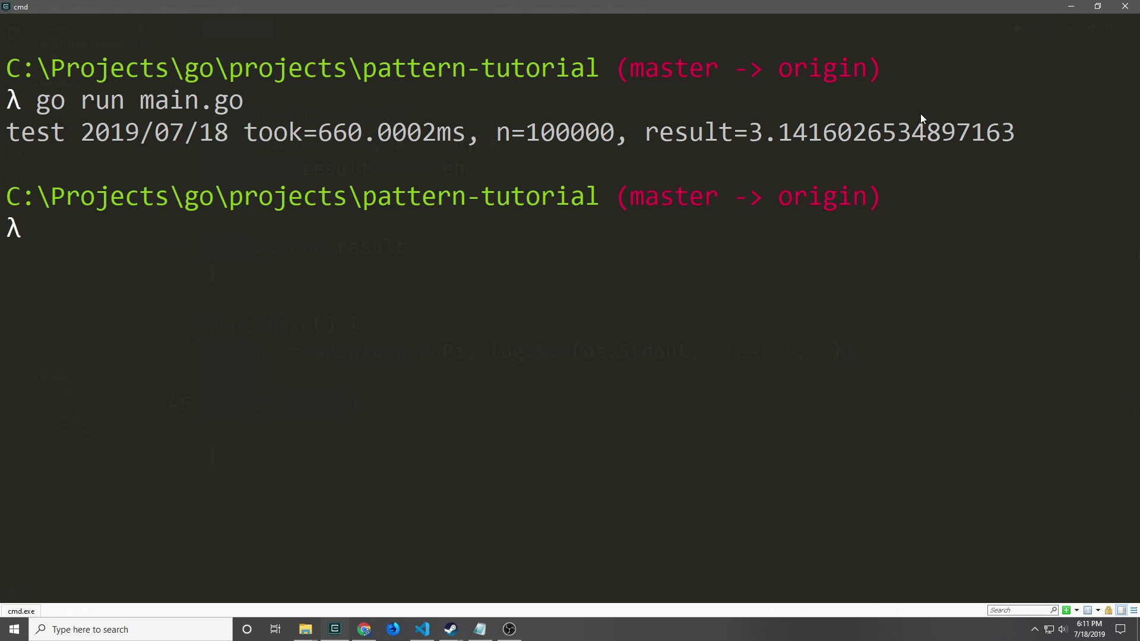
pyautogui.moveTo(786, 149)
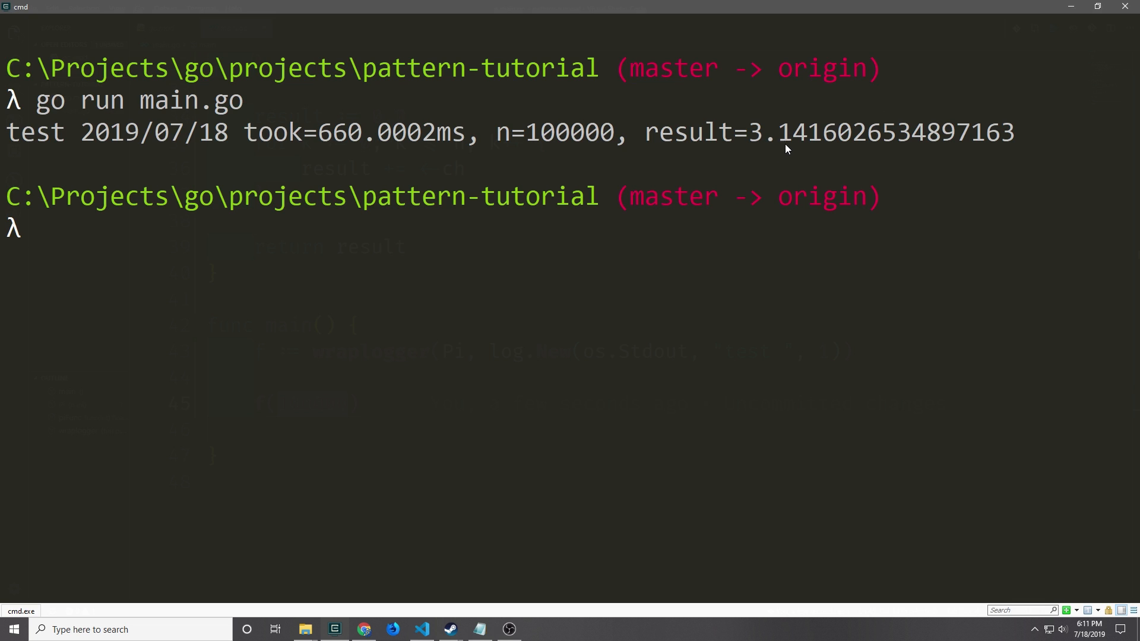
pyautogui.moveTo(858, 142)
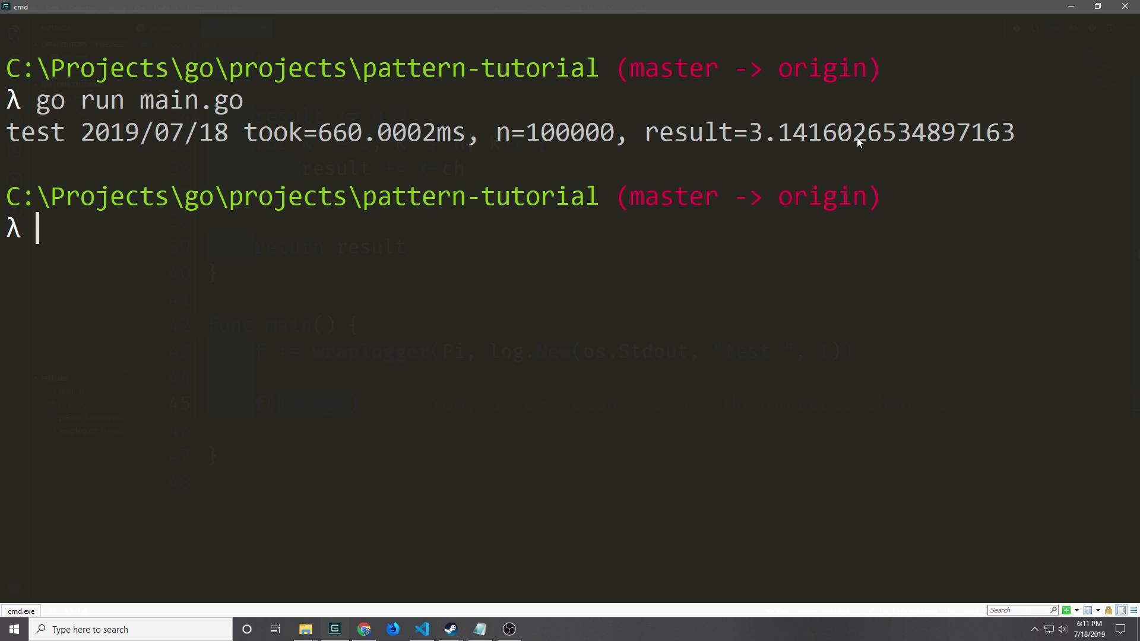
# Run 'go run main.go' in cmd and read the took/n=100000/result log line.
pyautogui.click(420, 629)
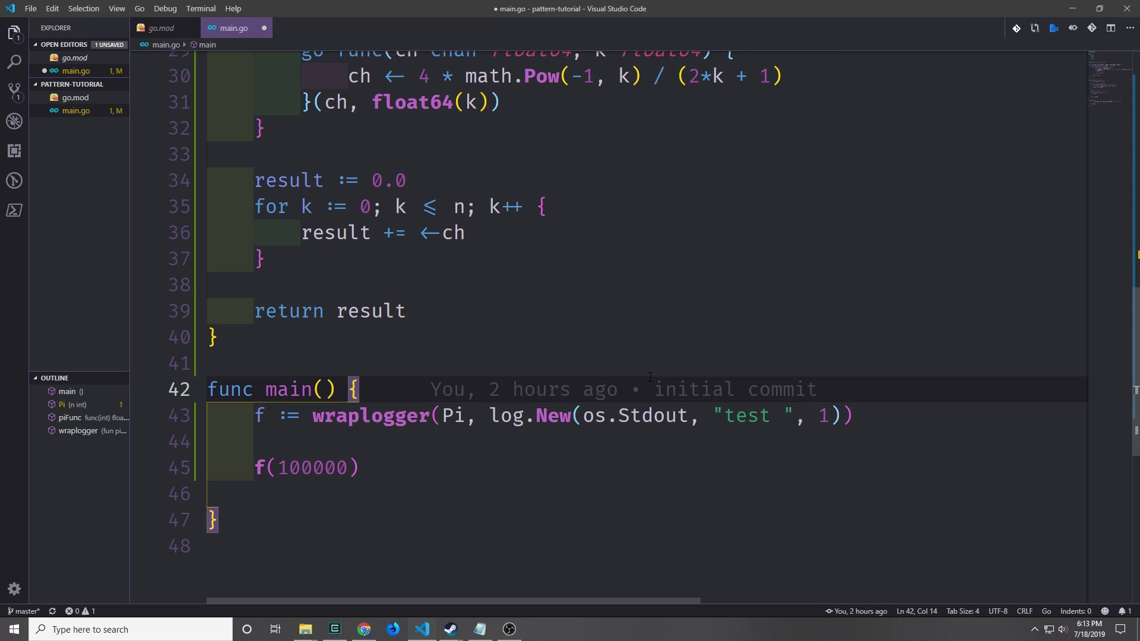
# Duplicate the f(100000) call in main so the logged Pi runs twice, and save.
pyautogui.scroll(3)
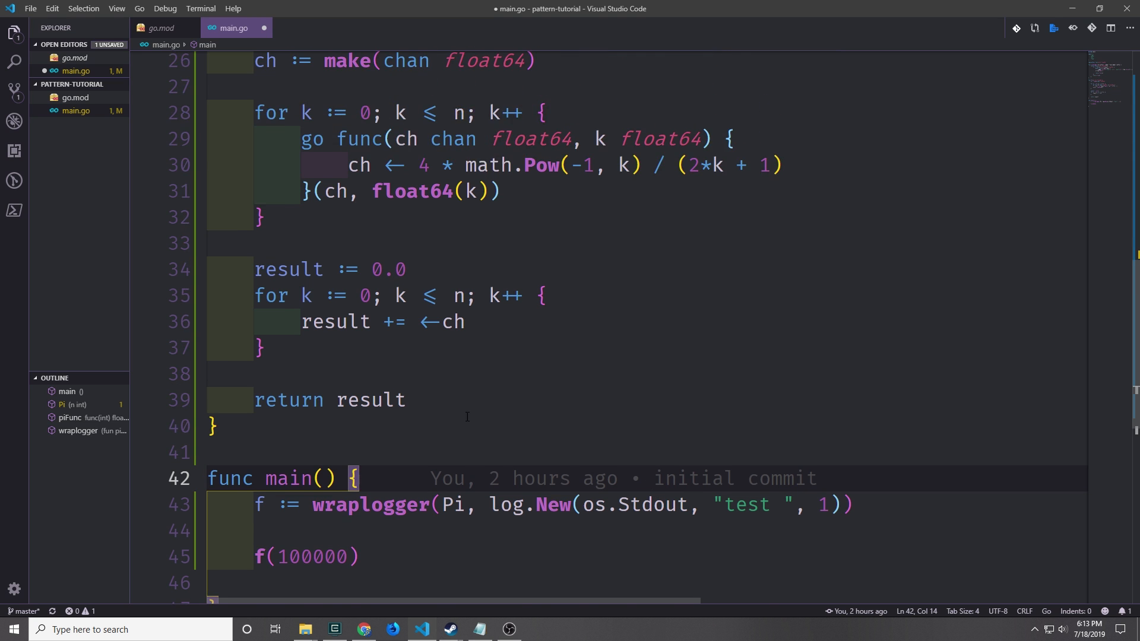
pyautogui.scroll(3)
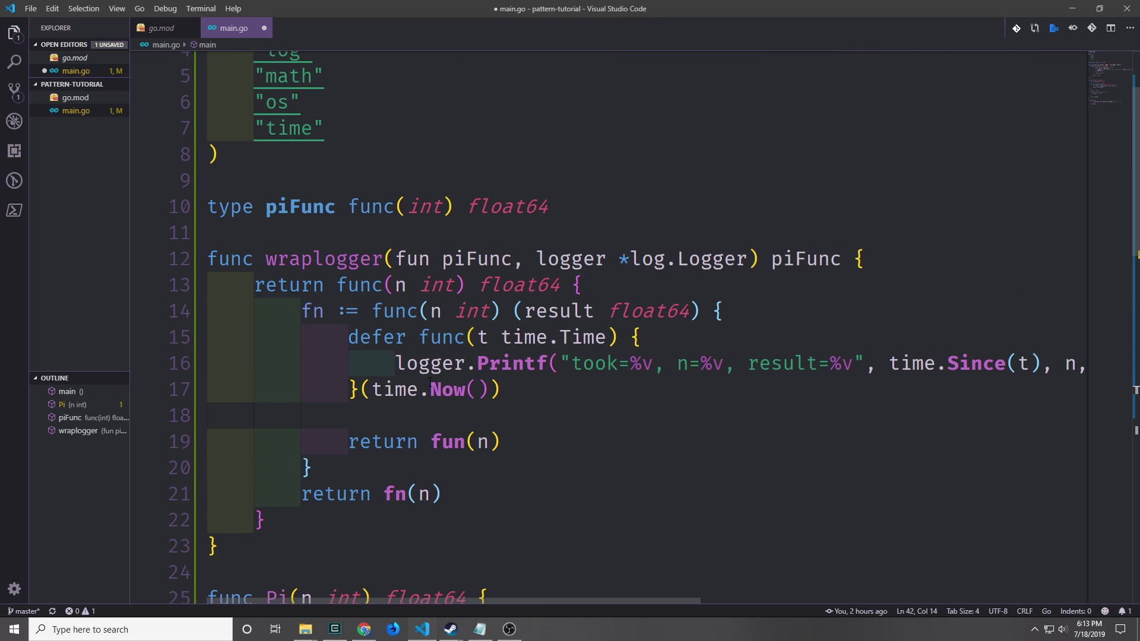
pyautogui.scroll(-3)
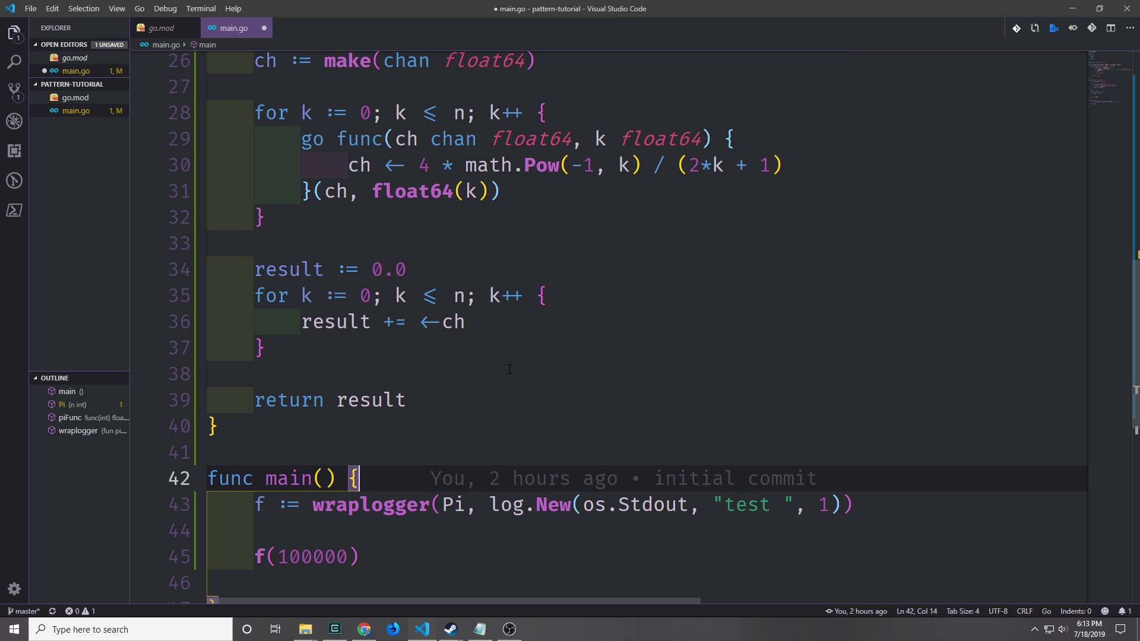
pyautogui.moveTo(534, 332)
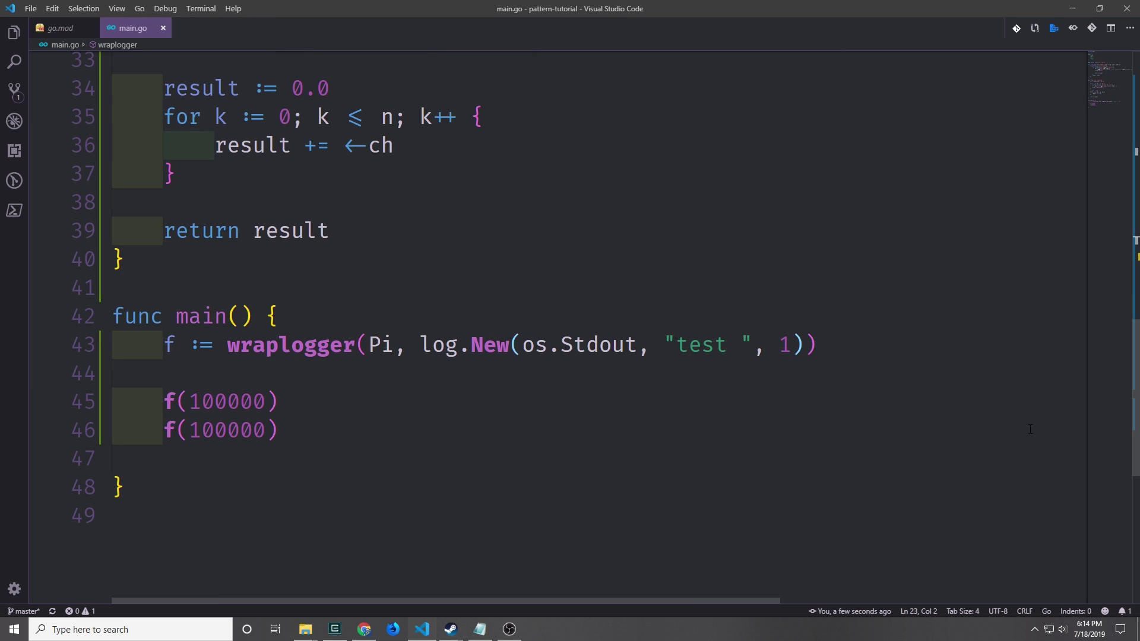
pyautogui.scroll(3)
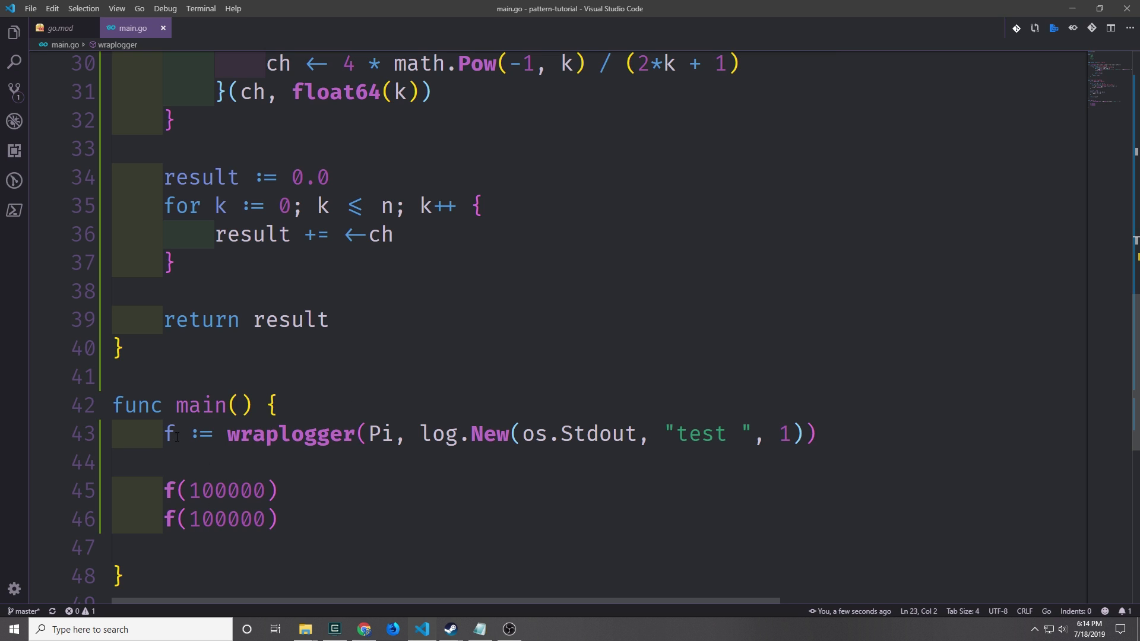
pyautogui.moveTo(483, 362)
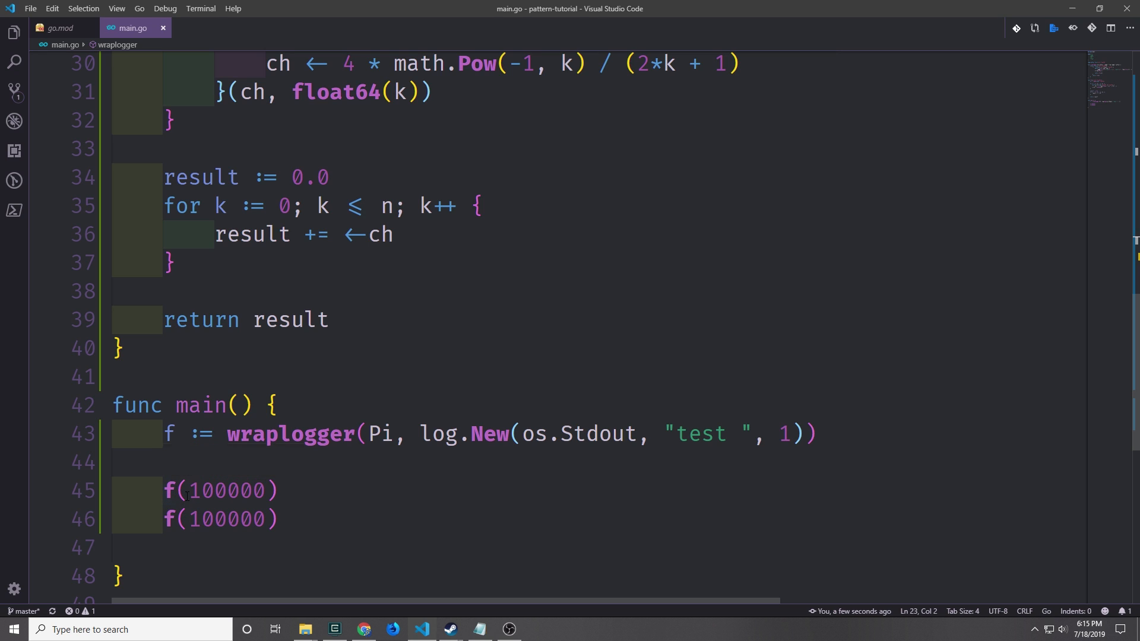
pyautogui.moveTo(308, 531)
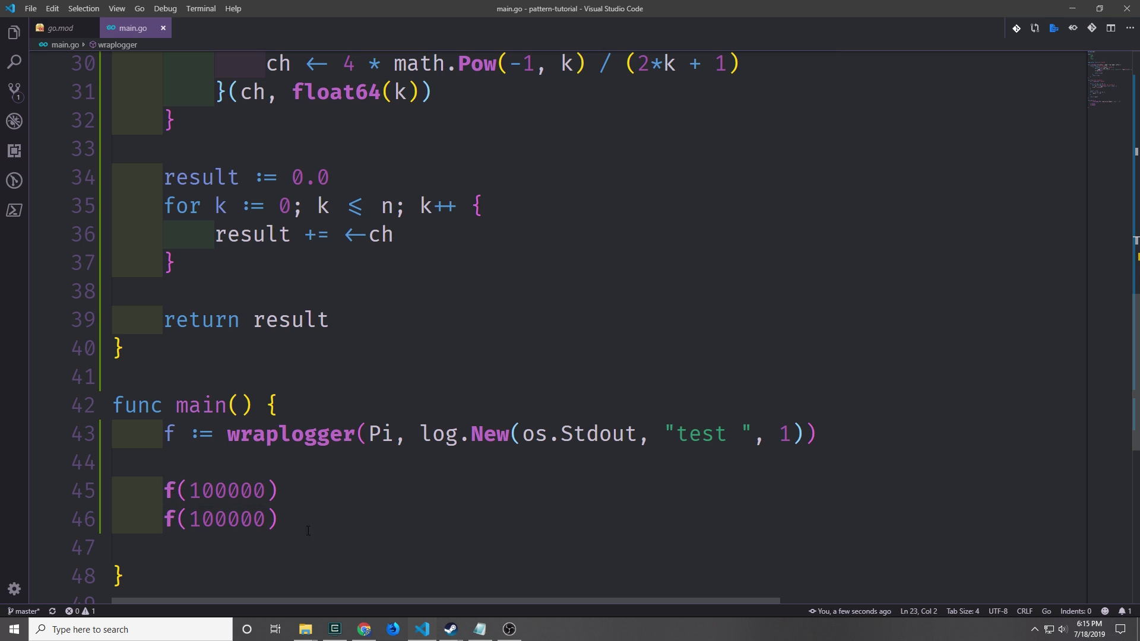
pyautogui.moveTo(183, 559)
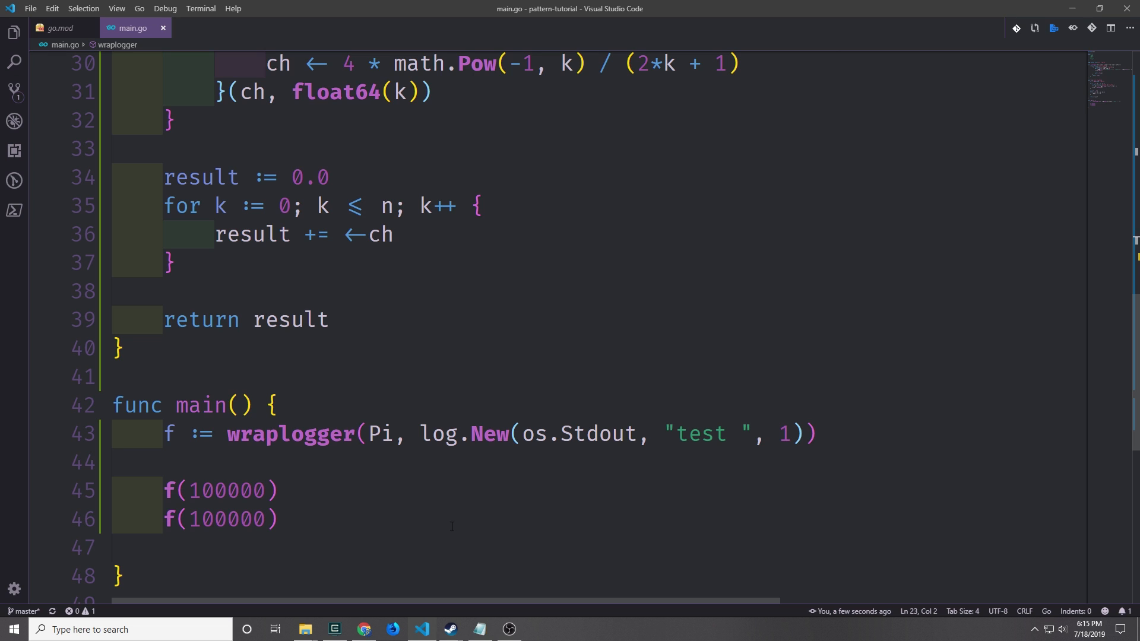
pyautogui.scroll(3)
pyautogui.write('func wrapcache(fun piFunc, cache *sync.Map) piFunc {')
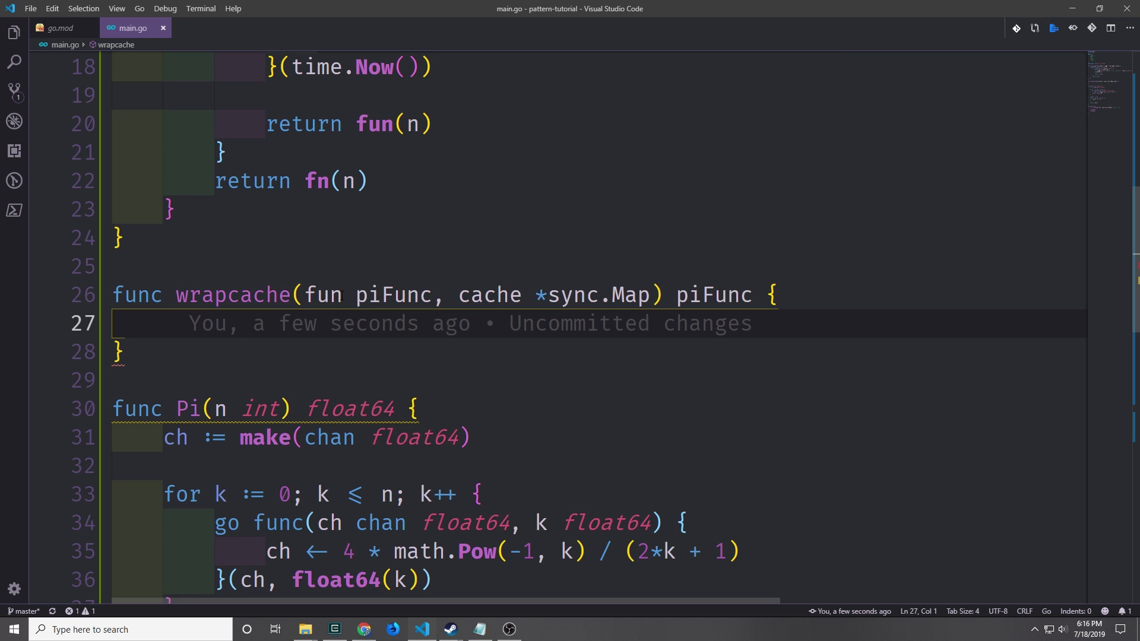
# Declare an empty wrapcache(fun piFunc, cache *sync.Map) piFunc above Pi and save.
pyautogui.doubleClick(394, 296)
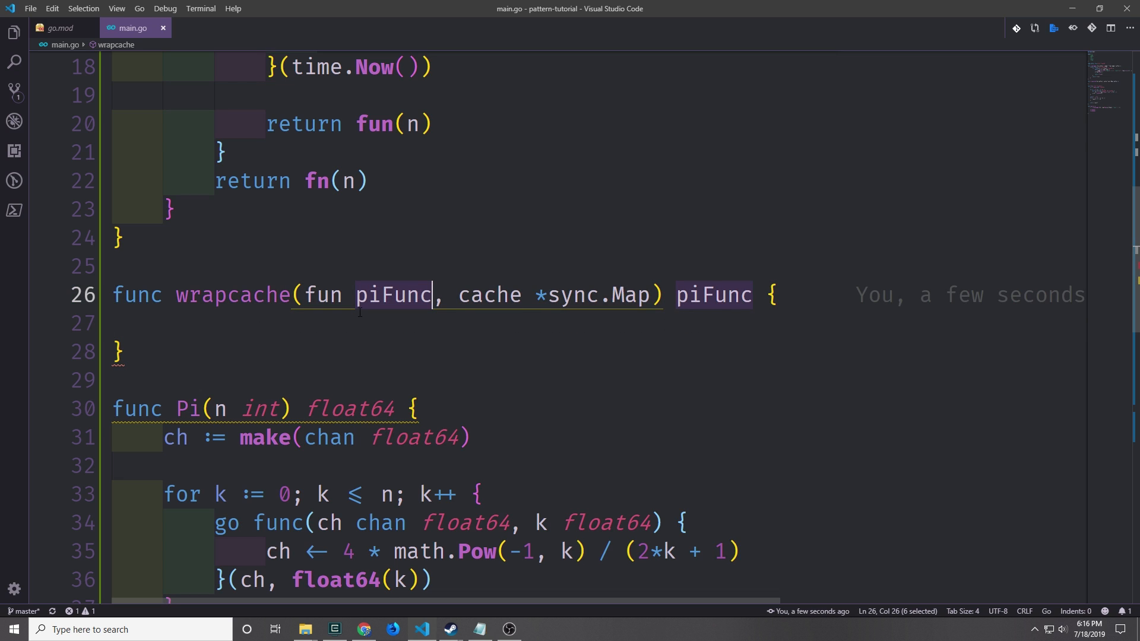
pyautogui.doubleClick(490, 296)
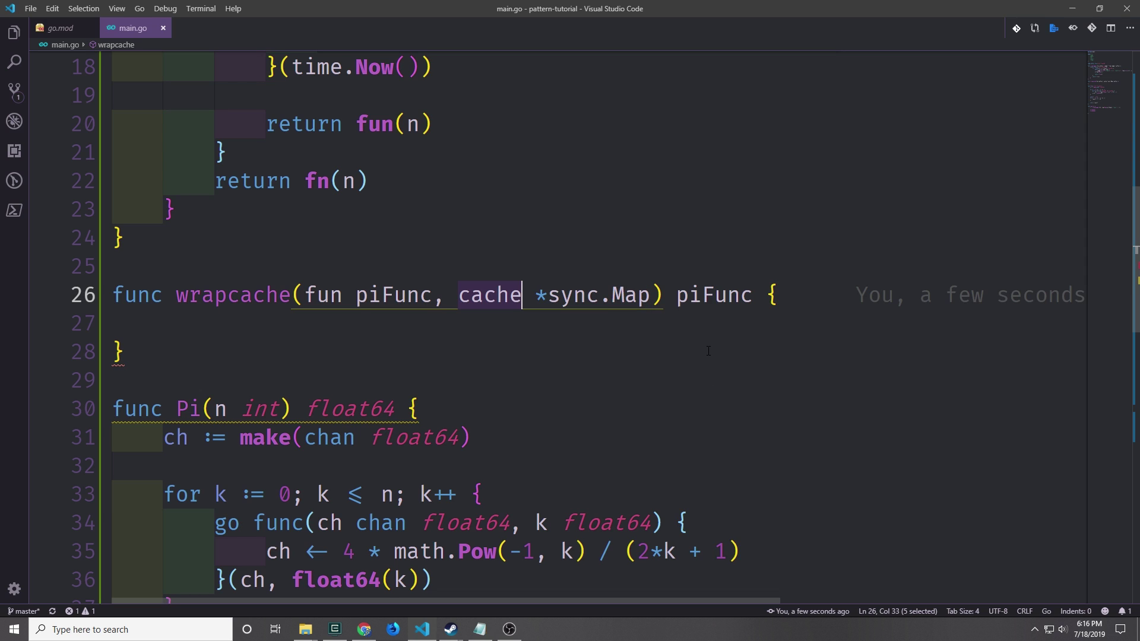
pyautogui.scroll(-3)
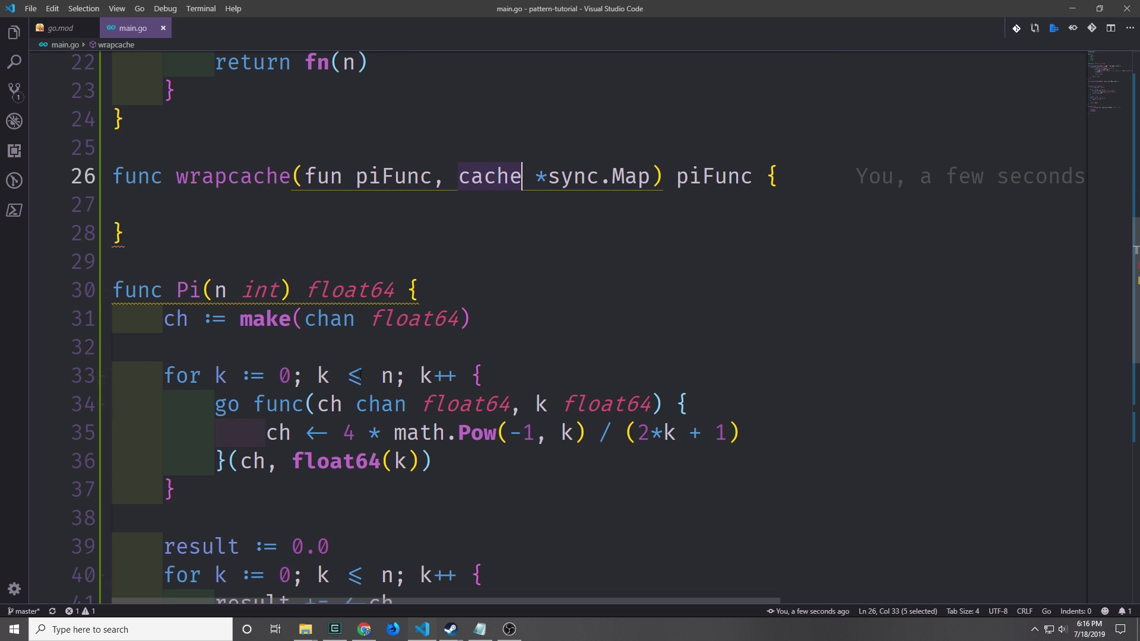
pyautogui.moveTo(618, 323)
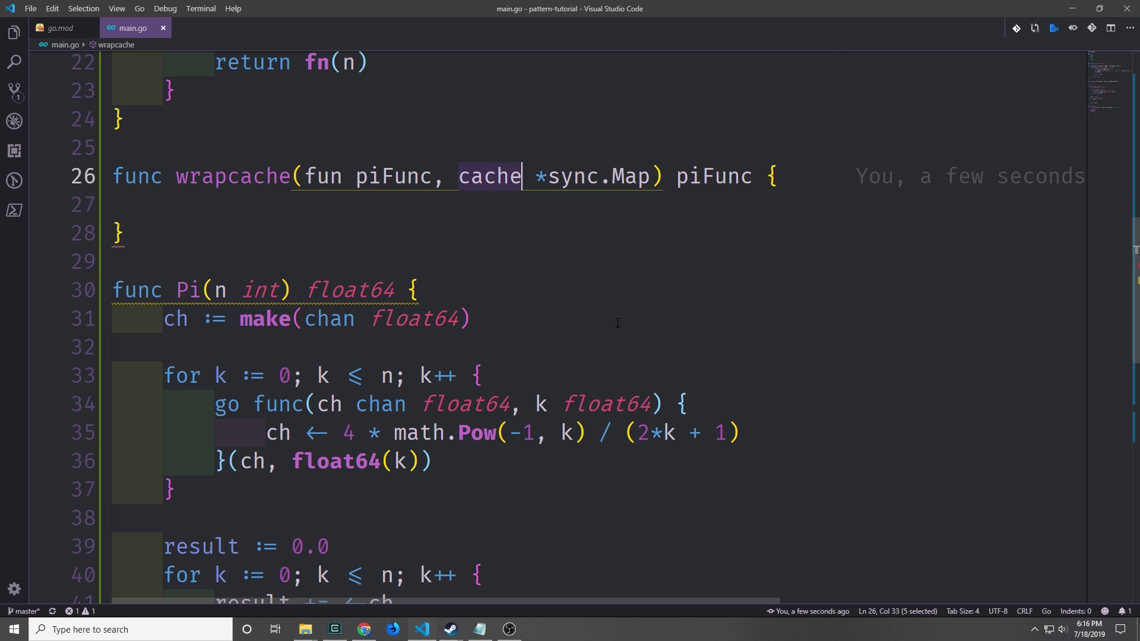
pyautogui.moveTo(627, 290)
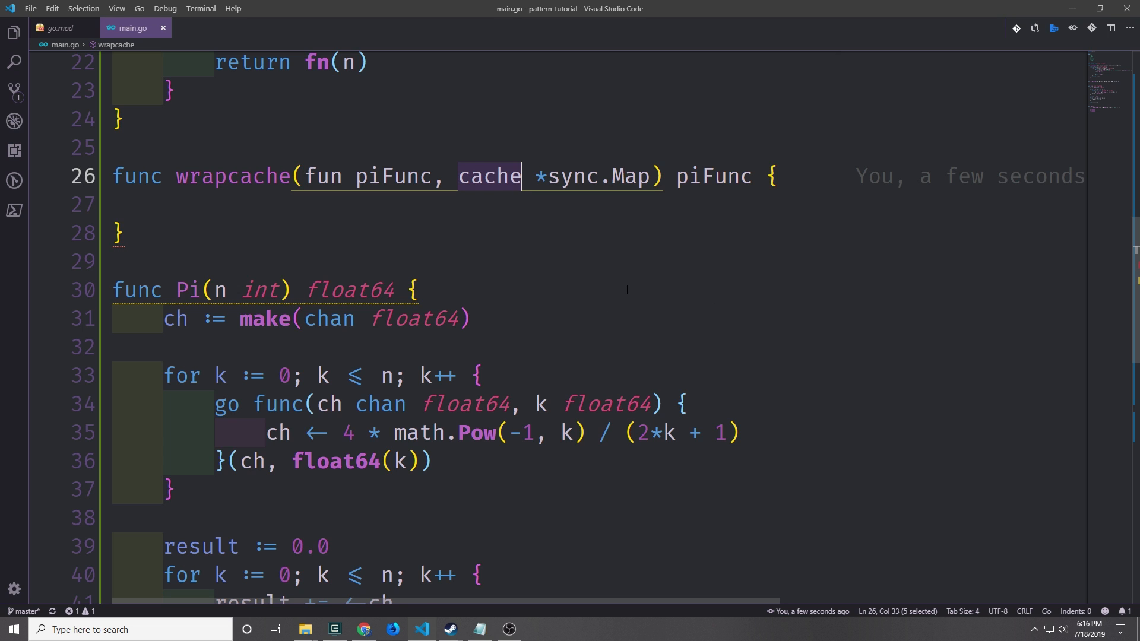
pyautogui.scroll(3)
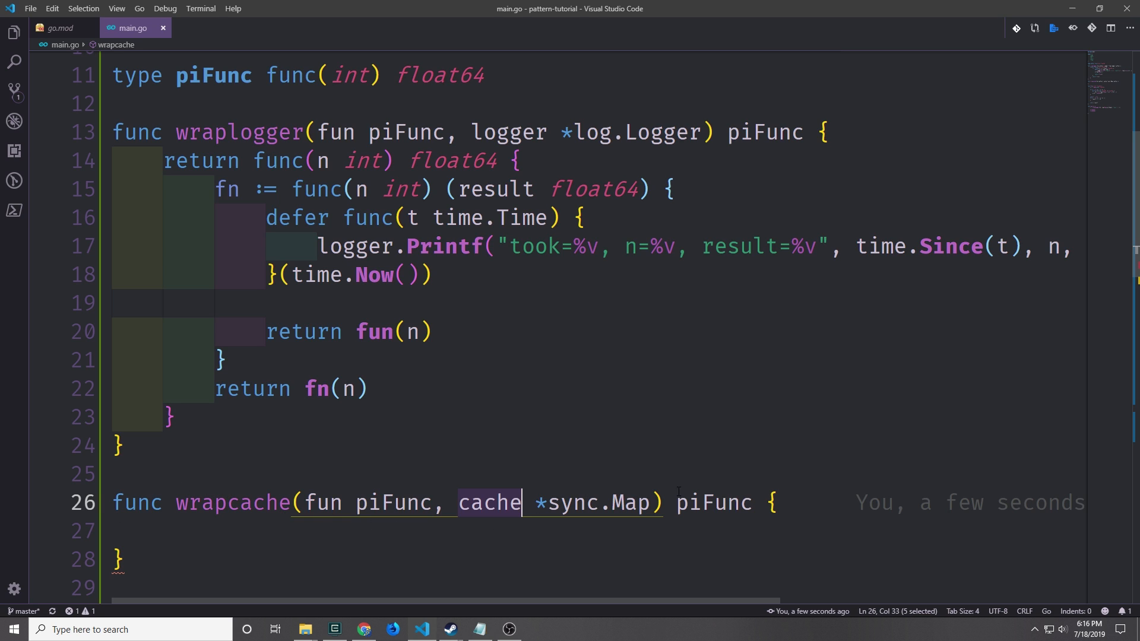
pyautogui.moveTo(714, 503)
pyautogui.write('return func(n int) float64 {')
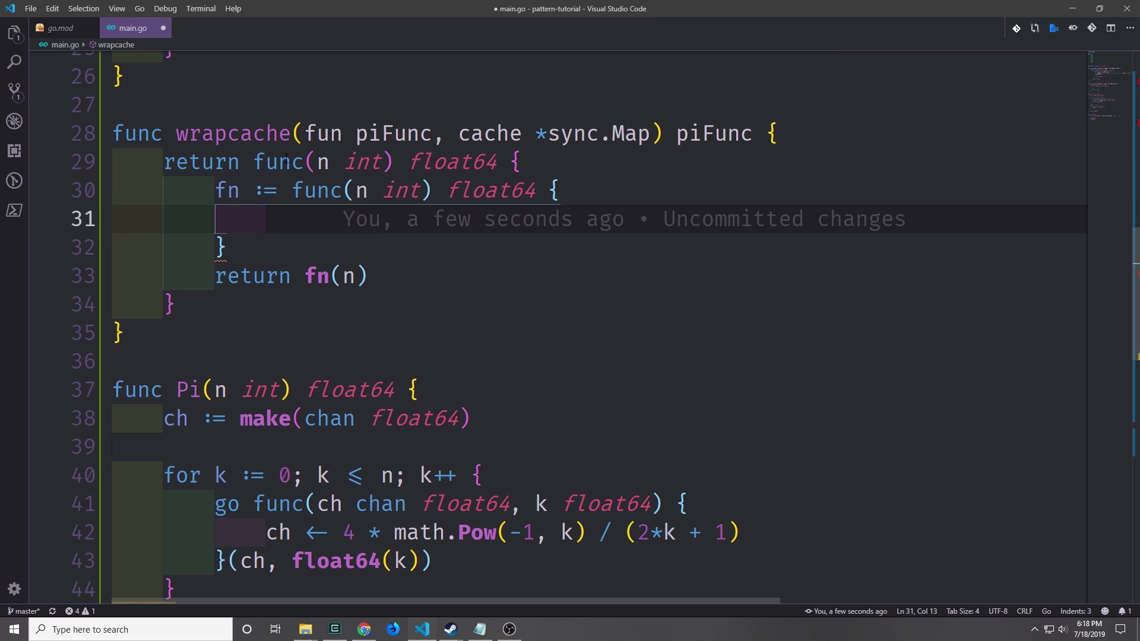
# Fill wrapcache's closure: key via fmt.Sprintf("n=%d", n), cache.Load hit returns, else compute, cache.Store and return.
pyautogui.click(264, 219)
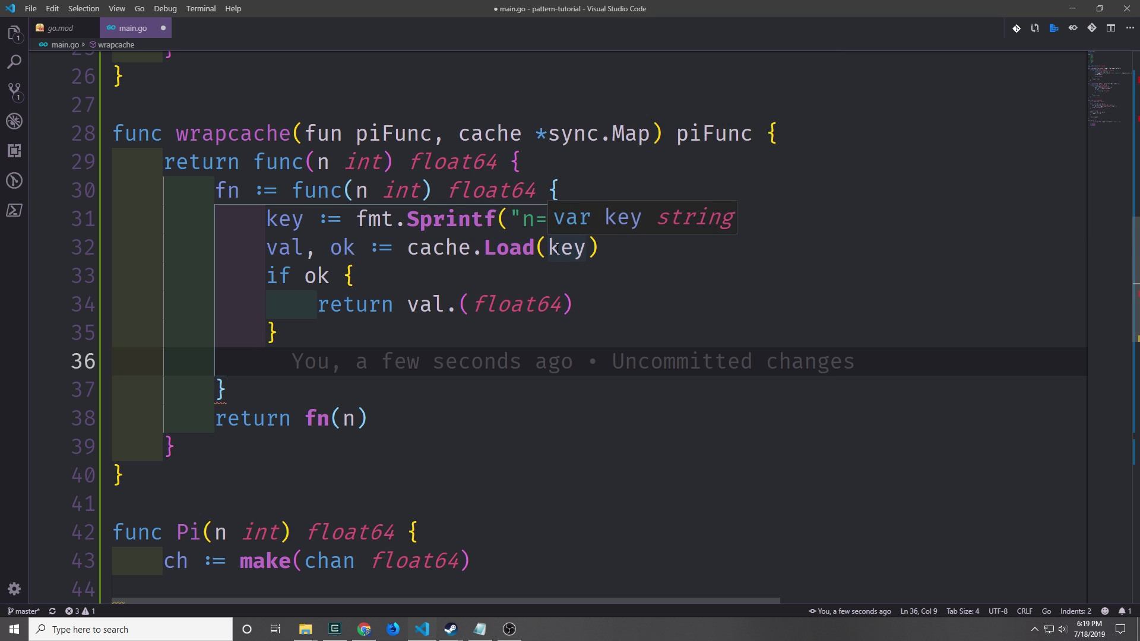
pyautogui.write('%d", n)')
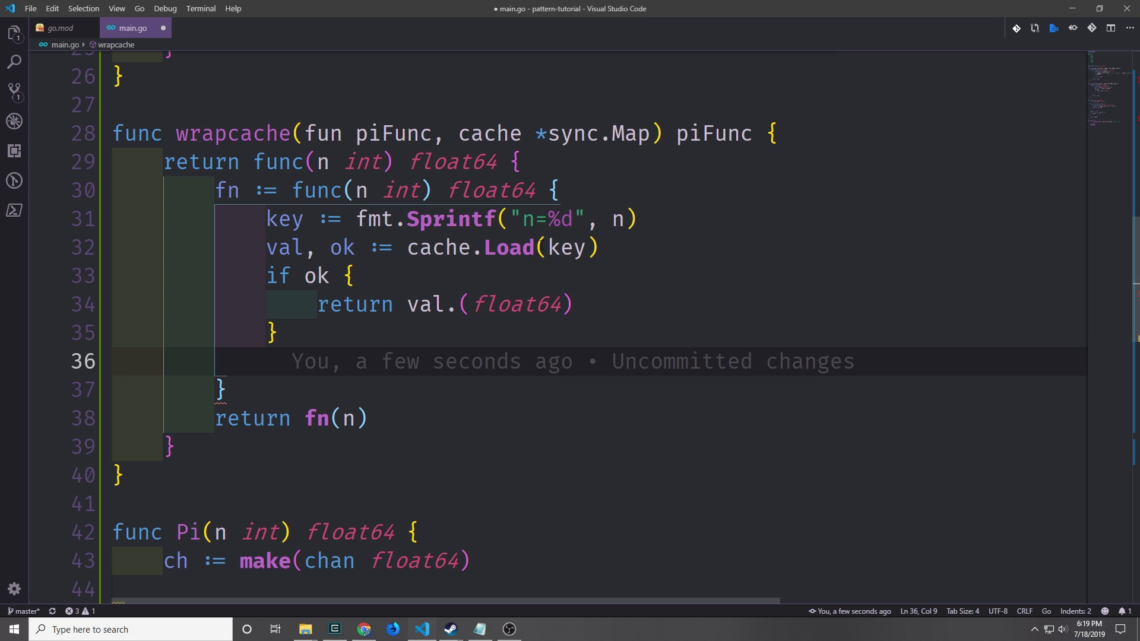
pyautogui.moveTo(342, 248)
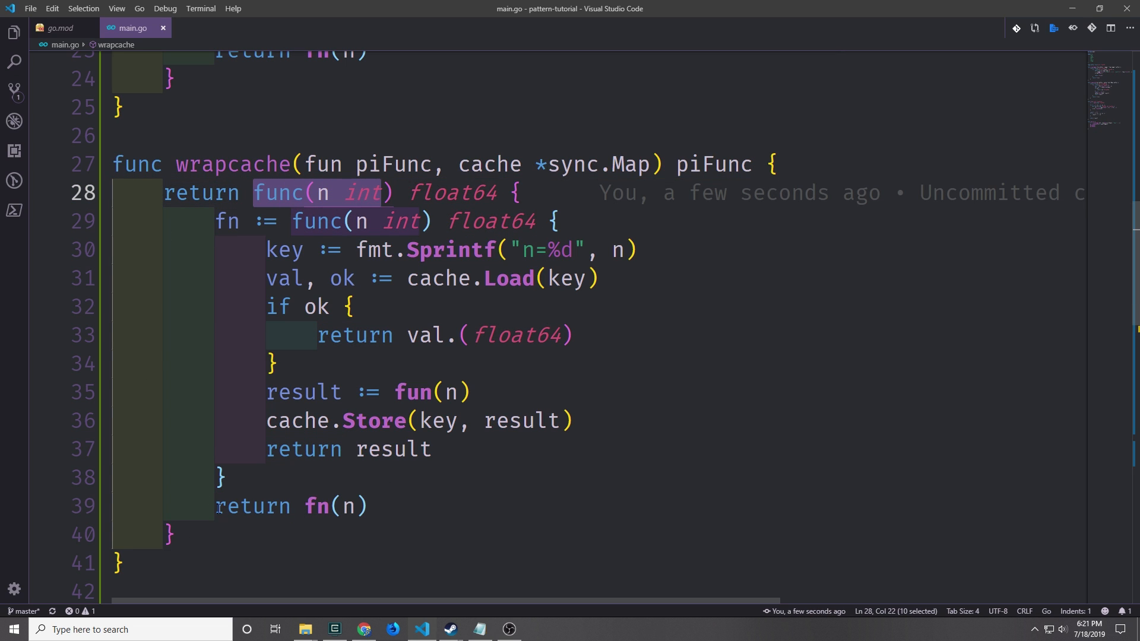
pyautogui.doubleClick(225, 221)
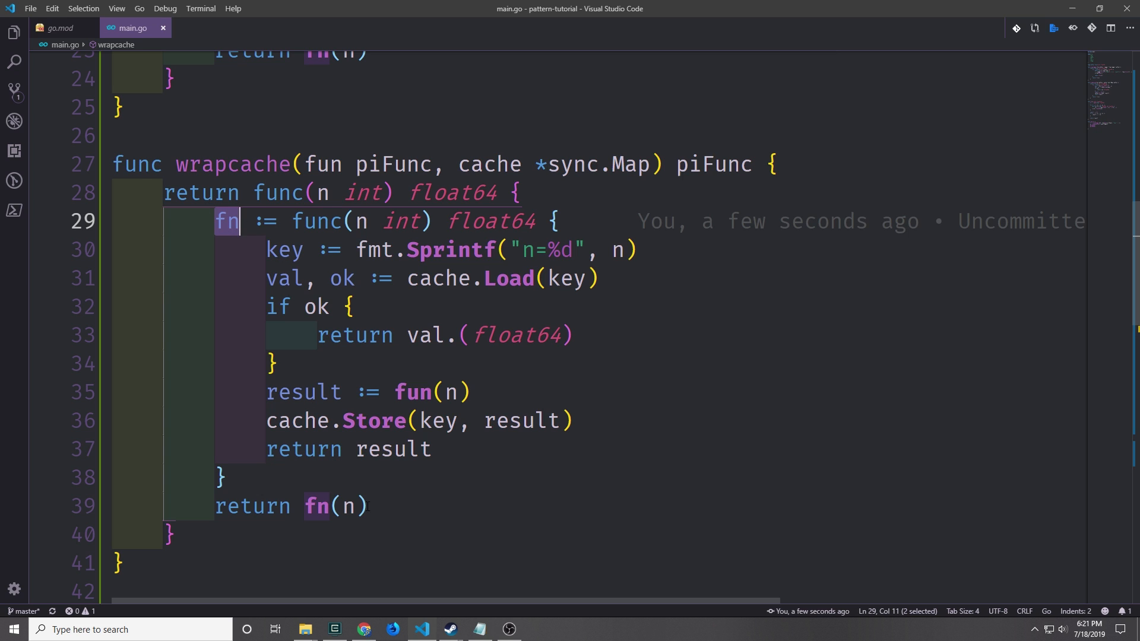
pyautogui.scroll(-3)
pyautogui.write('g(100000)')
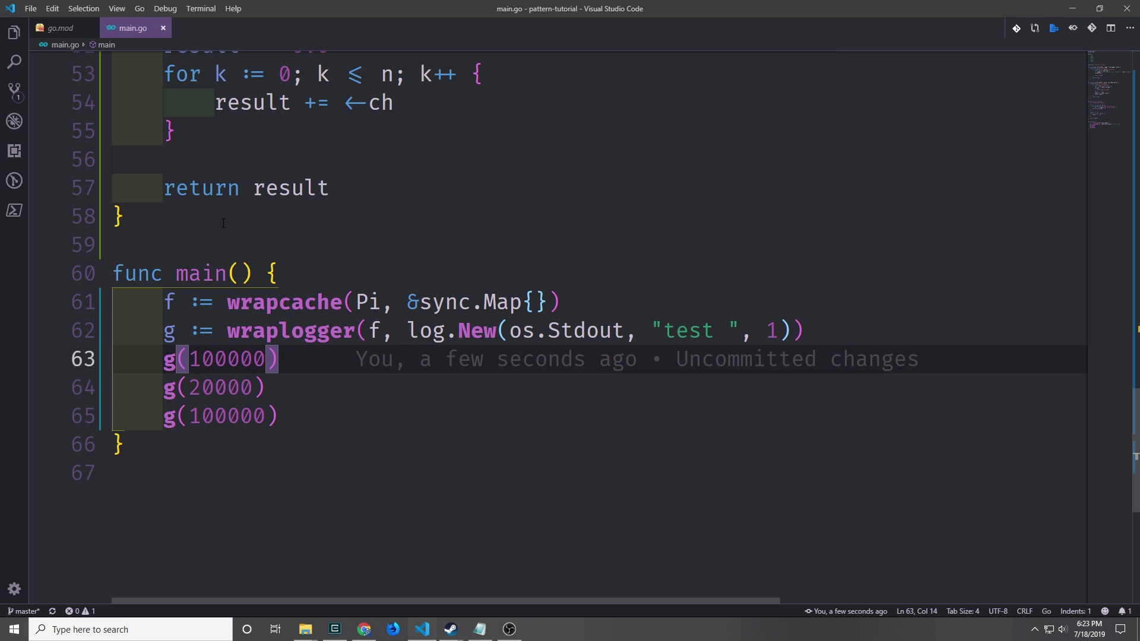
# In main chain f := wrapcache(Pi, &sync.Map{}) into g := wraplogger(f, ...) and call g(100000), g(20000), g(100000).
pyautogui.click(278, 358)
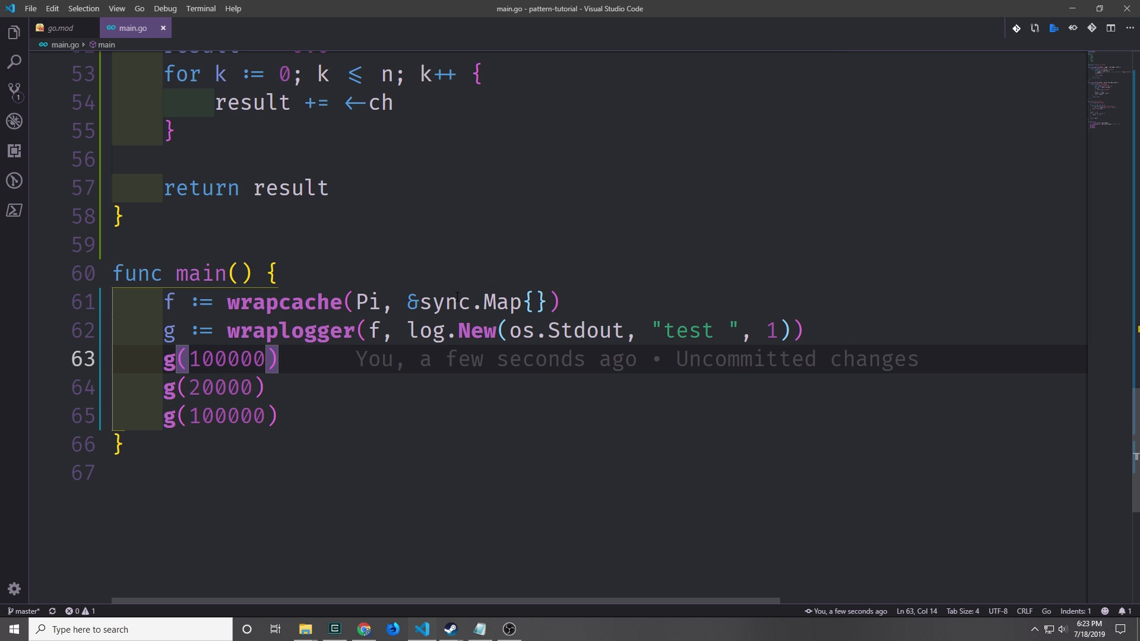
pyautogui.moveTo(439, 216)
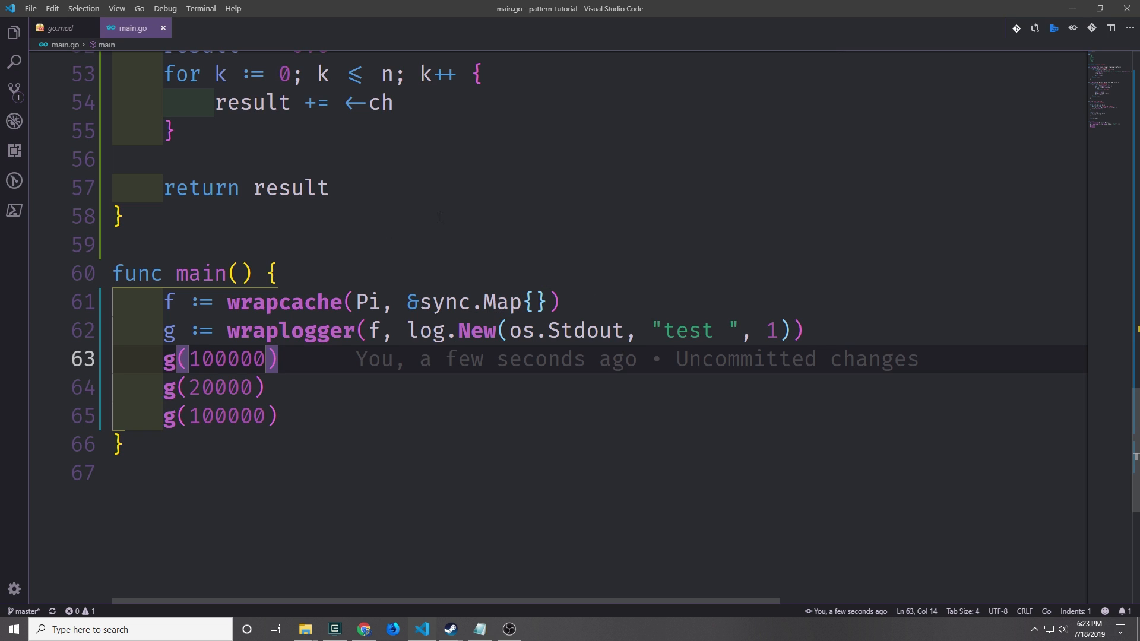
pyautogui.moveTo(44, 326)
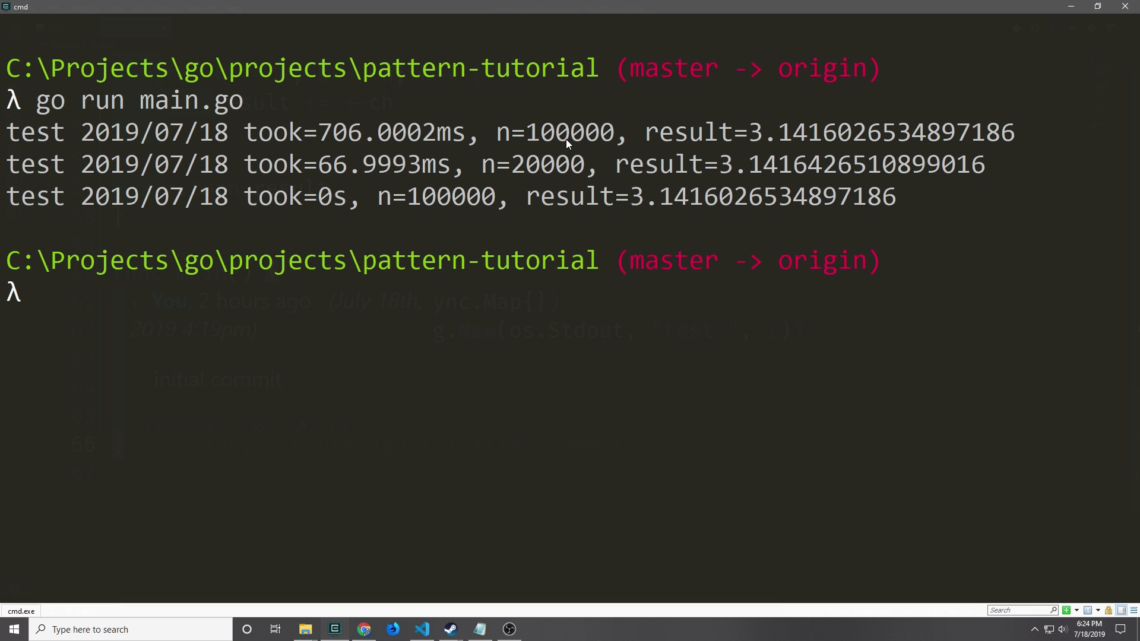
pyautogui.moveTo(603, 151)
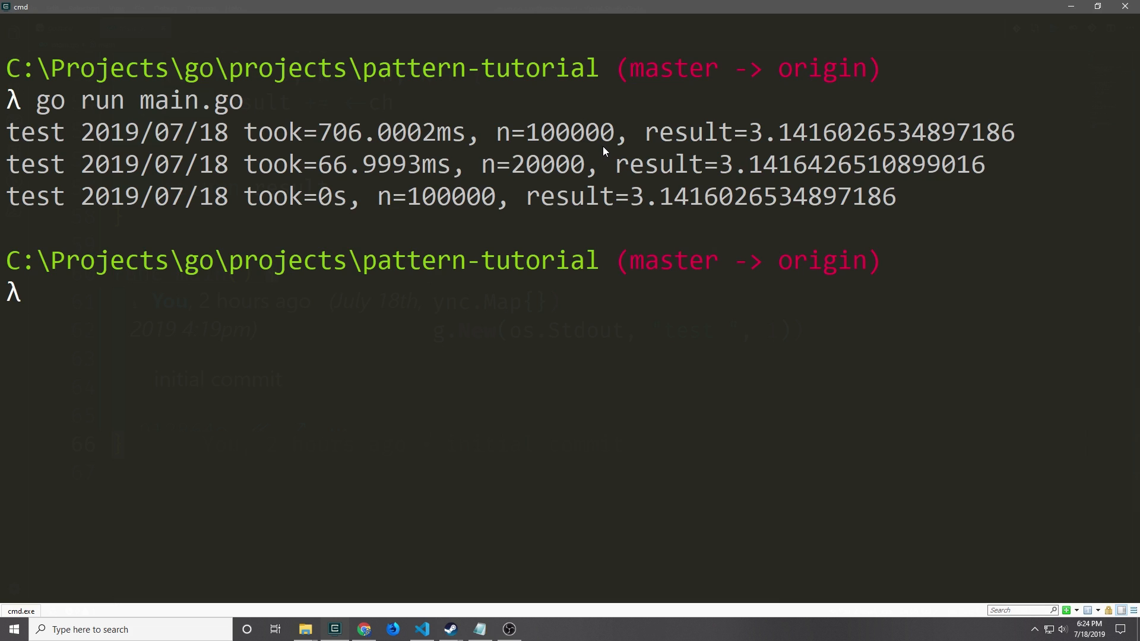
pyautogui.moveTo(328, 148)
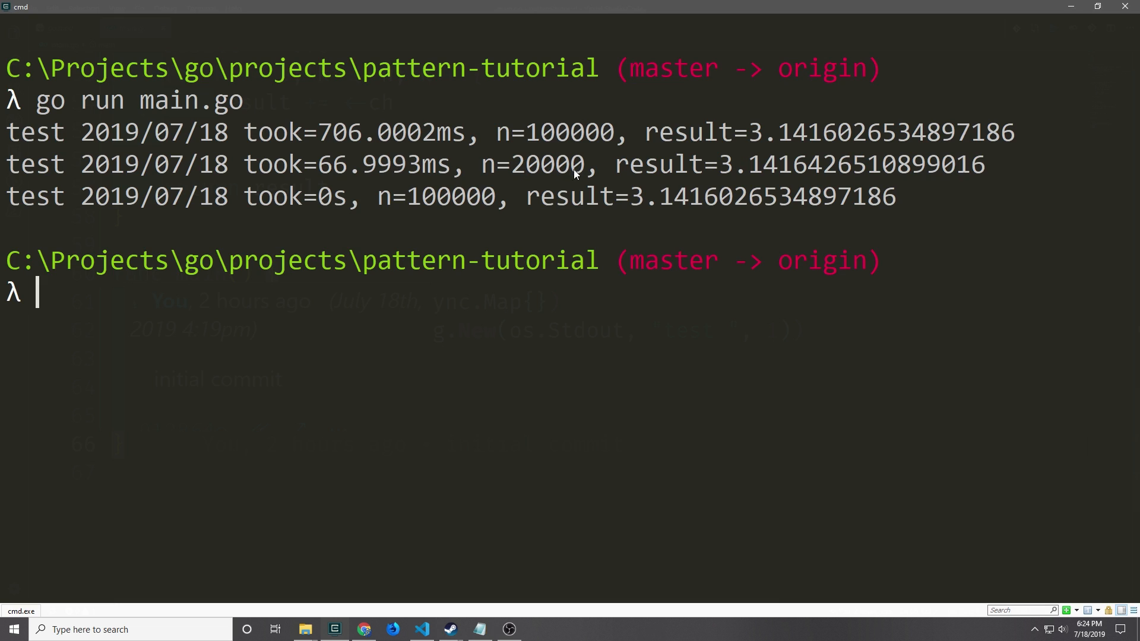
pyautogui.moveTo(466, 184)
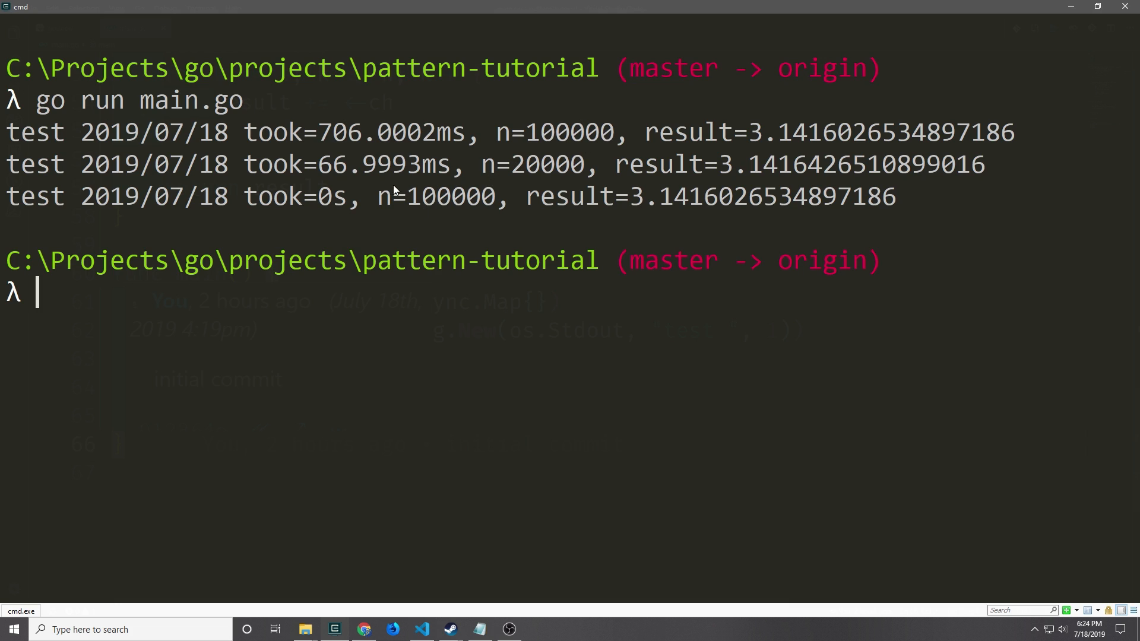
pyautogui.moveTo(335, 196)
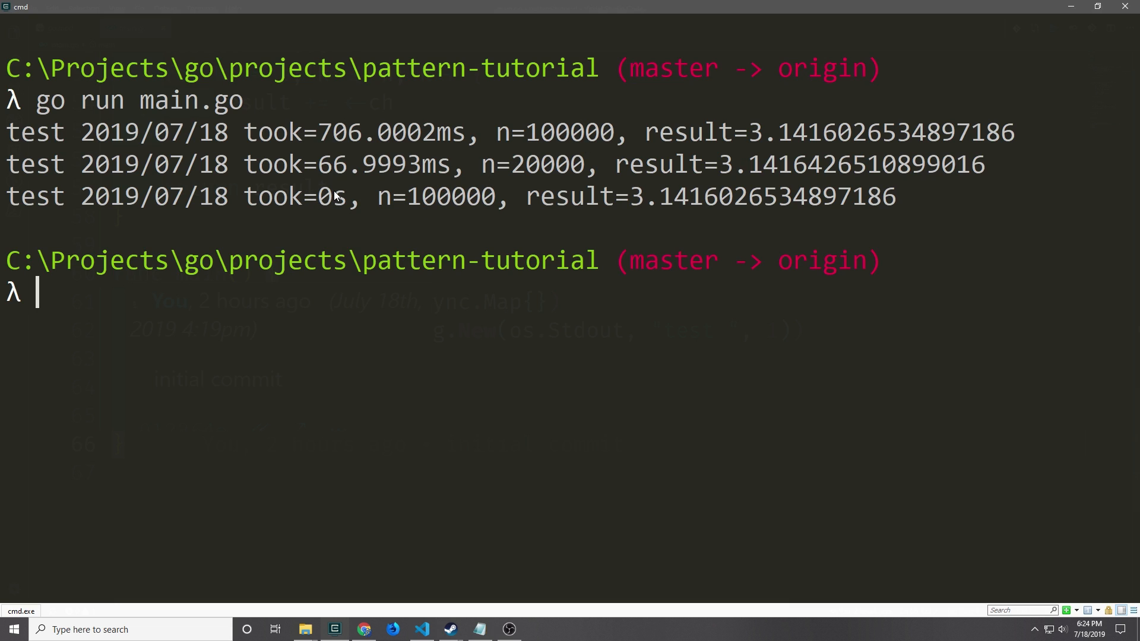
pyautogui.moveTo(333, 215)
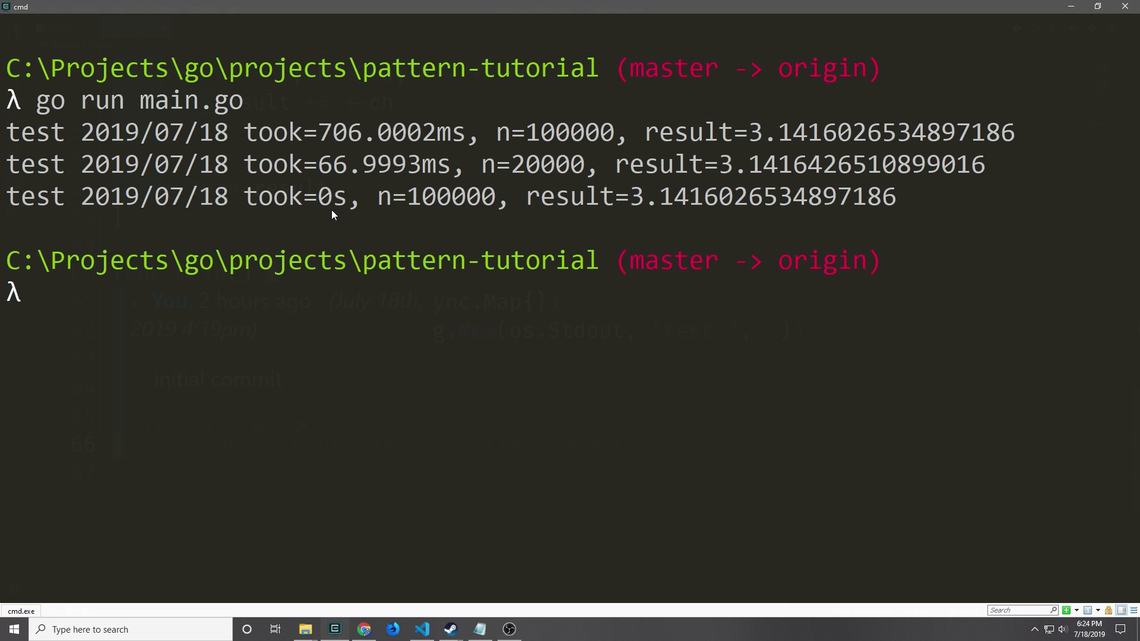
# Run 'go run main.go' in cmd and confirm the repeated n=100000 call logs took=0s.
pyautogui.click(422, 630)
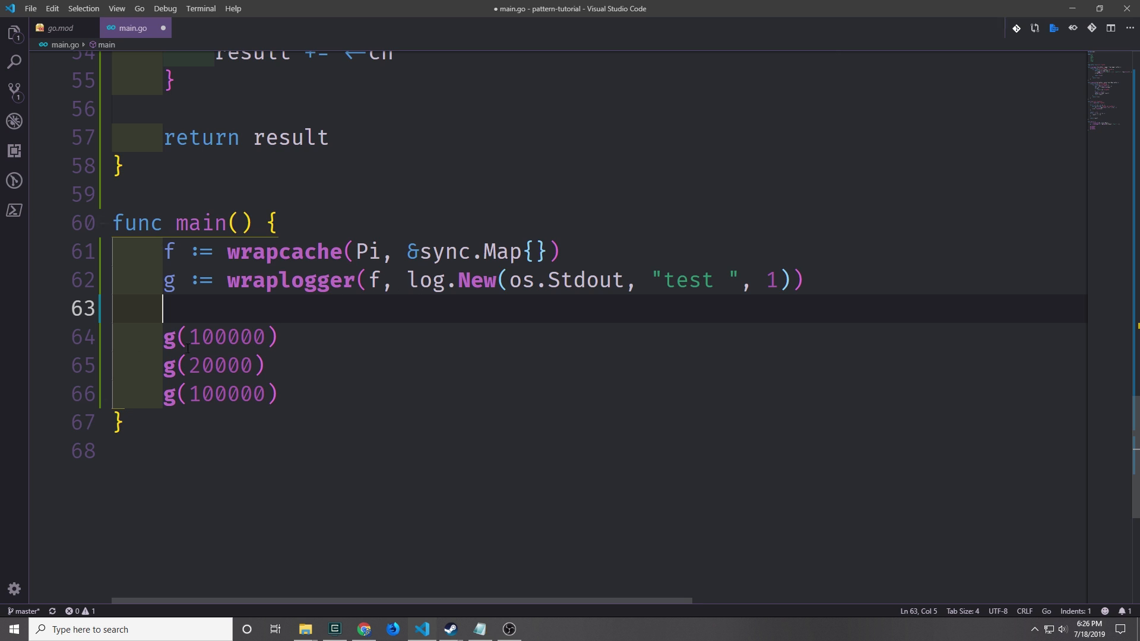
# Select the wraplogger call in main and scroll up to review the Pi composition.
pyautogui.doubleClick(283, 252)
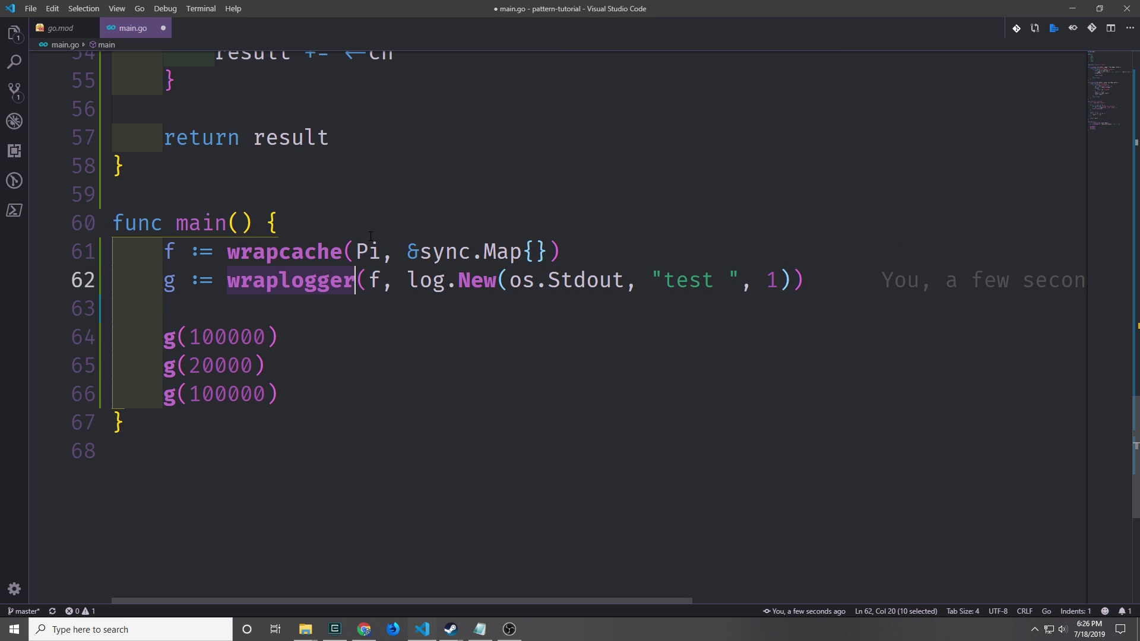
pyautogui.moveTo(285, 252)
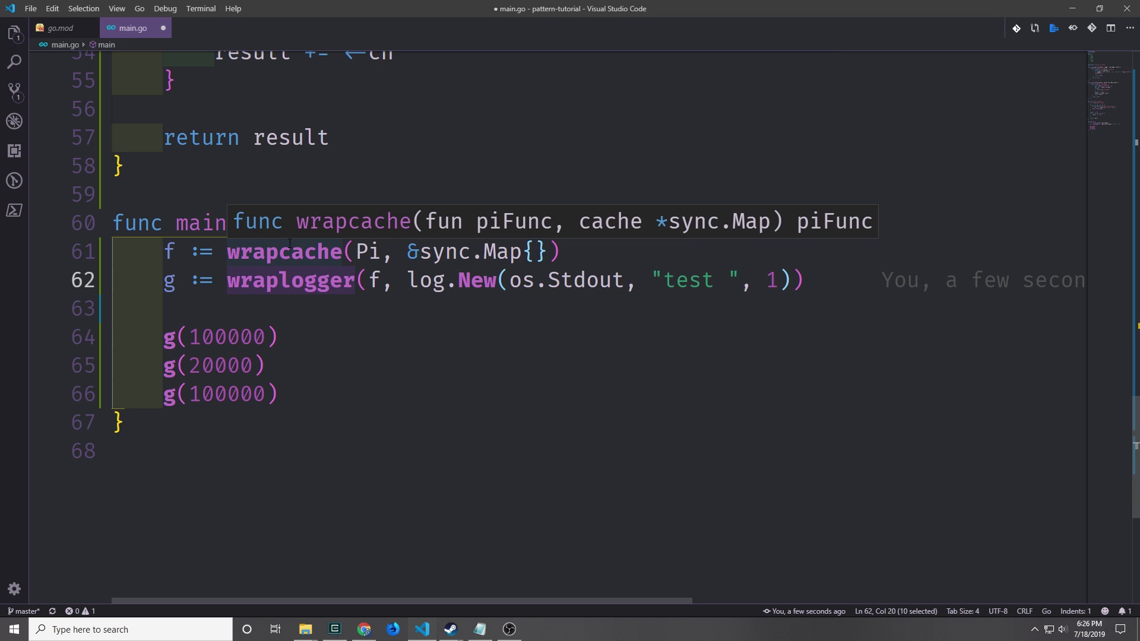
pyautogui.moveTo(342, 291)
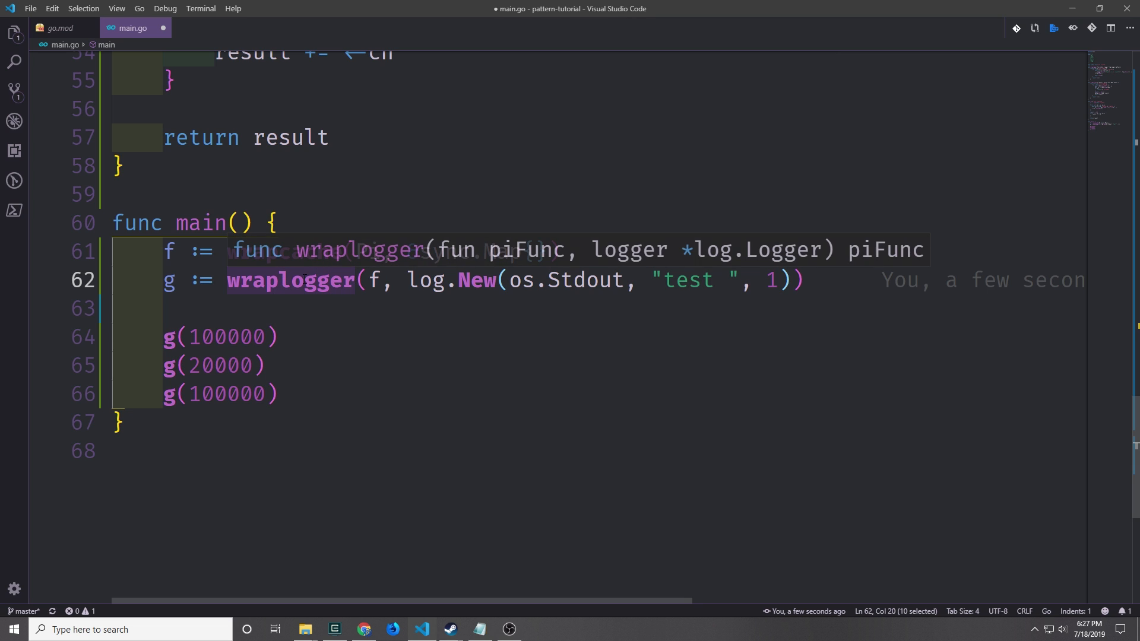
pyautogui.scroll(3)
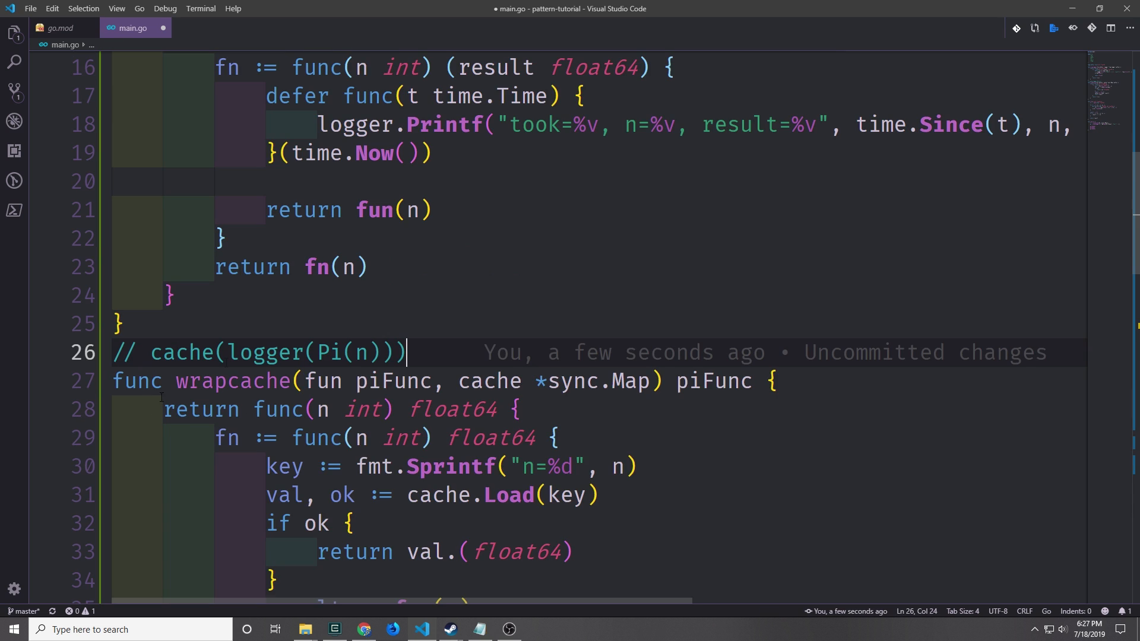
pyautogui.scroll(-3)
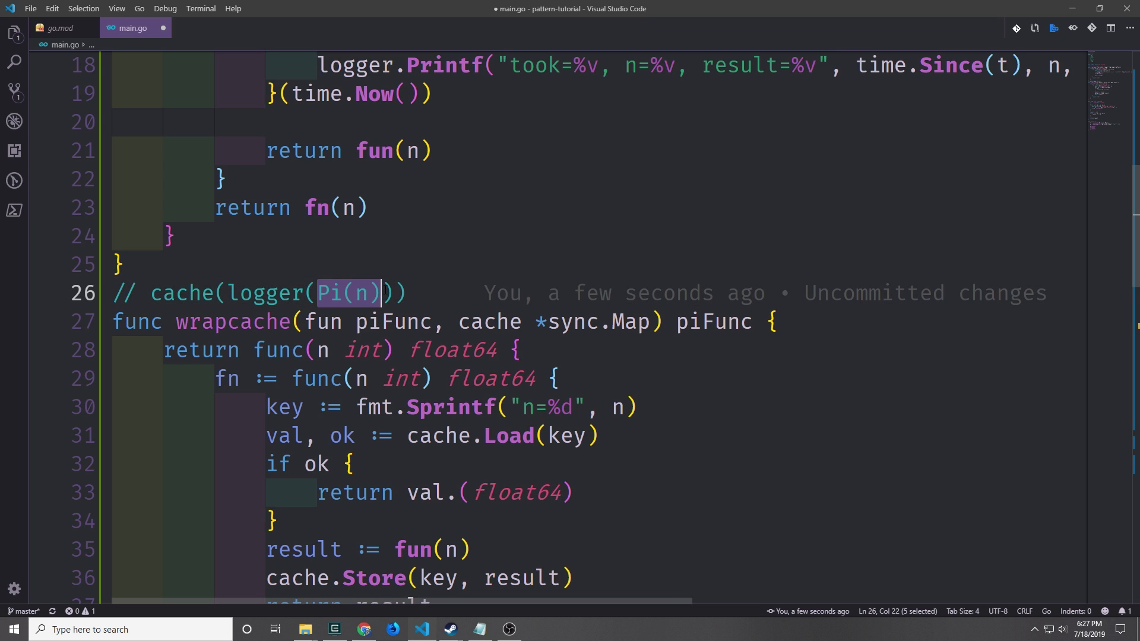
pyautogui.click(235, 293)
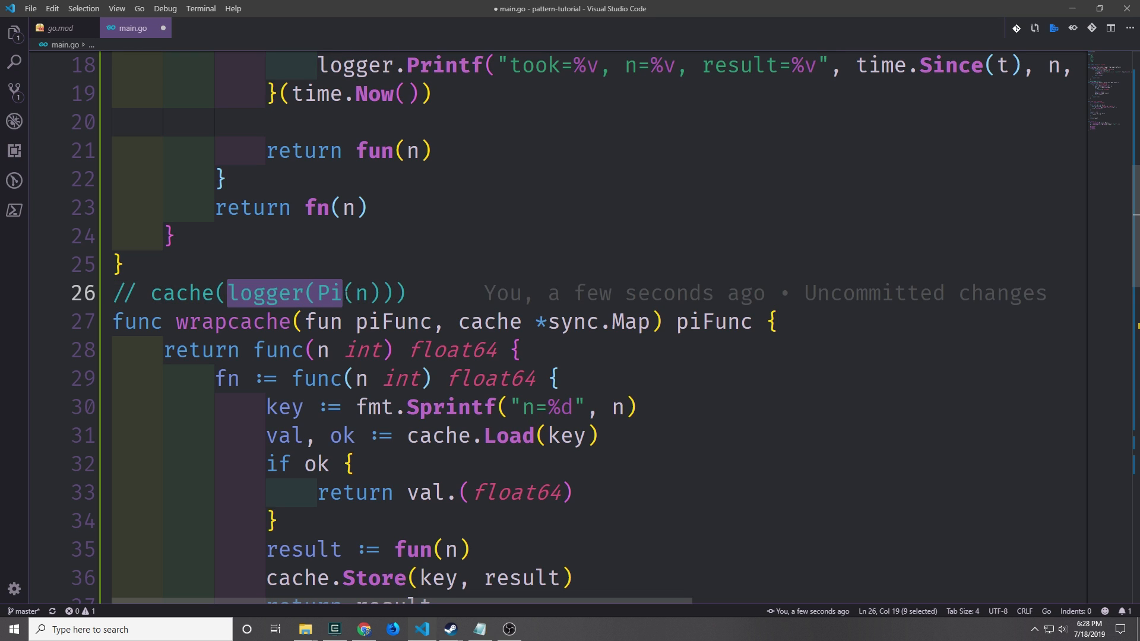
pyautogui.scroll(-3)
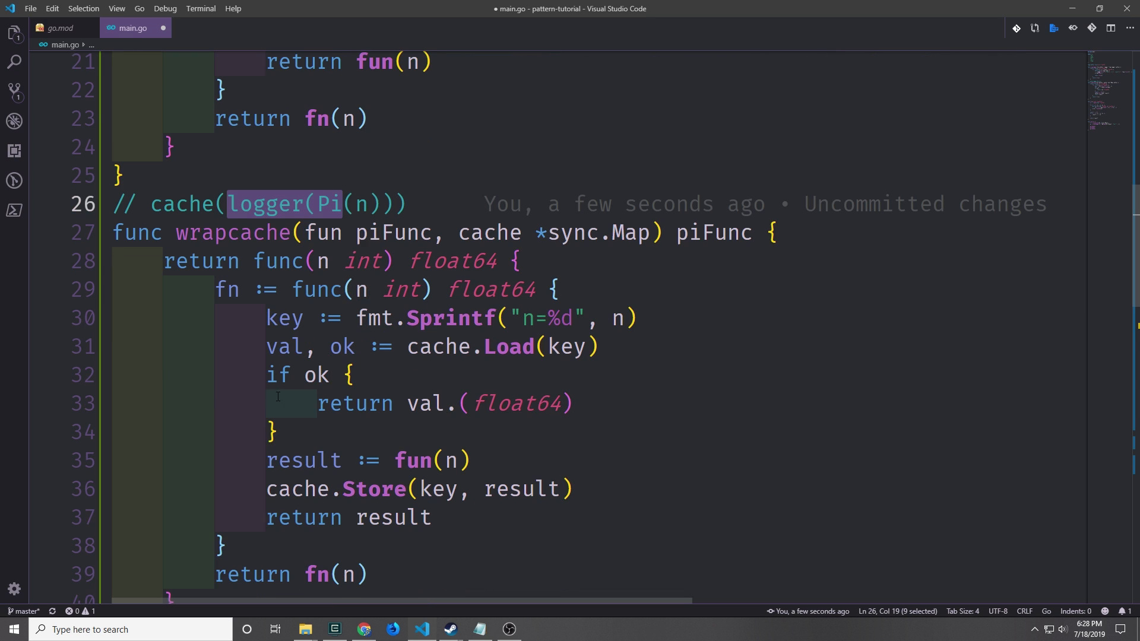
pyautogui.click(342, 404)
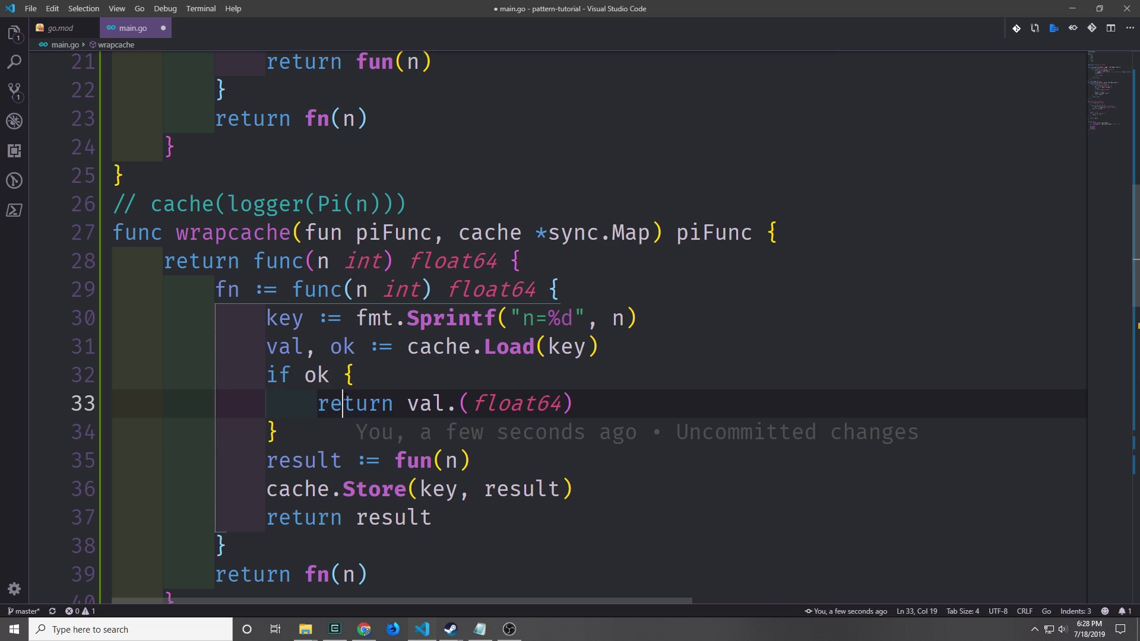
pyautogui.doubleClick(429, 404)
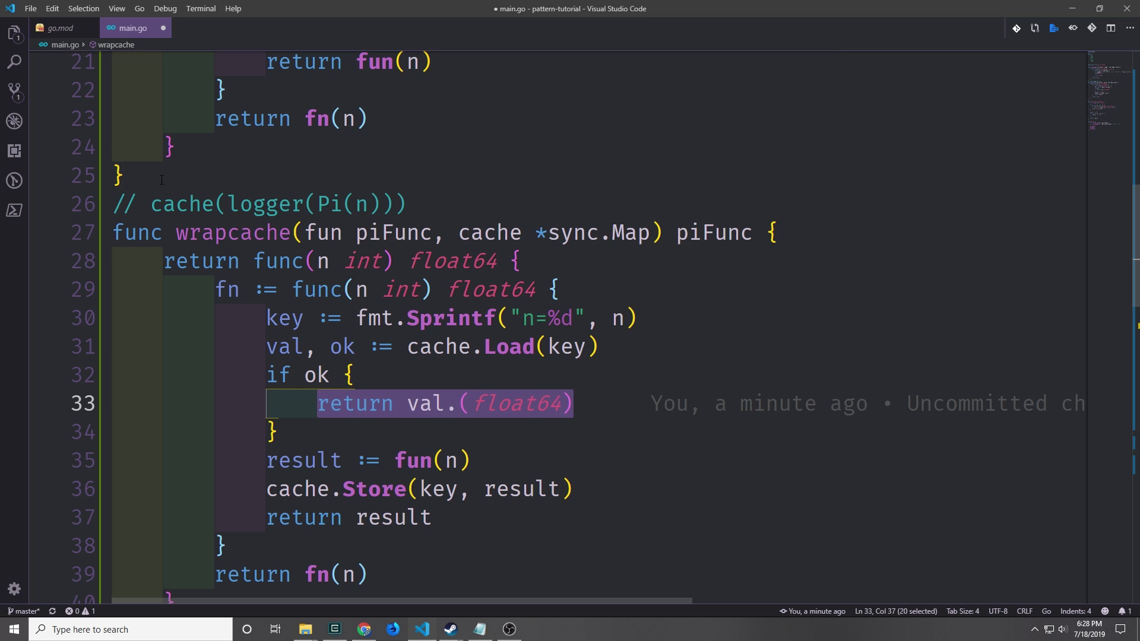
pyautogui.scroll(3)
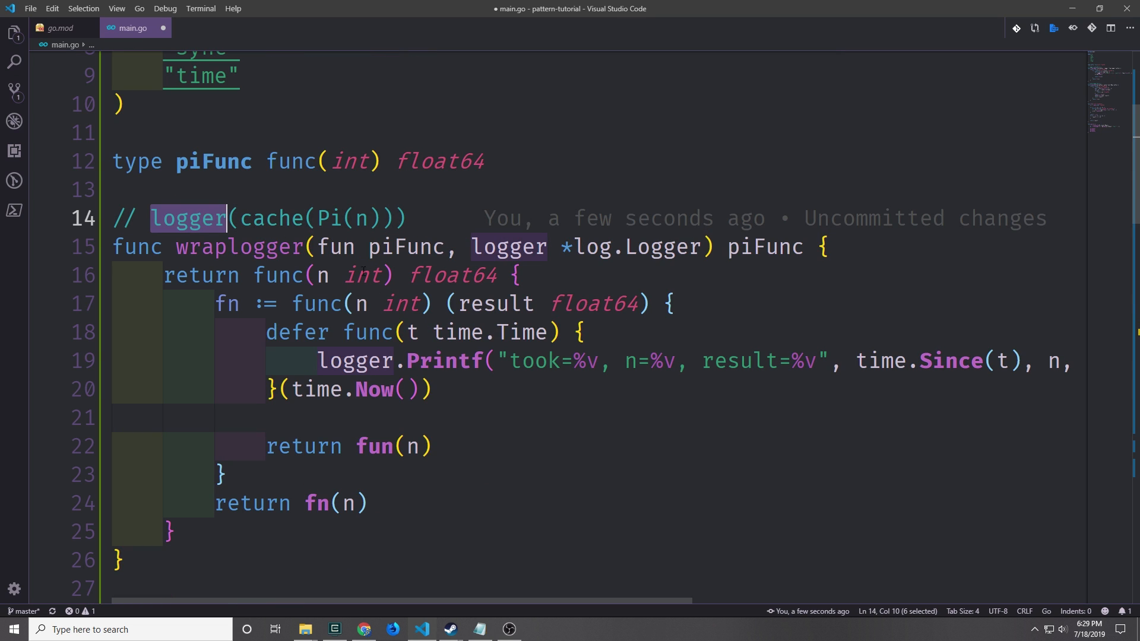
pyautogui.moveTo(357, 219)
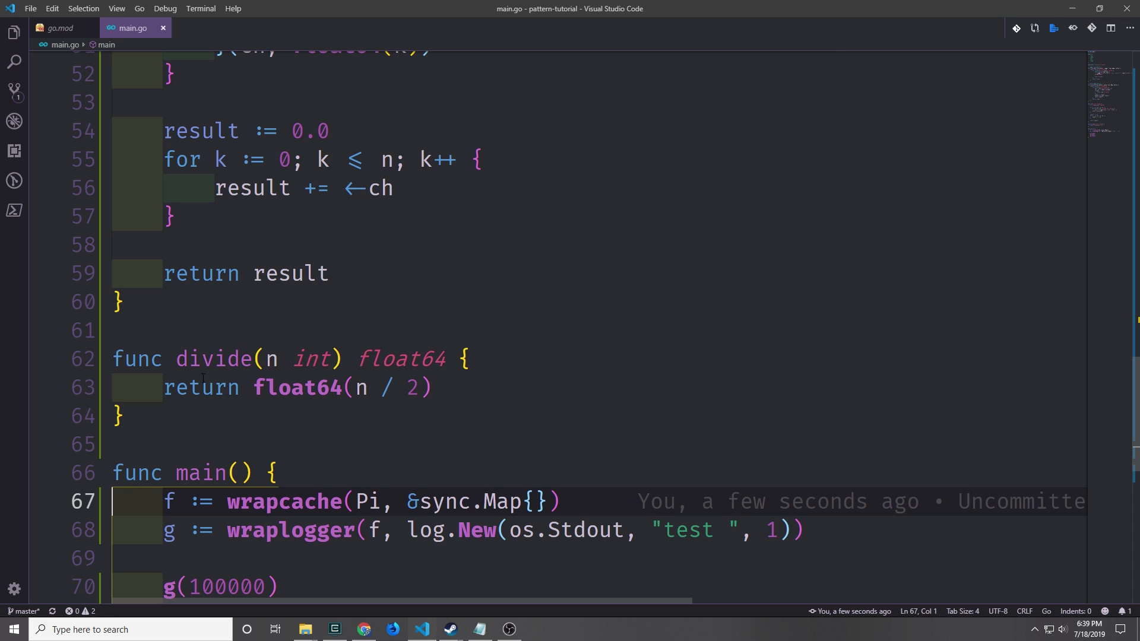
pyautogui.moveTo(487, 404)
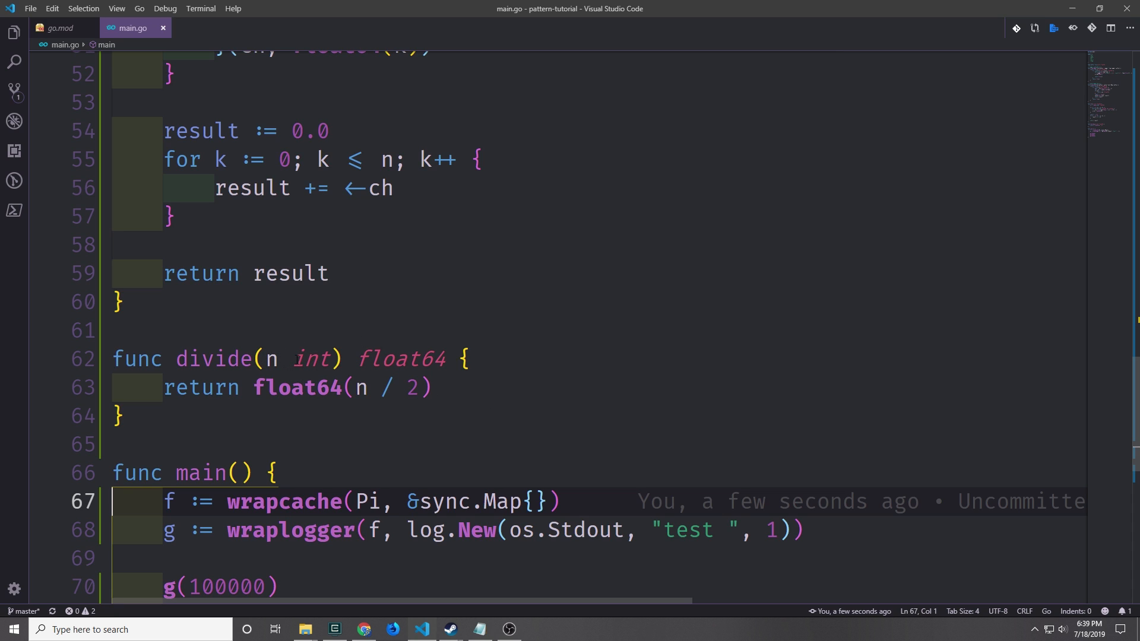
# Highlight divide's int-to-float64 signature, then position the cursor in main below wrapcache for the divide wrapping.
pyautogui.doubleClick(298, 387)
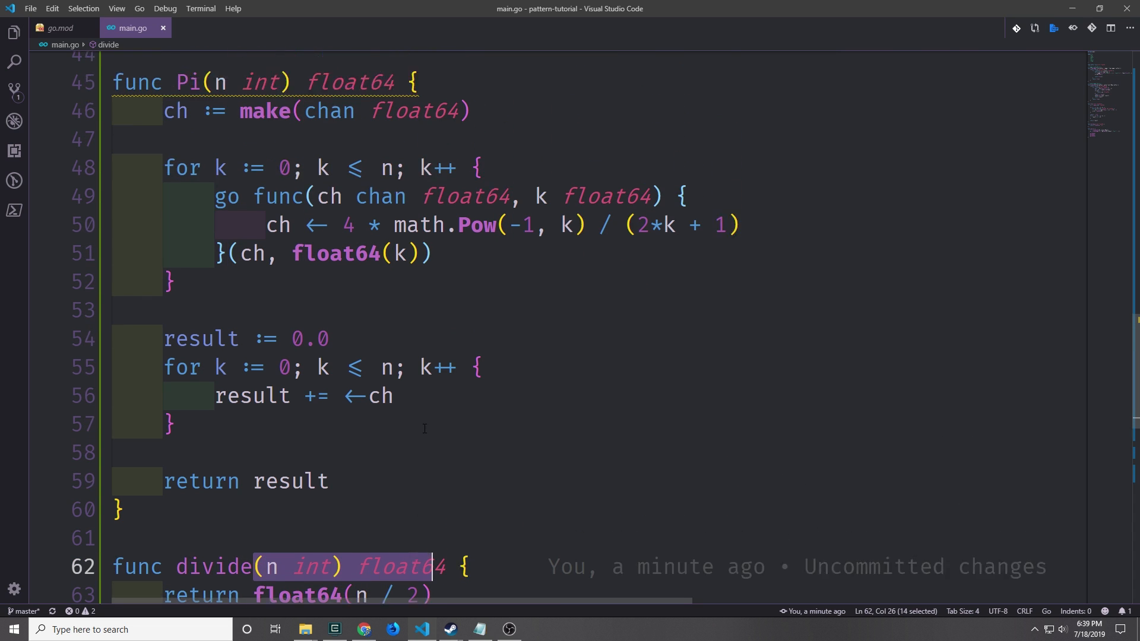
pyautogui.scroll(-3)
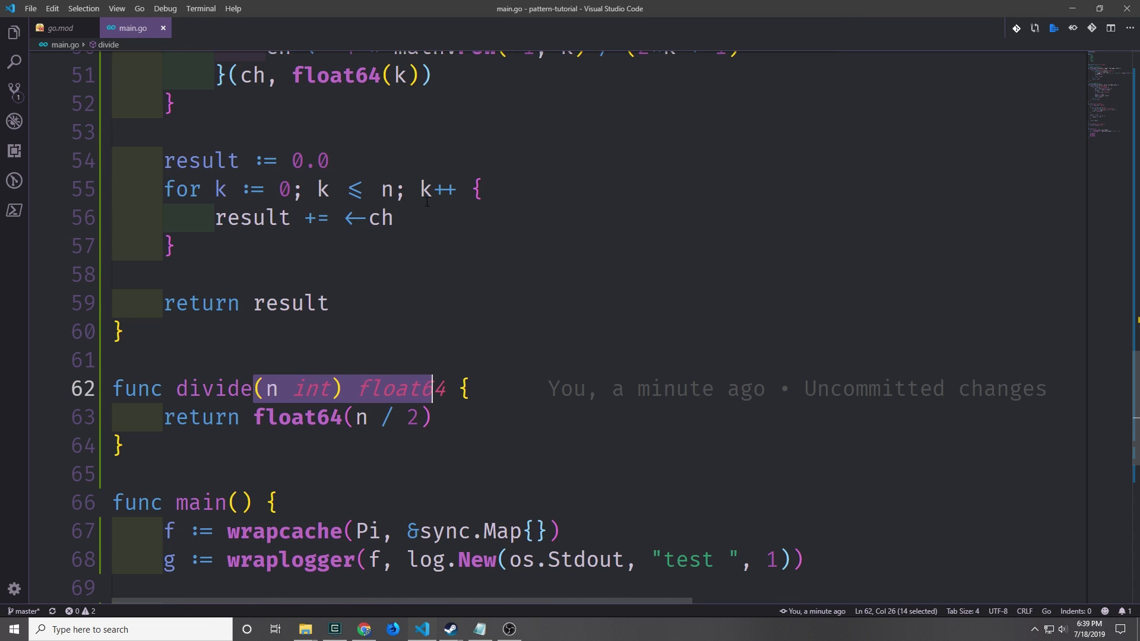
pyautogui.scroll(-3)
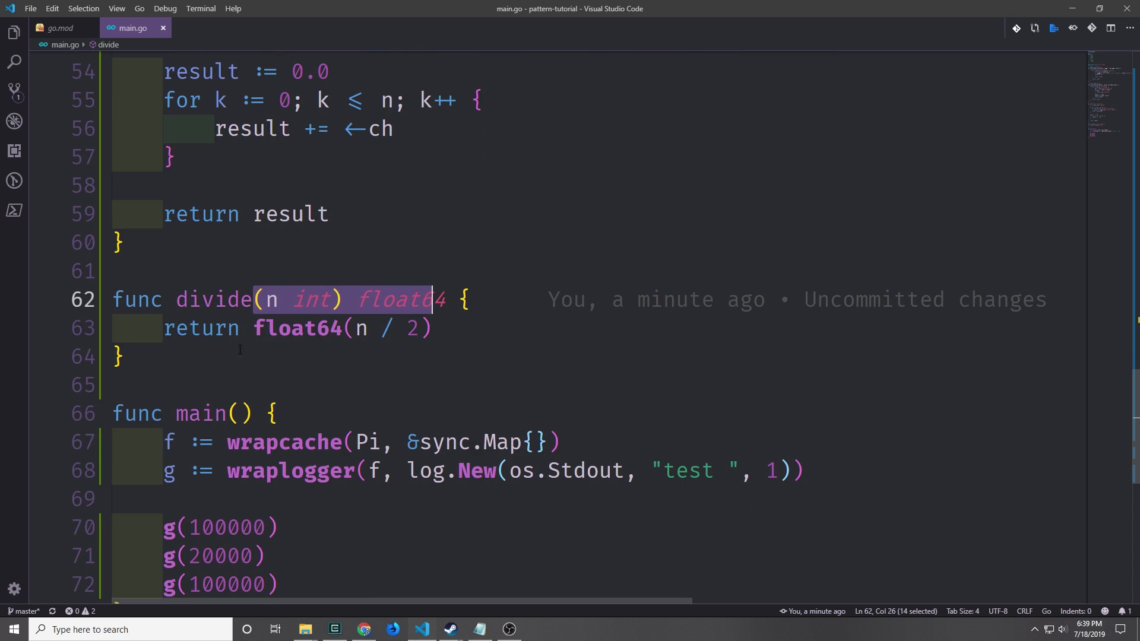
pyautogui.click(267, 442)
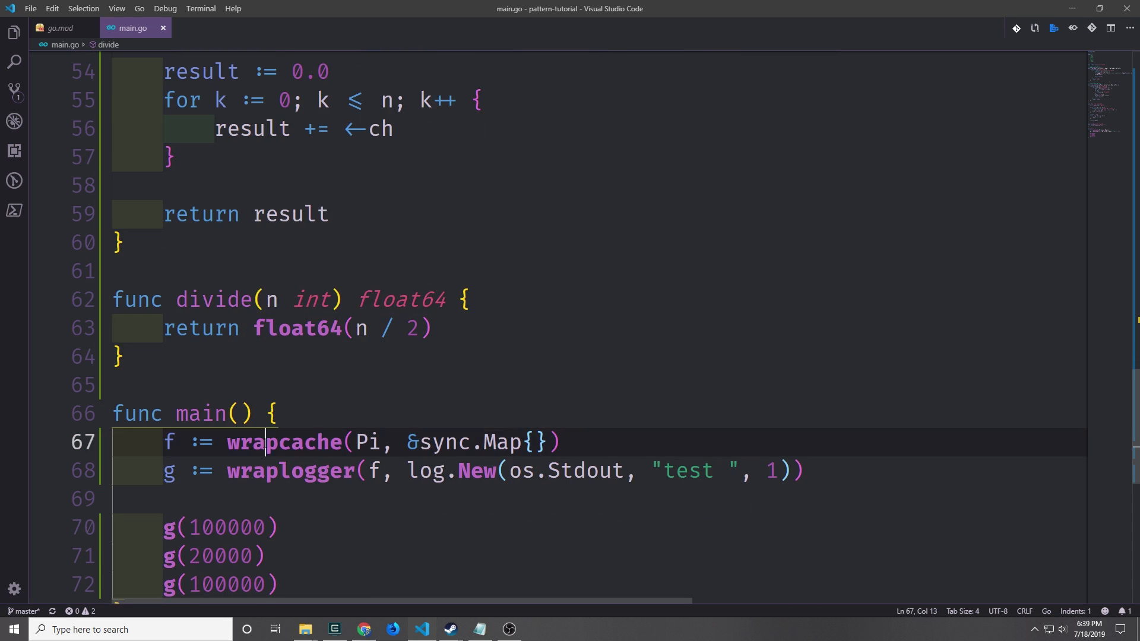
pyautogui.click(290, 471)
pyautogui.write('g = wraplogger(f, log.New(os.Stdout, "Divide ", 1))')
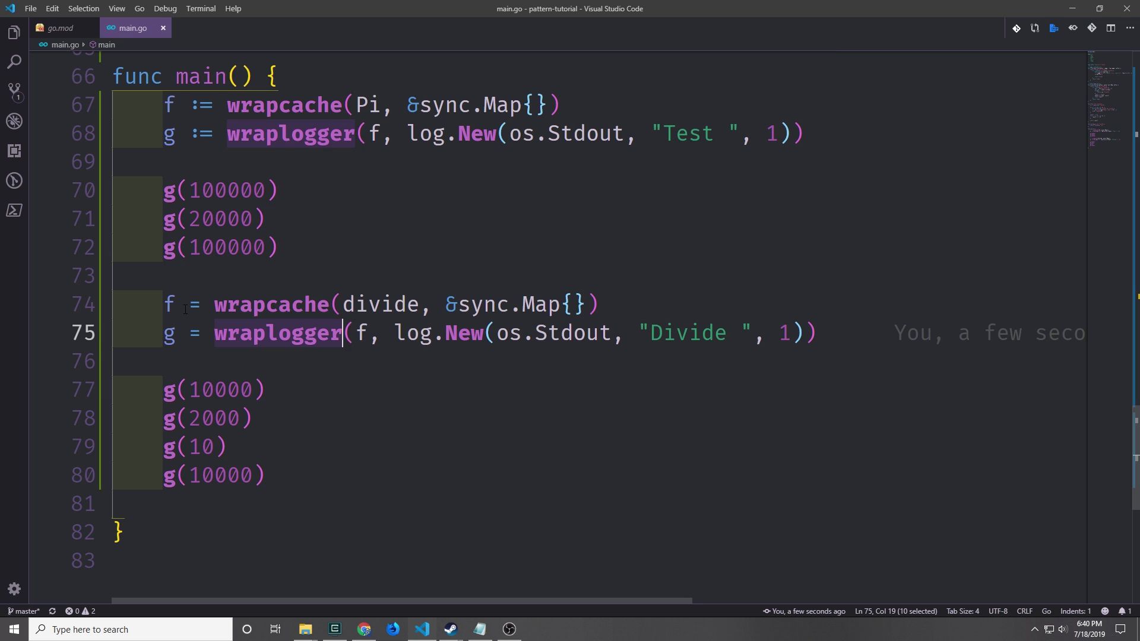
pyautogui.moveTo(333, 376)
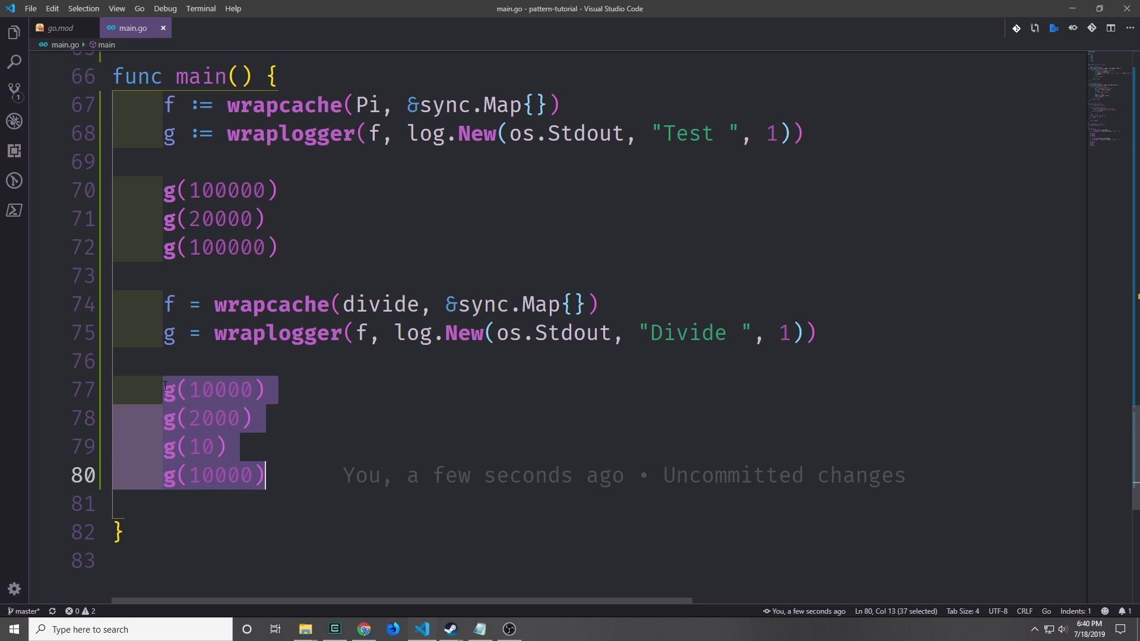
# Switch to the terminal to run the program with the new Divide wrapping.
pyautogui.click(240, 418)
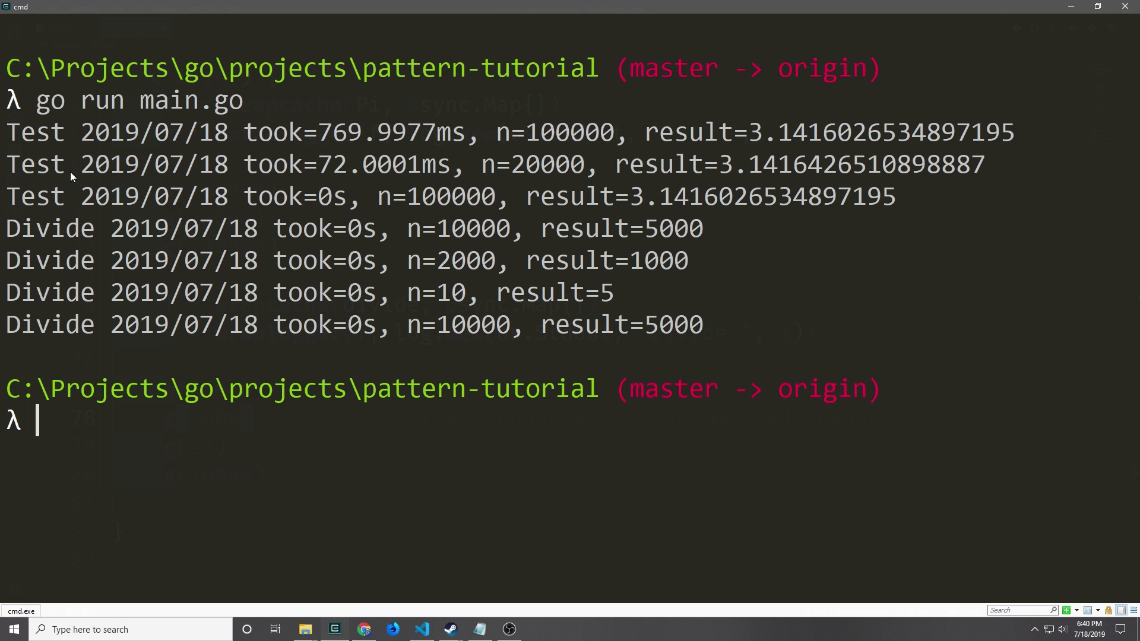
pyautogui.moveTo(826, 145)
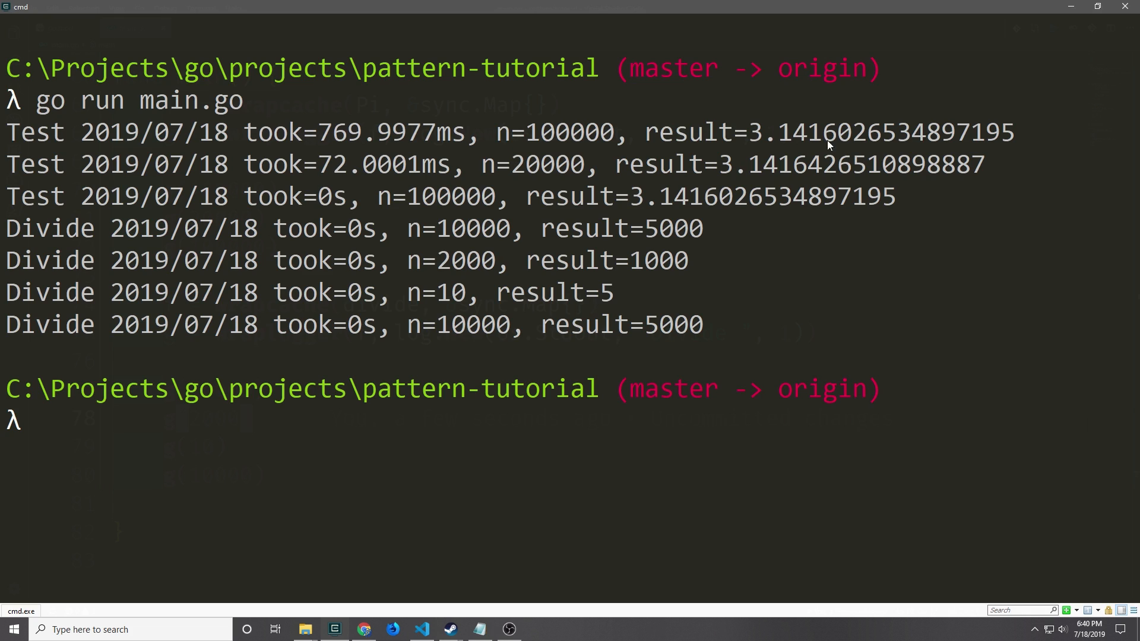
pyautogui.moveTo(49, 234)
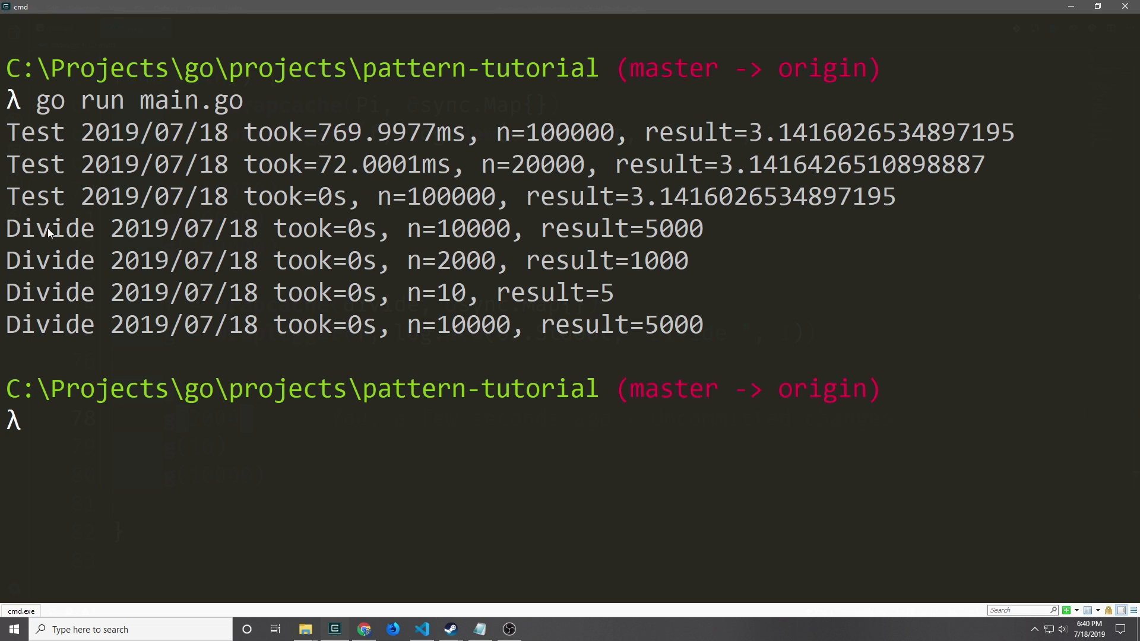
pyautogui.moveTo(709, 289)
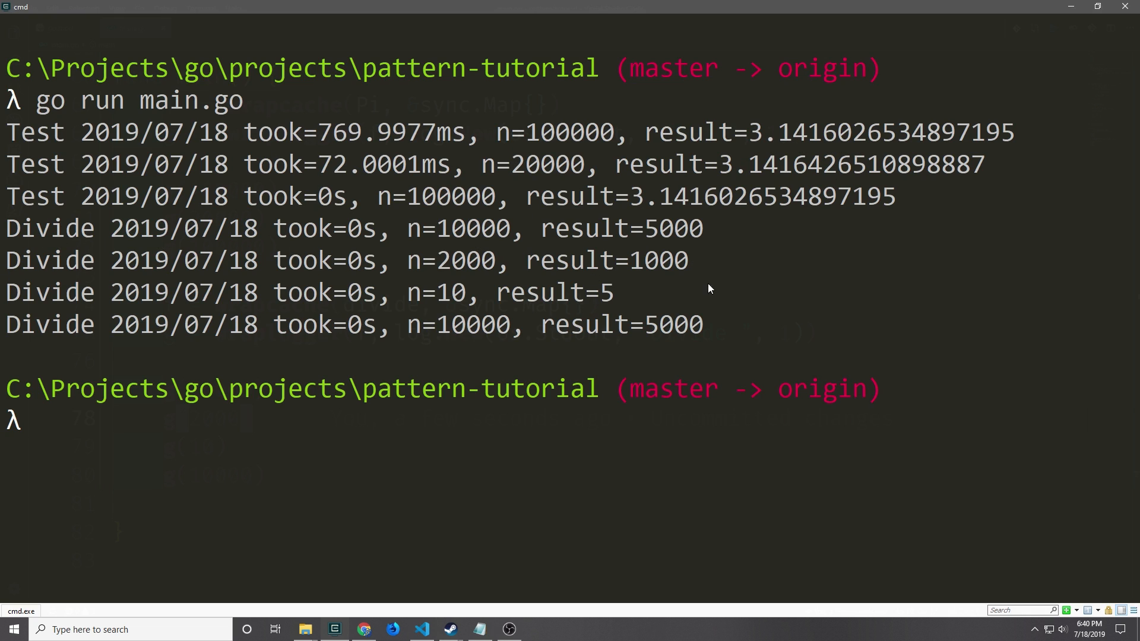
# Return to the code editor after the Divide run output completes.
pyautogui.click(421, 630)
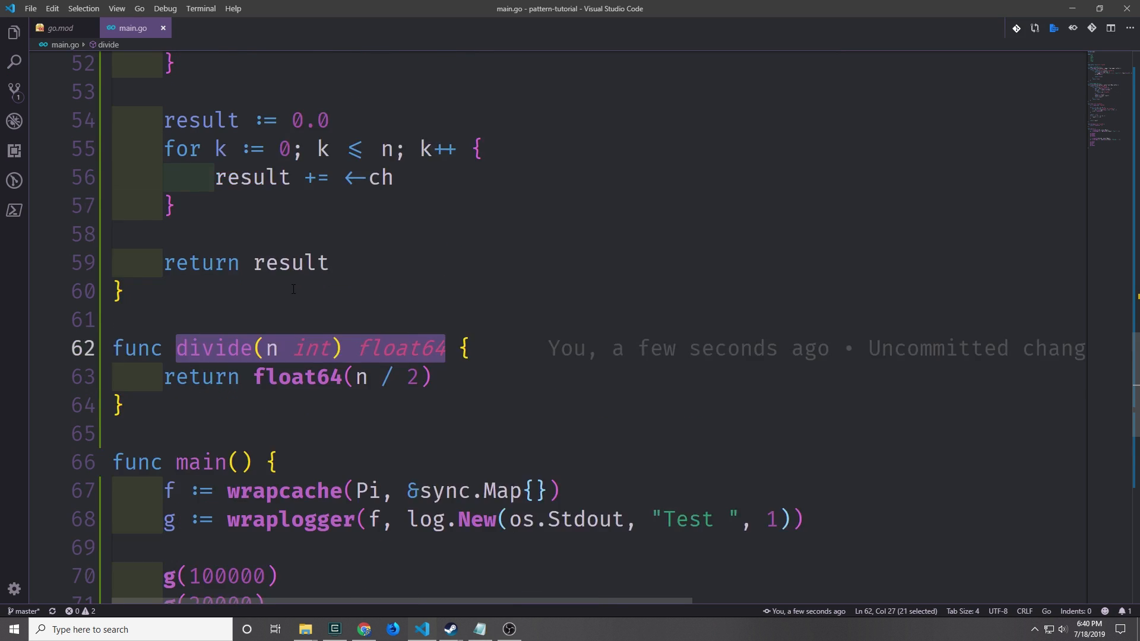
# Scroll through divide, wrapcache's sync.Map lookup and store, and wraplogger to review them.
pyautogui.scroll(3)
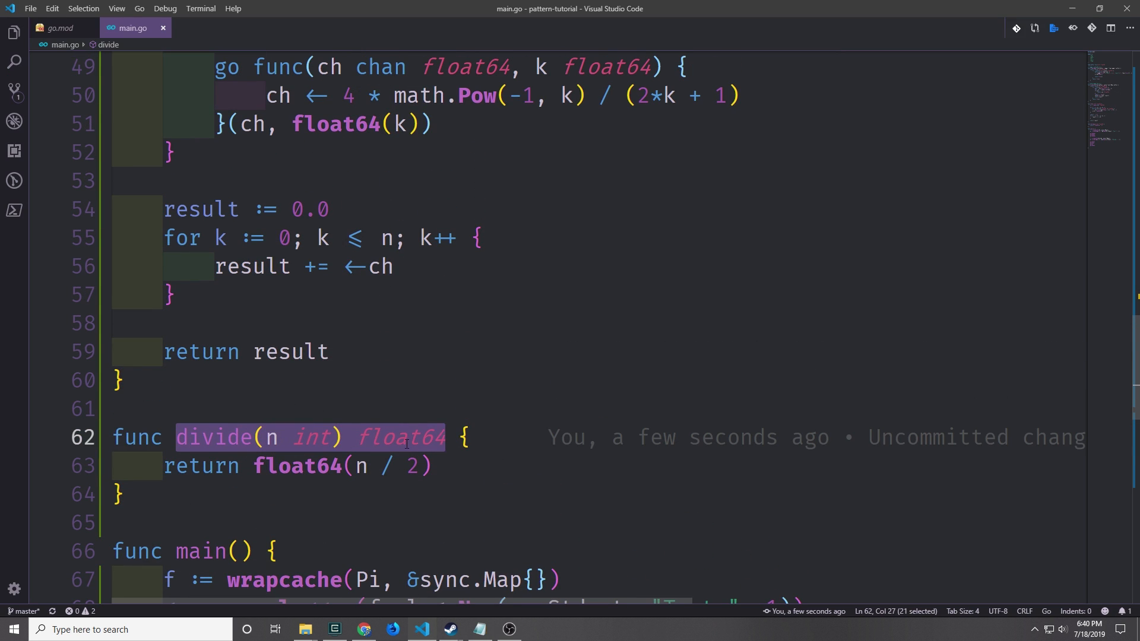
pyautogui.scroll(3)
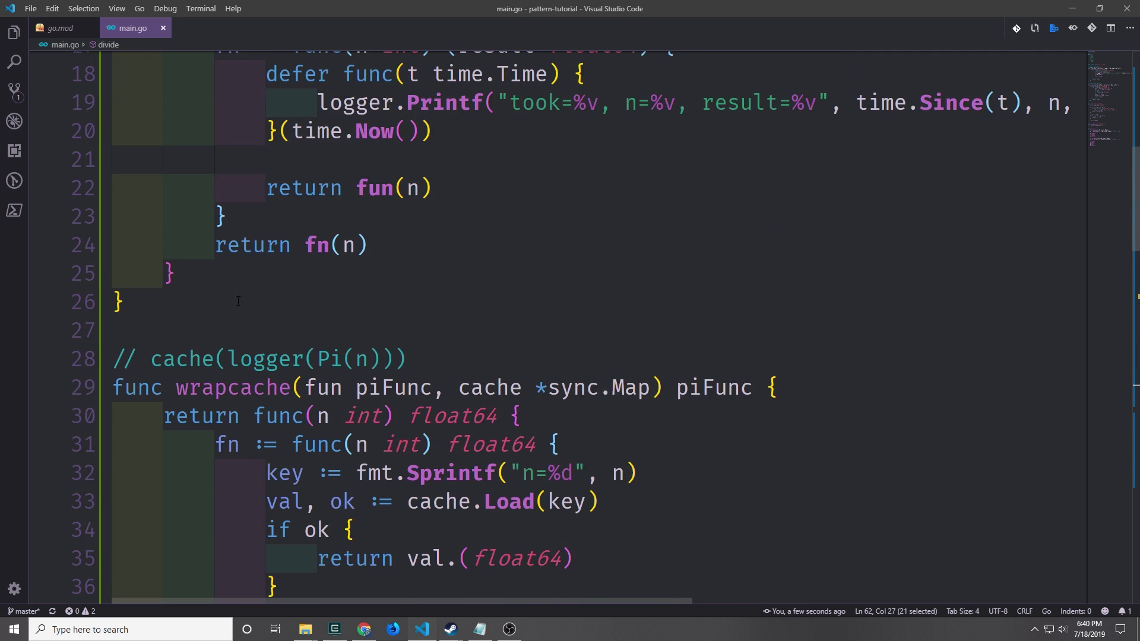
pyautogui.scroll(-3)
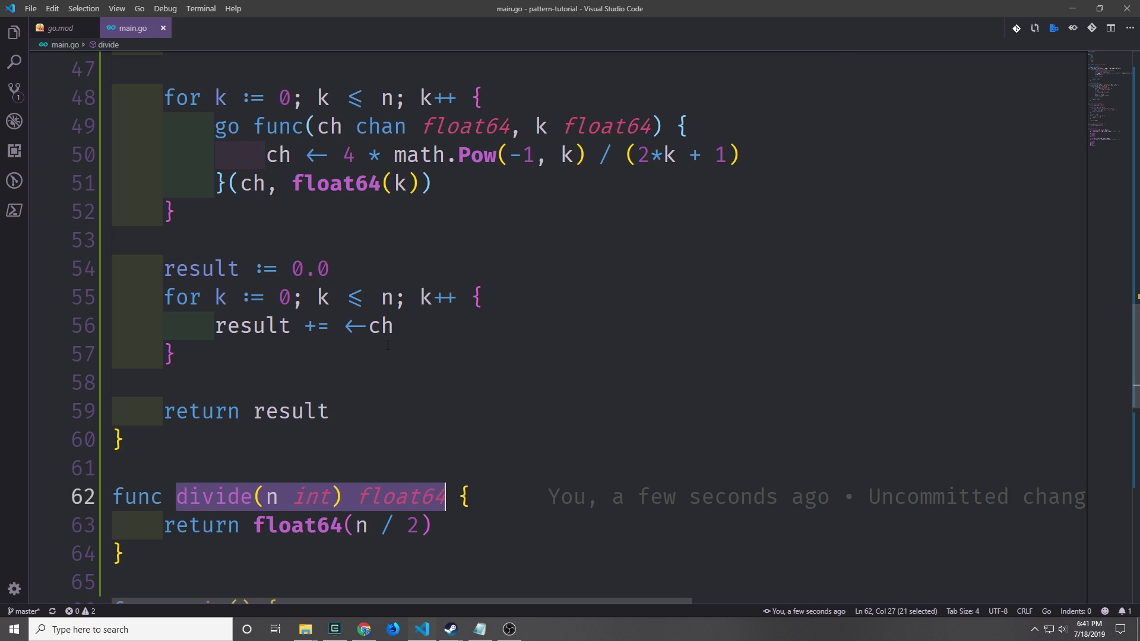
pyautogui.scroll(-3)
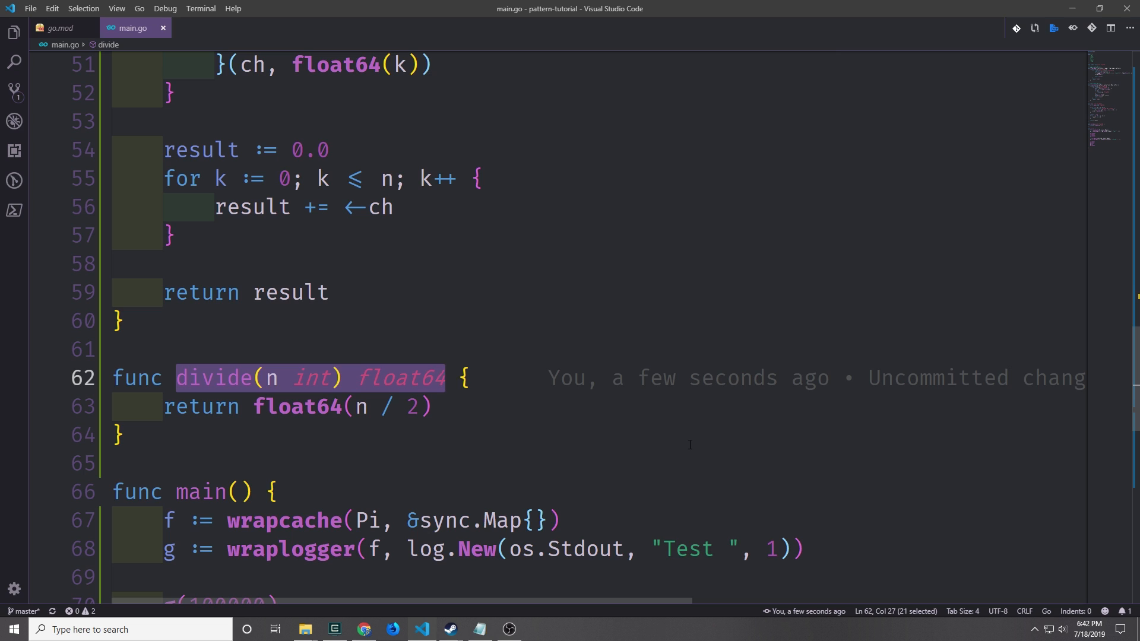
pyautogui.scroll(3)
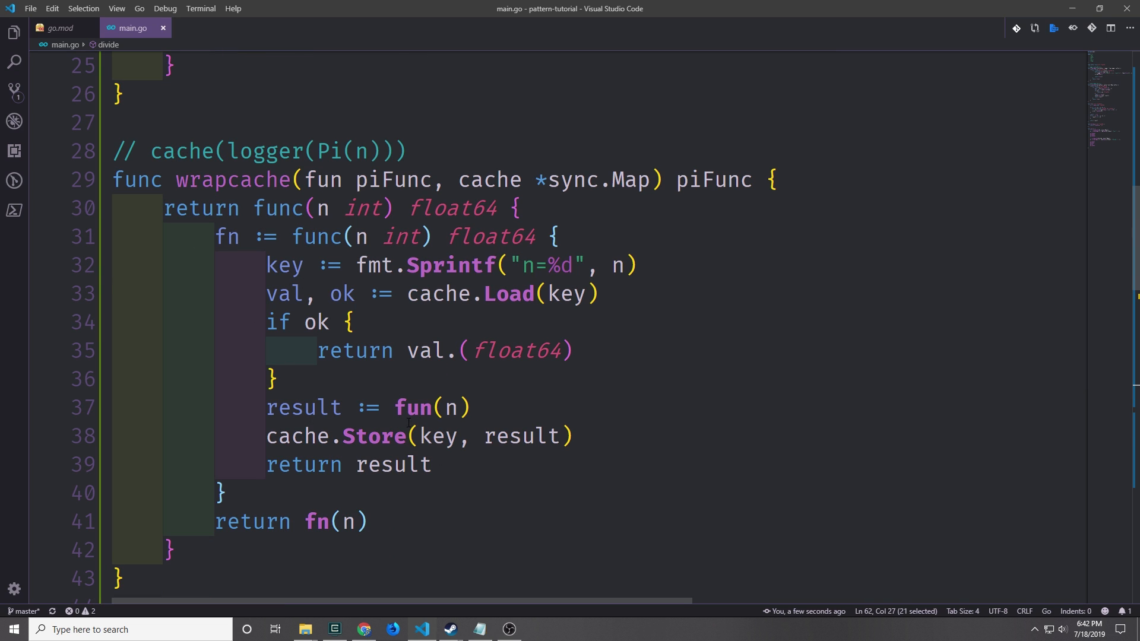
pyautogui.scroll(3)
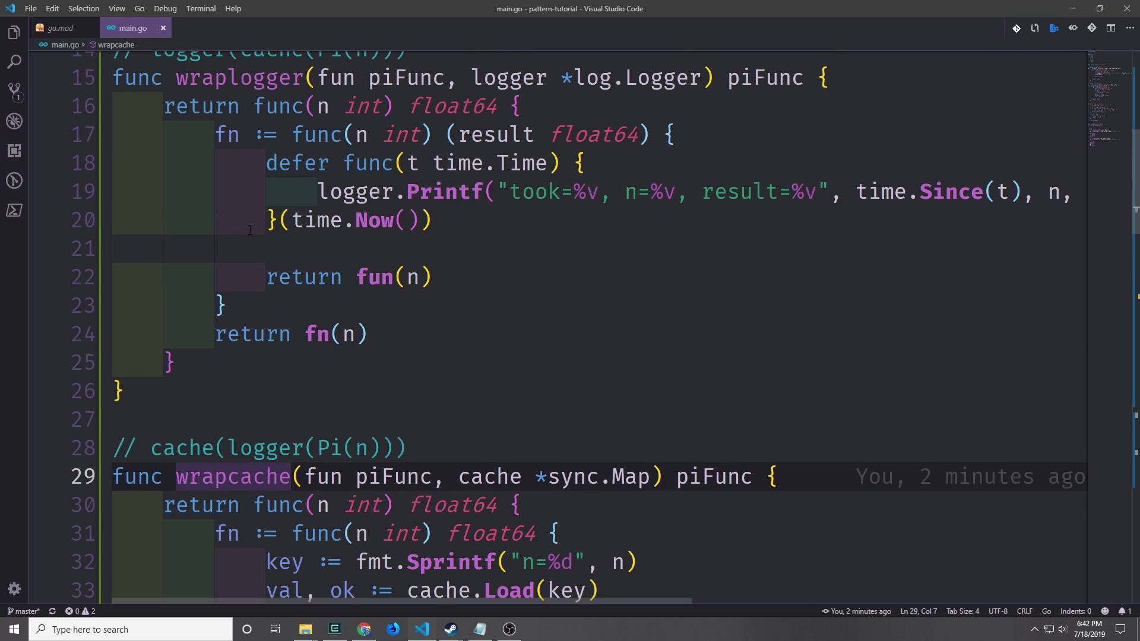
pyautogui.scroll(-3)
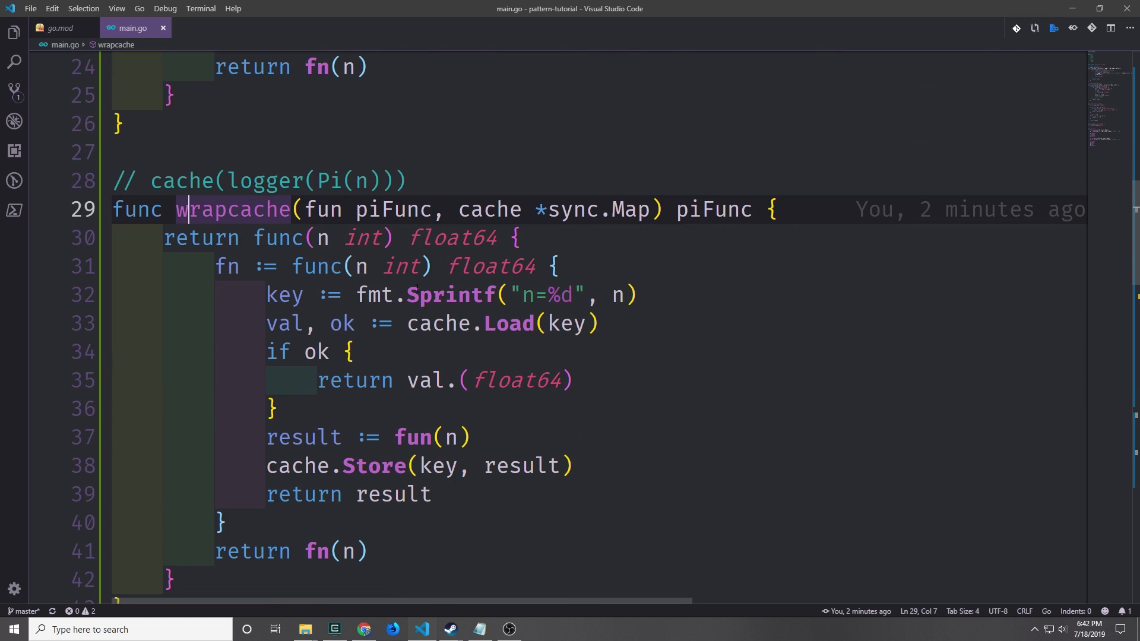